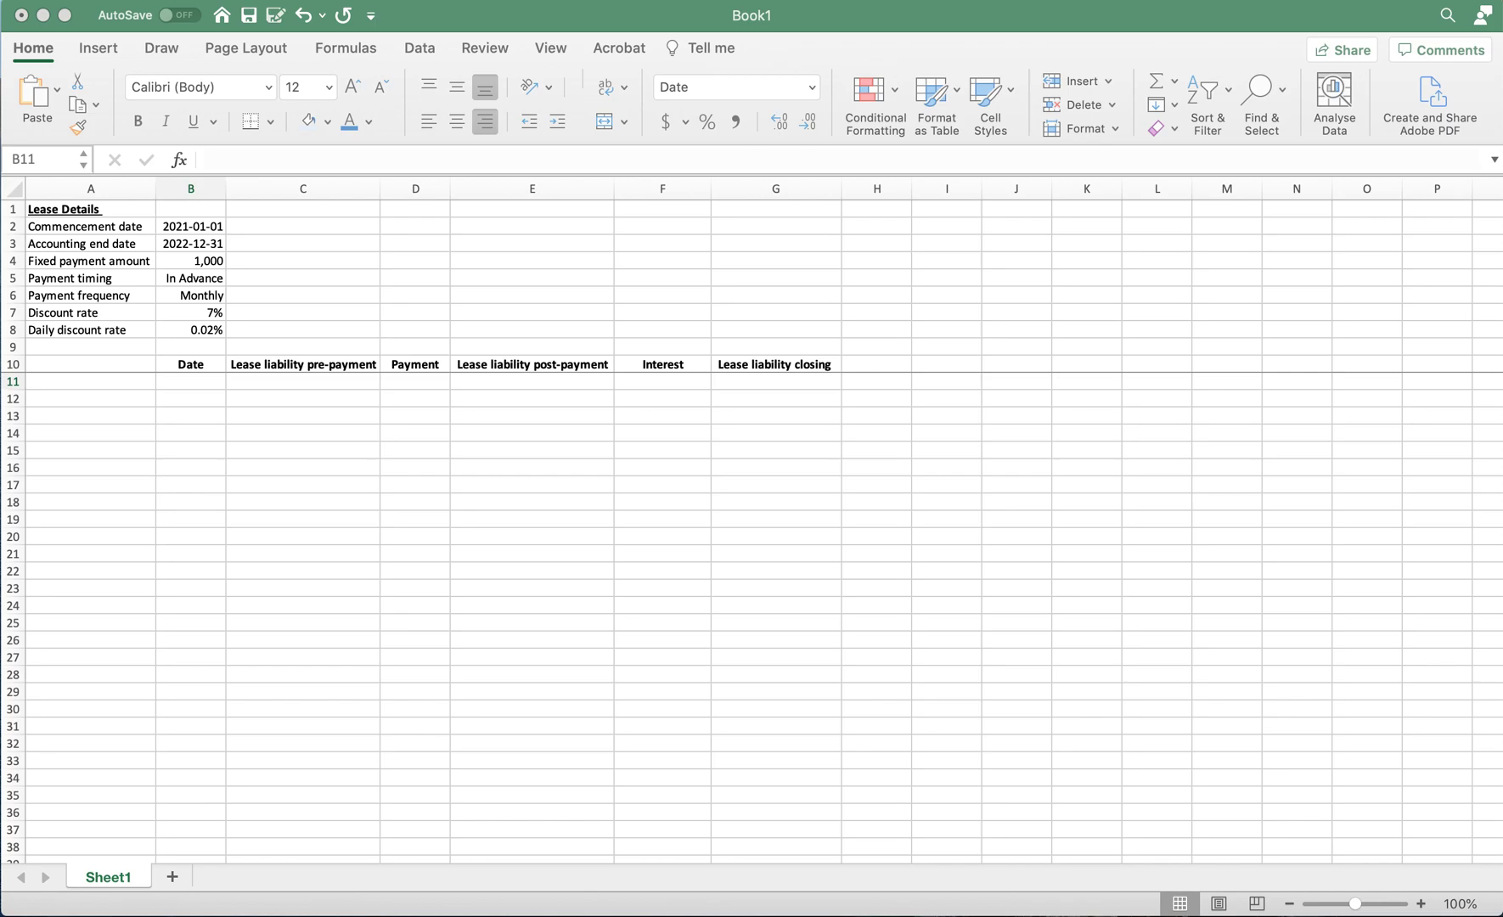
pyautogui.moveTo(119, 443)
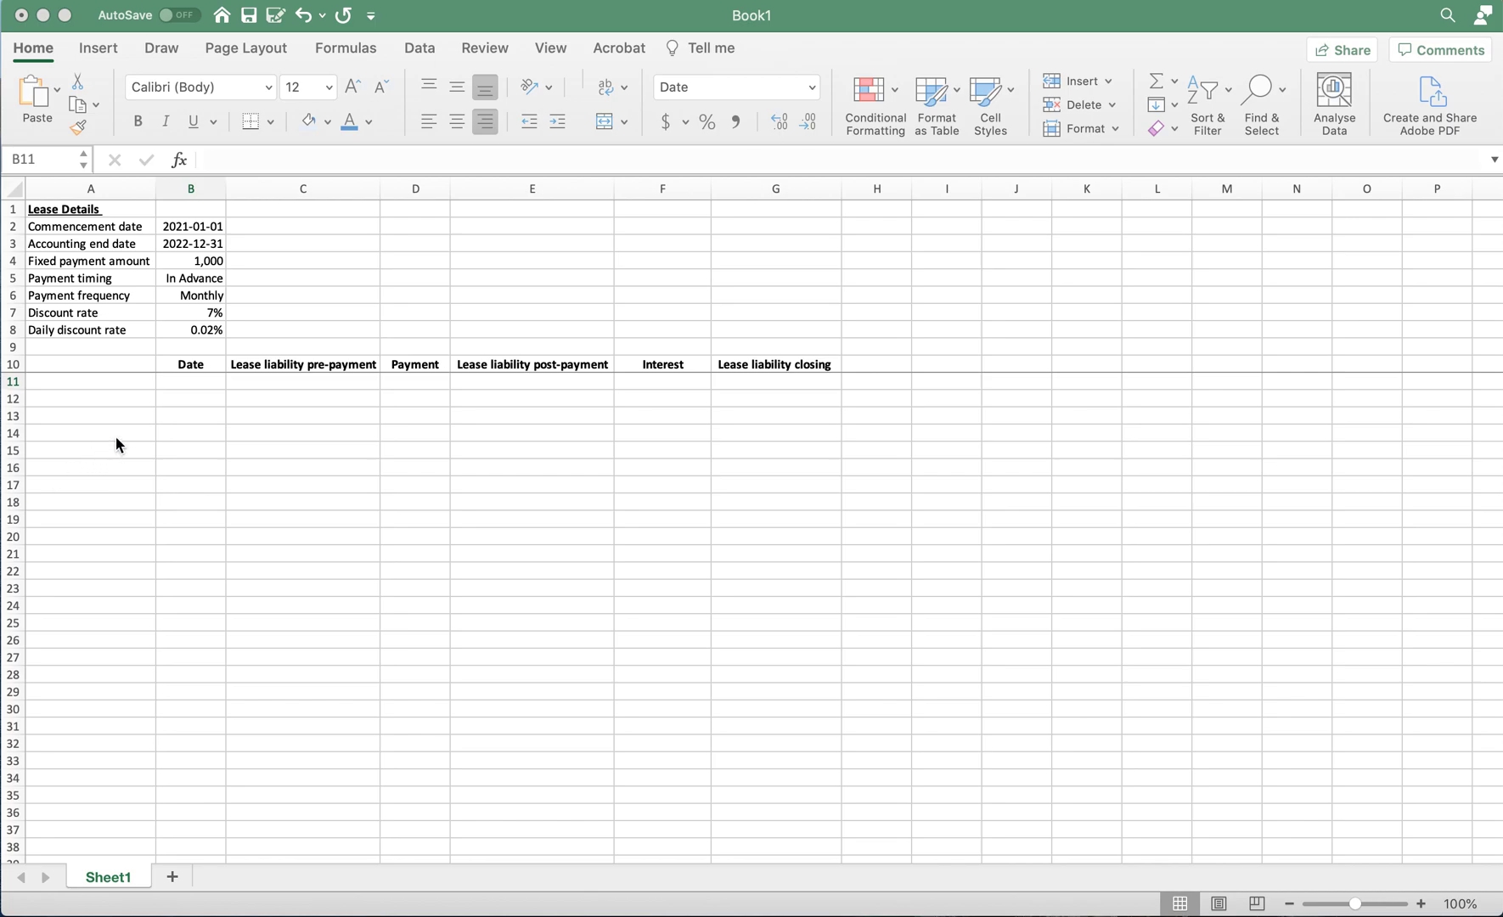
# Step: Review the lease inputs: fixed payment, payment timing, 7% discount rate, daily rate and Interest heading
pyautogui.click(190, 380)
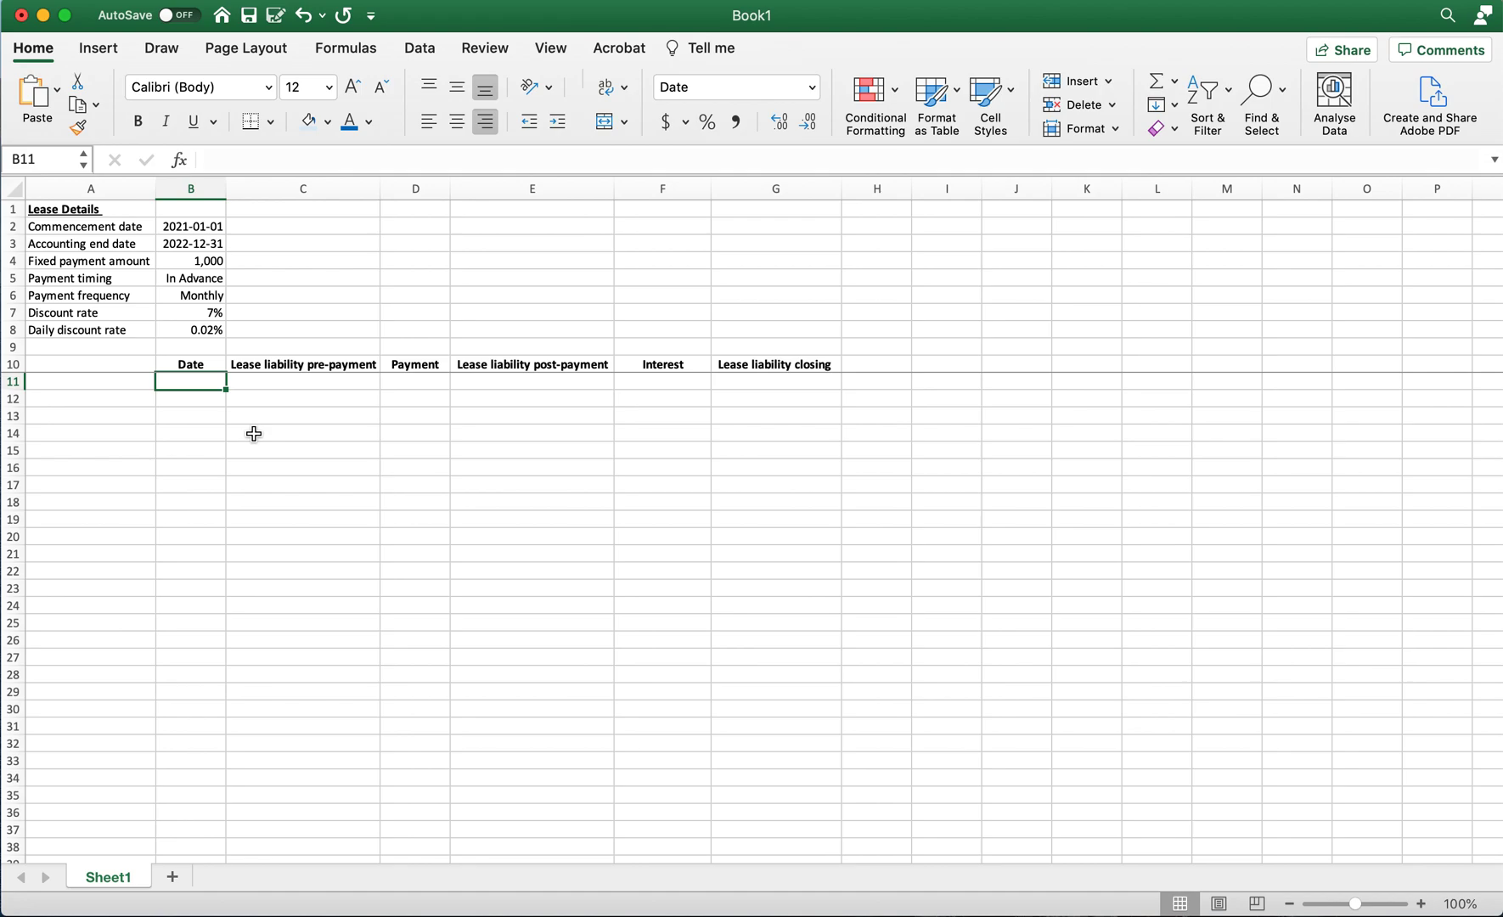
pyautogui.moveTo(108, 219)
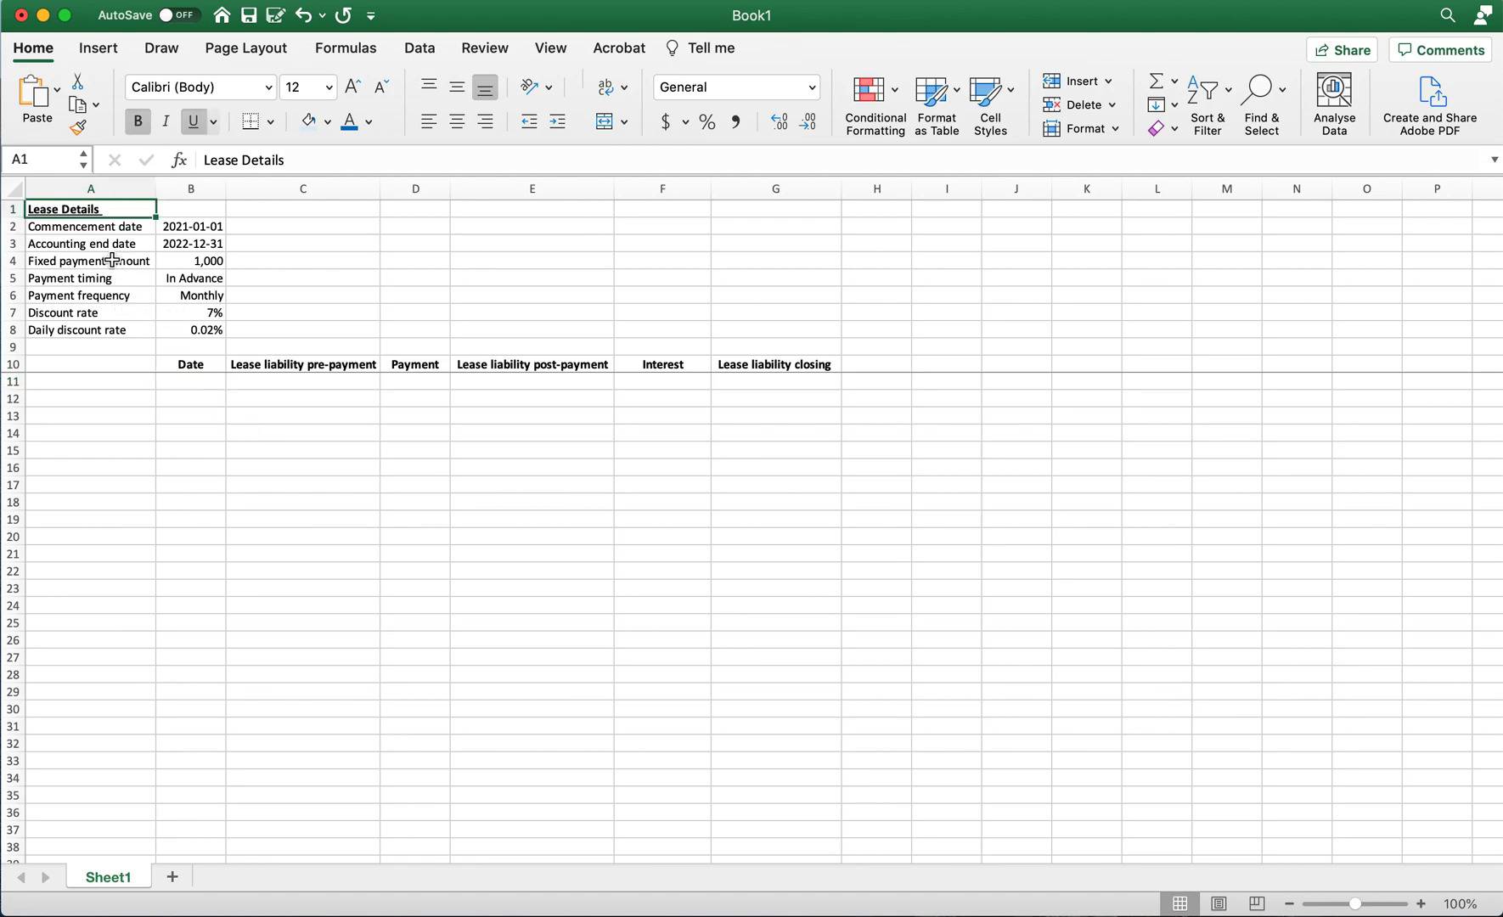
pyautogui.moveTo(342, 241)
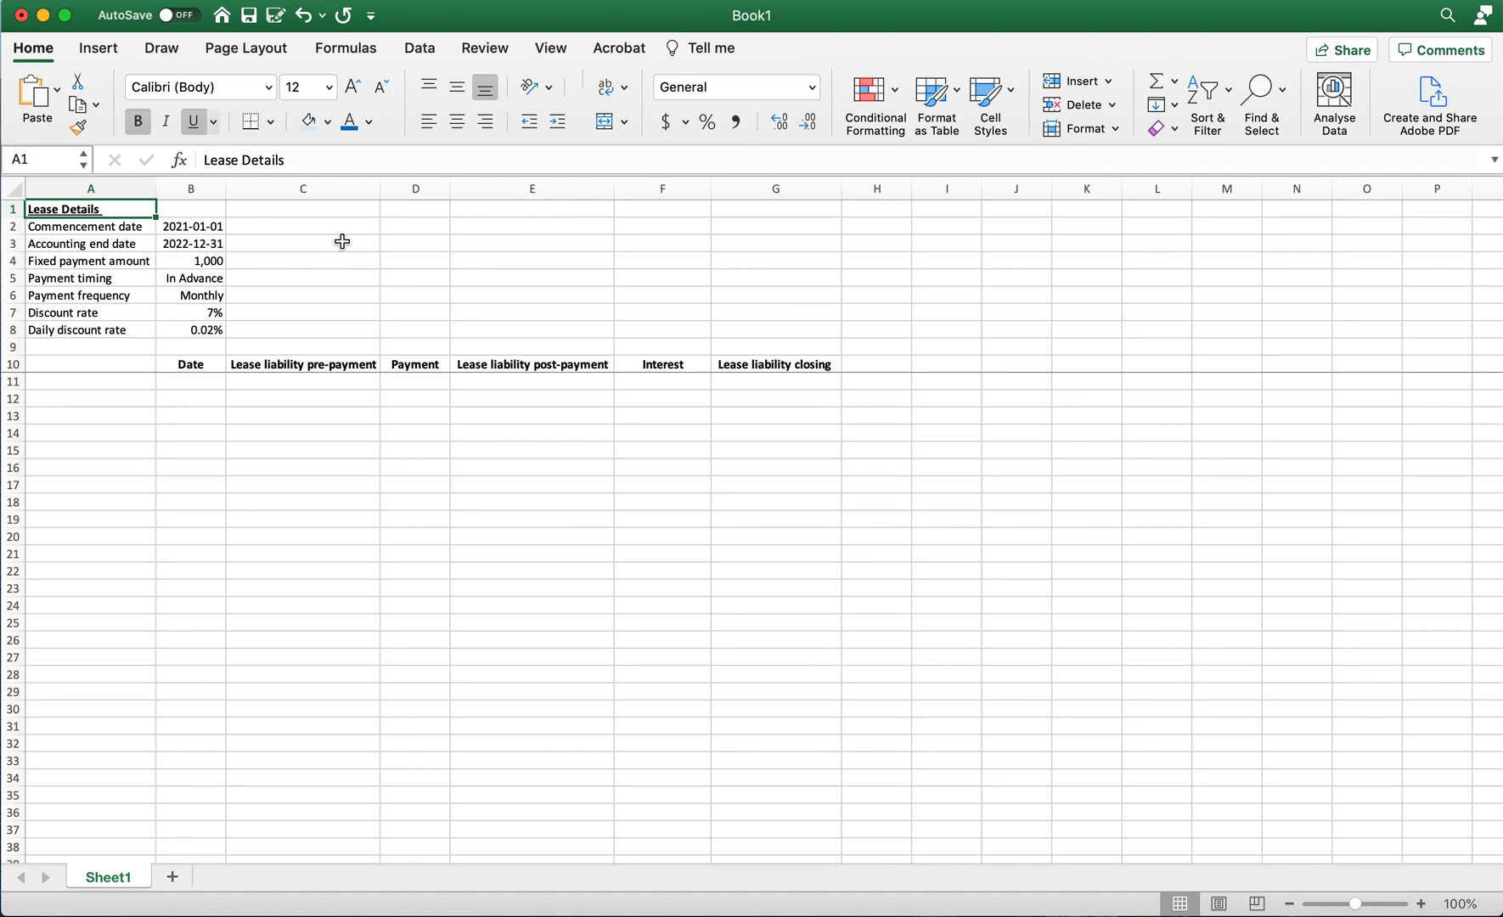
pyautogui.moveTo(255, 236)
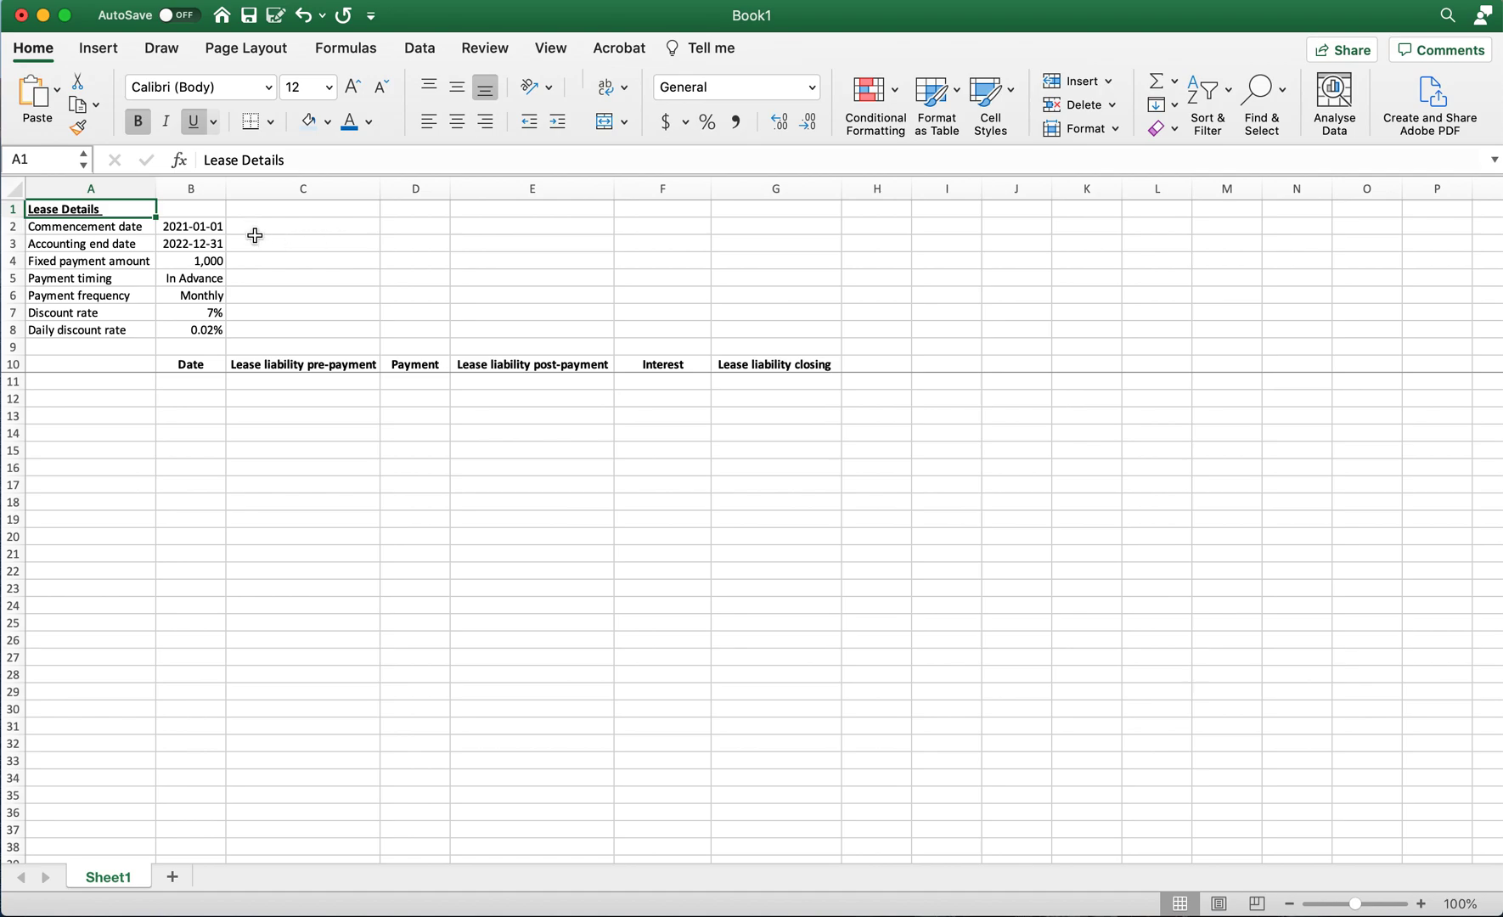
pyautogui.moveTo(197, 271)
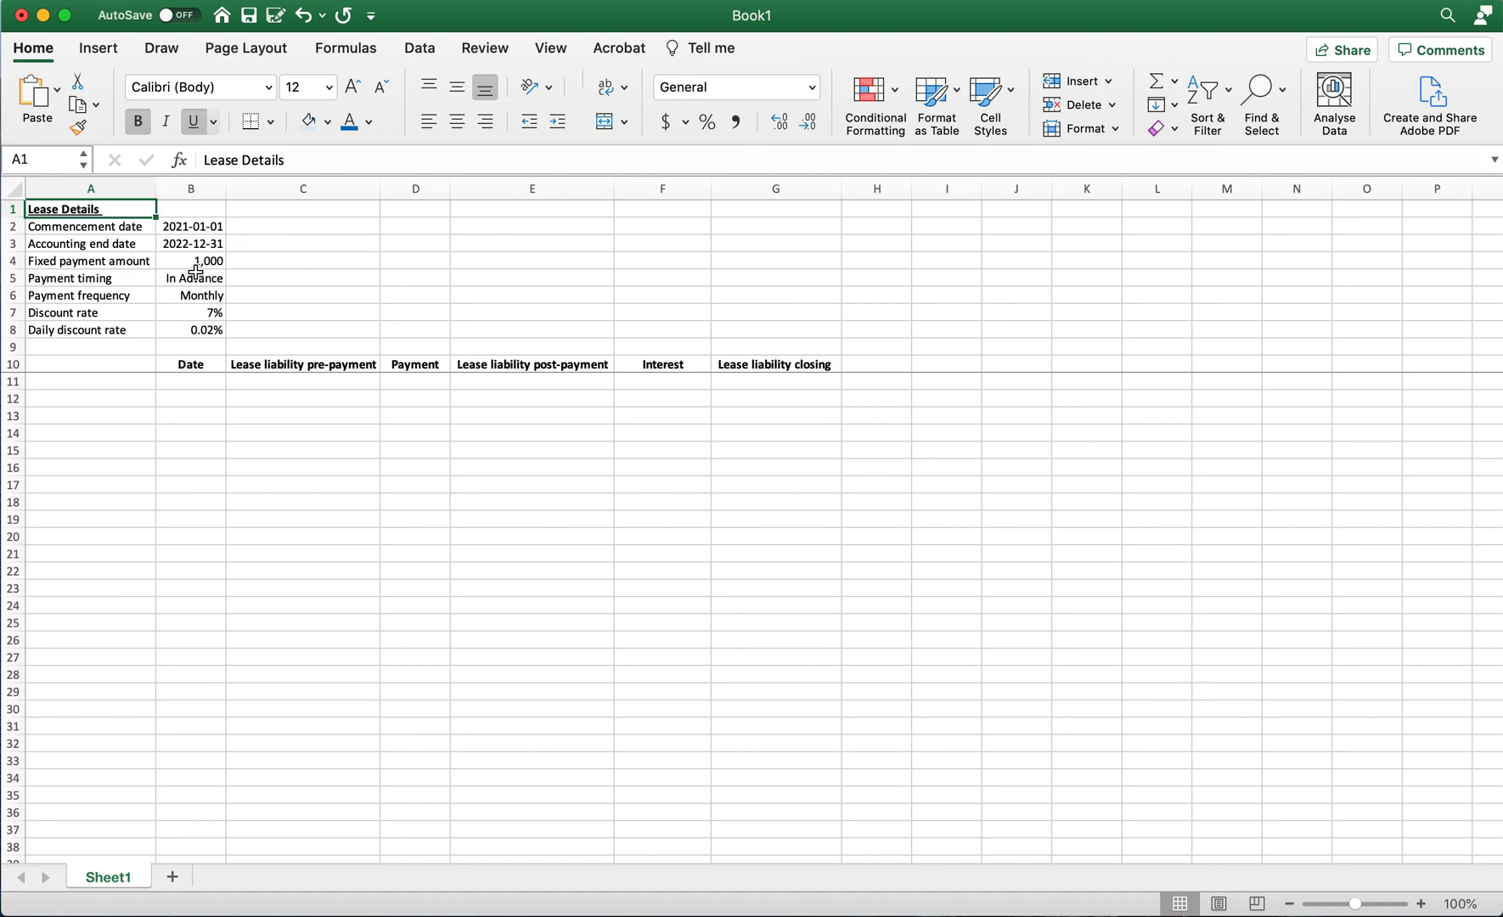
pyautogui.click(88, 260)
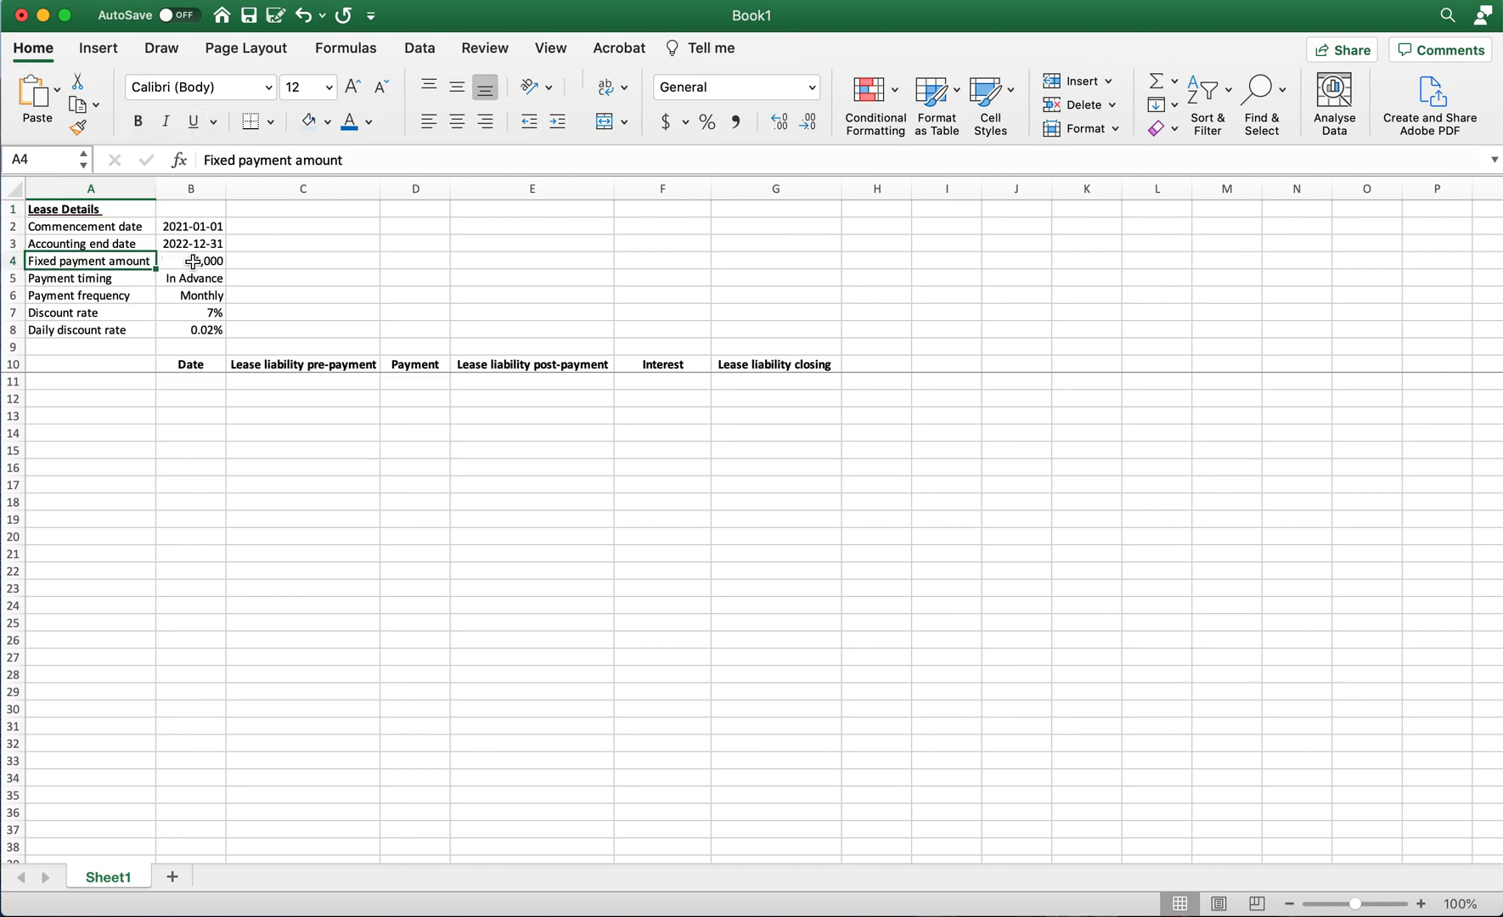
pyautogui.click(190, 278)
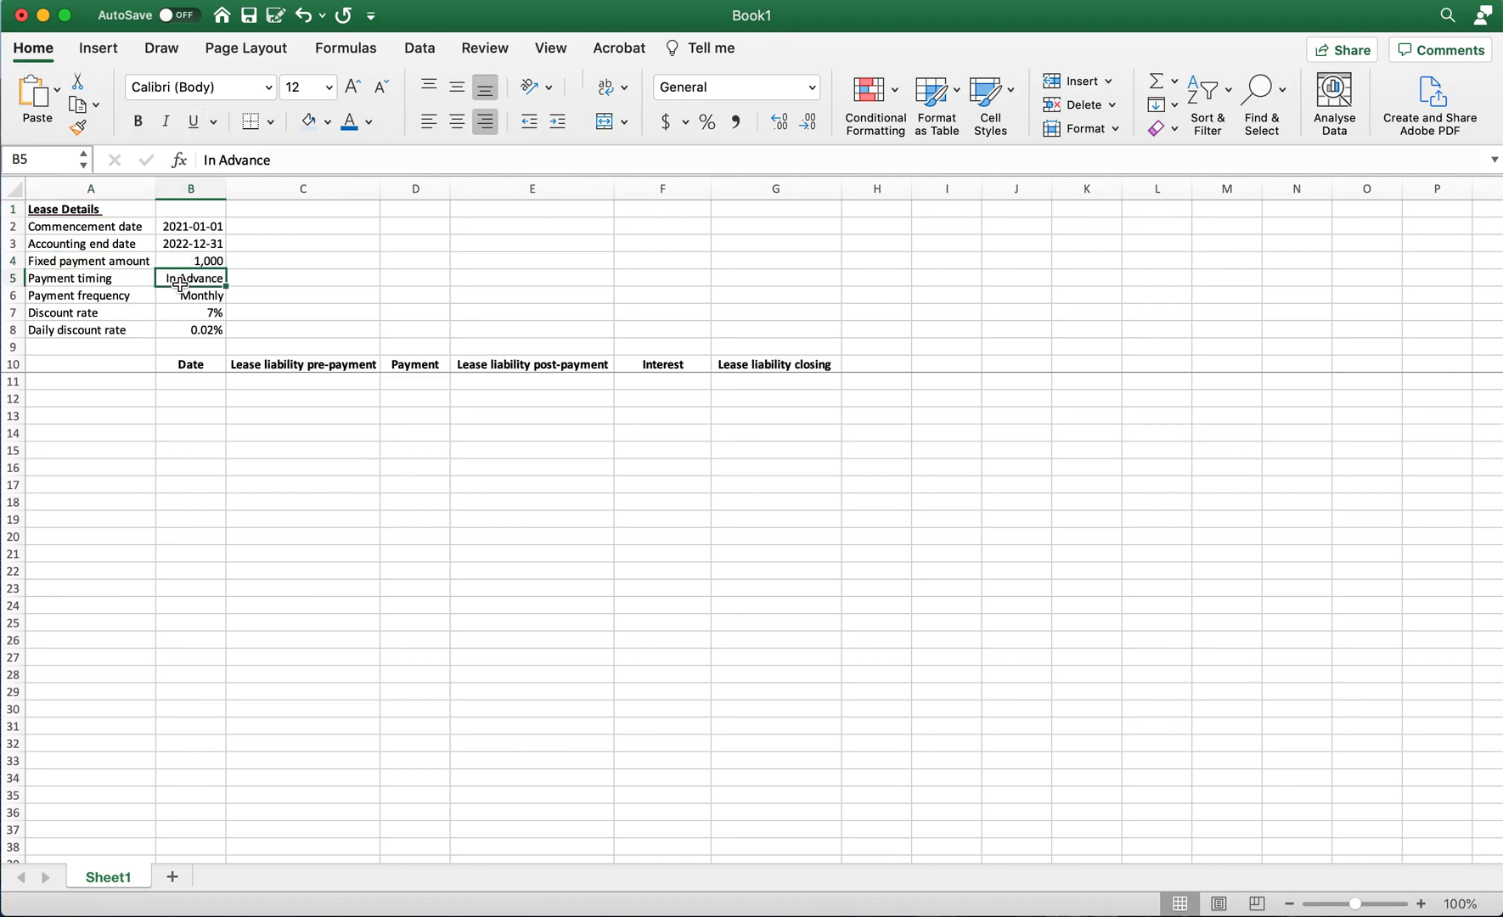
pyautogui.click(191, 296)
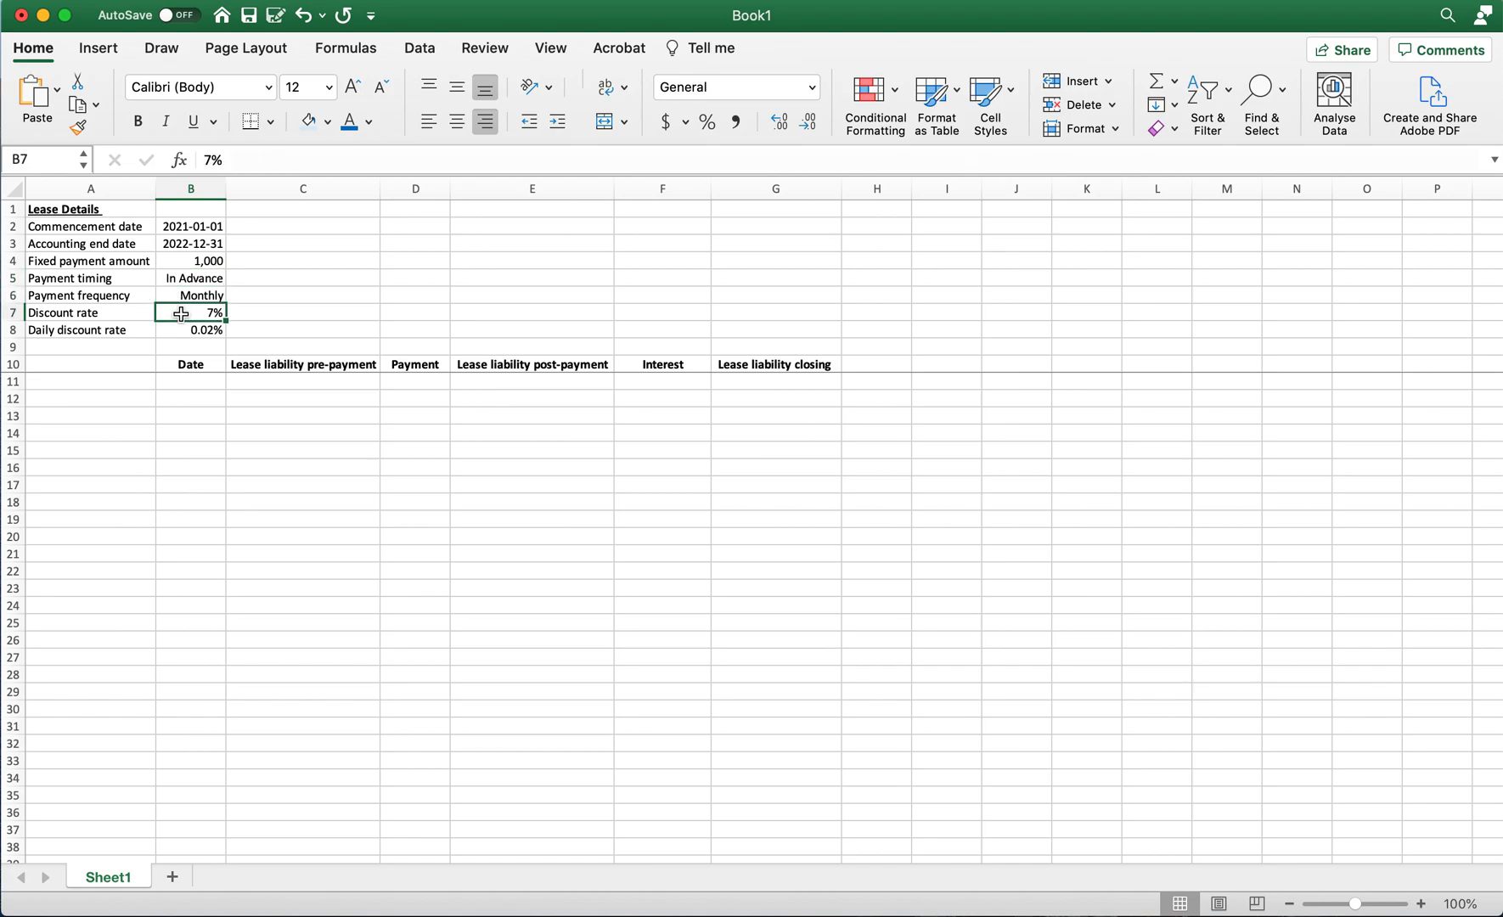
pyautogui.click(190, 260)
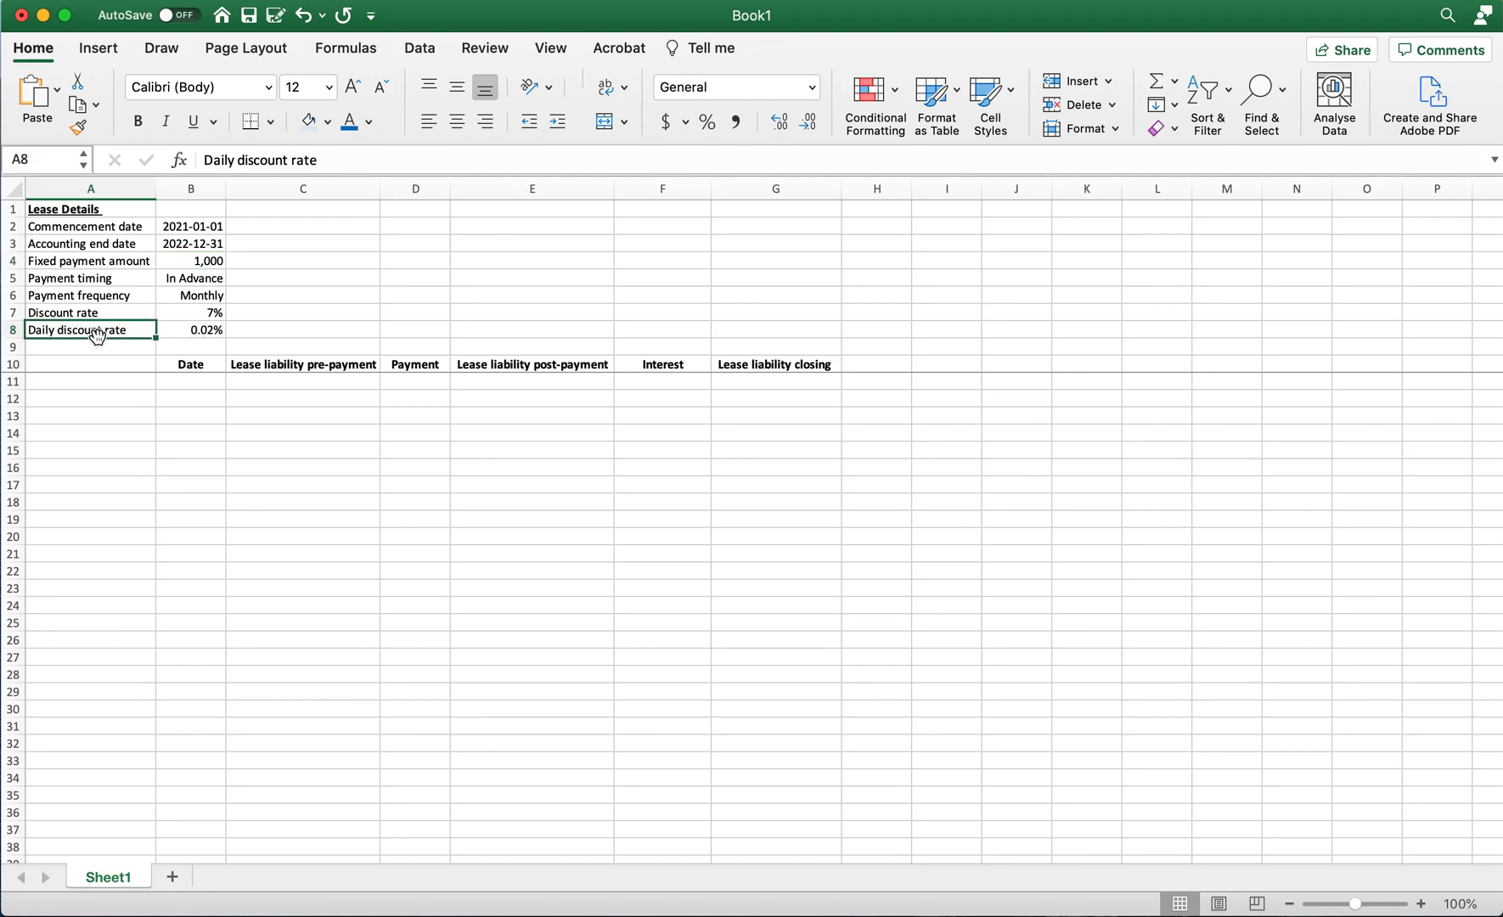
pyautogui.moveTo(623, 367)
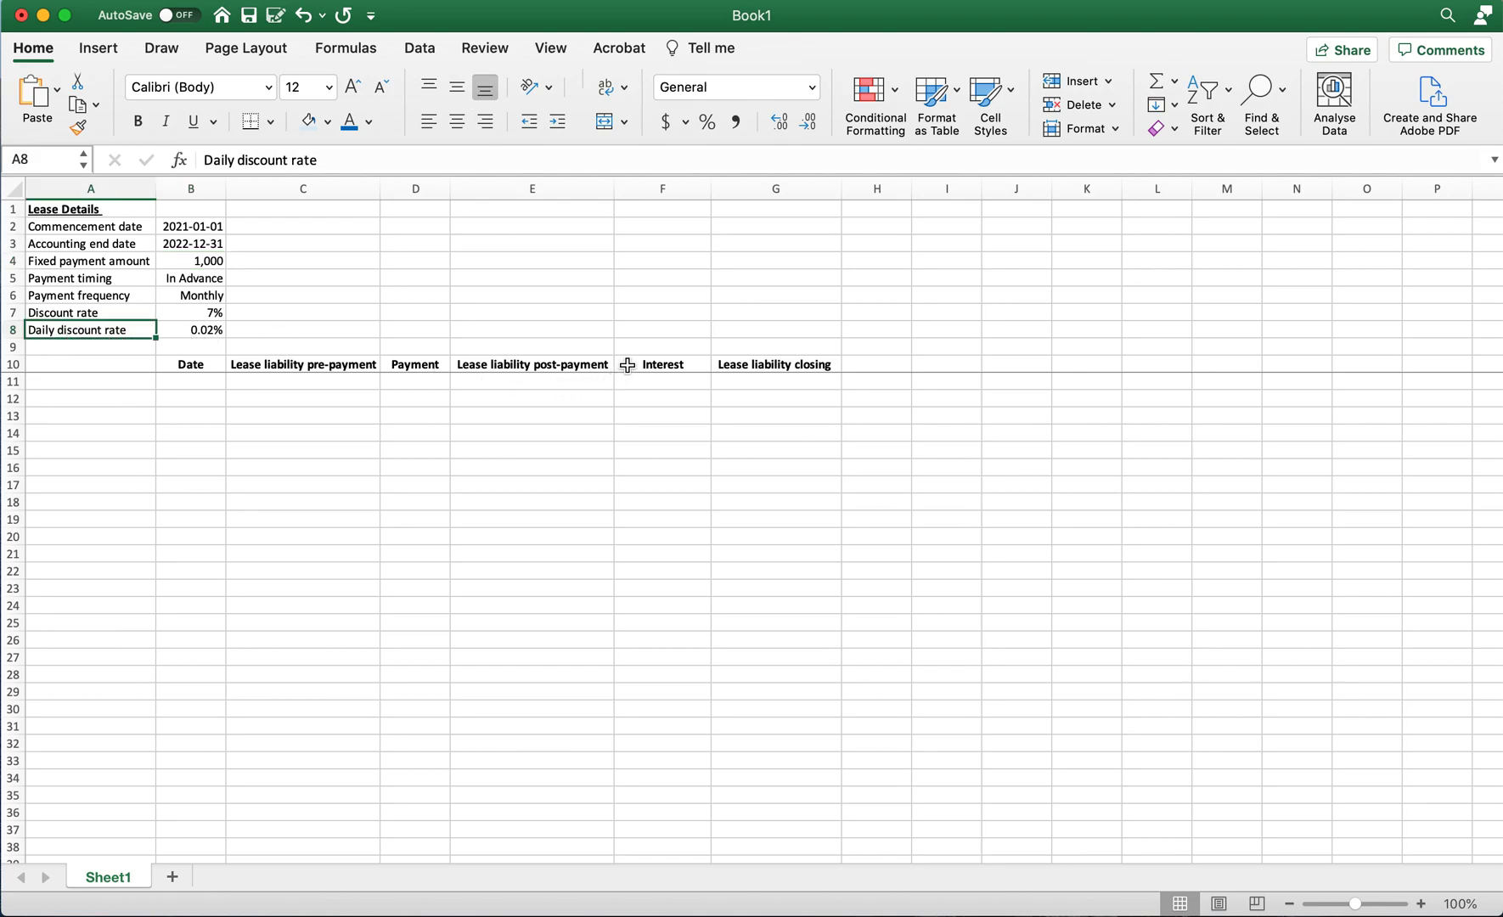
pyautogui.click(661, 364)
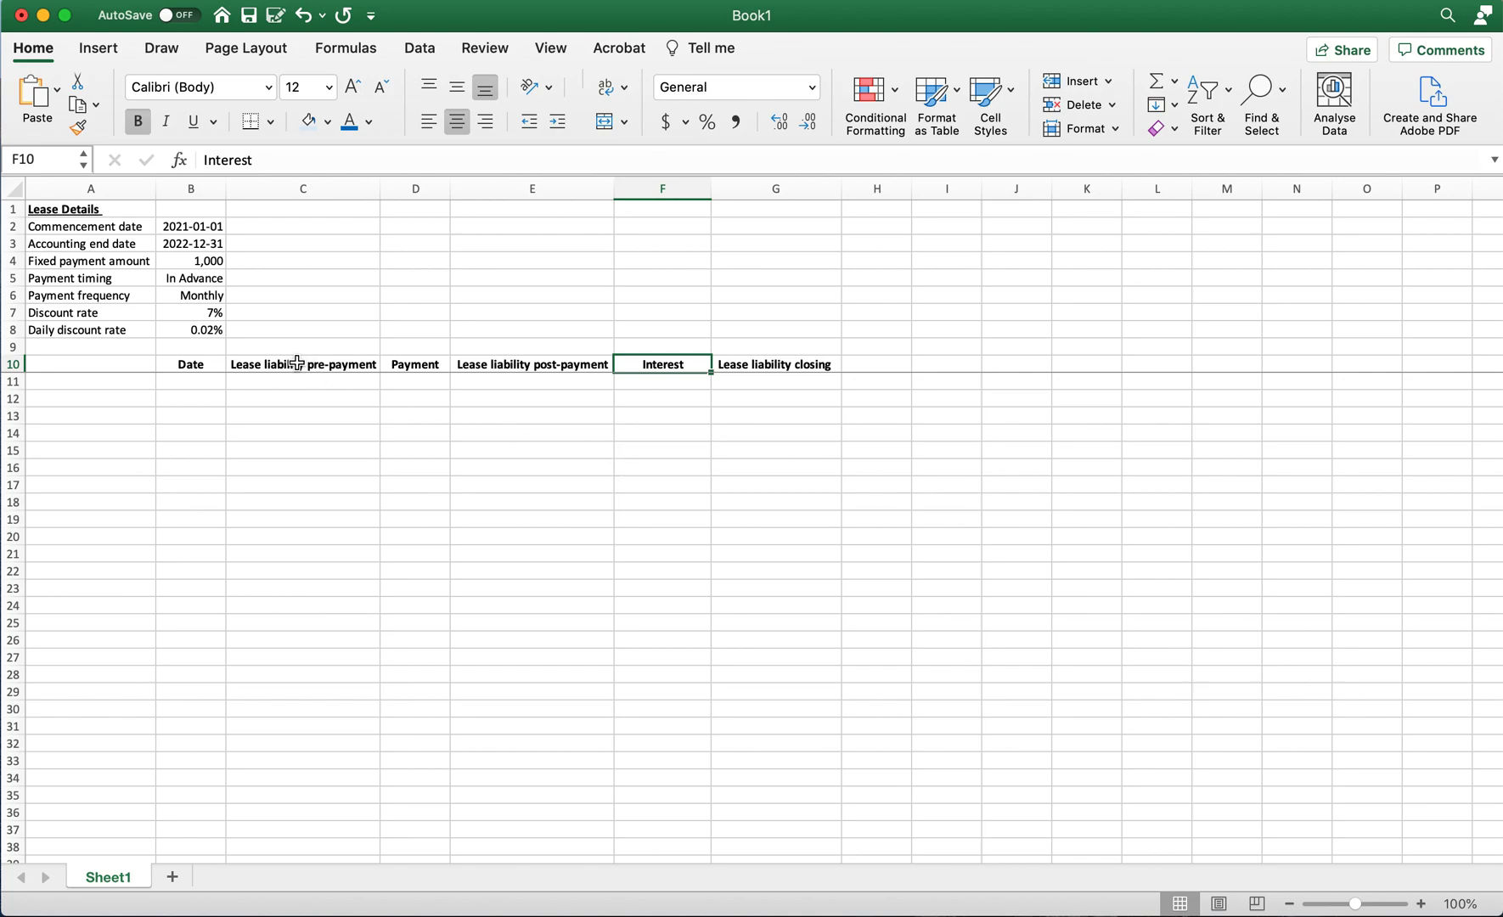
pyautogui.click(189, 380)
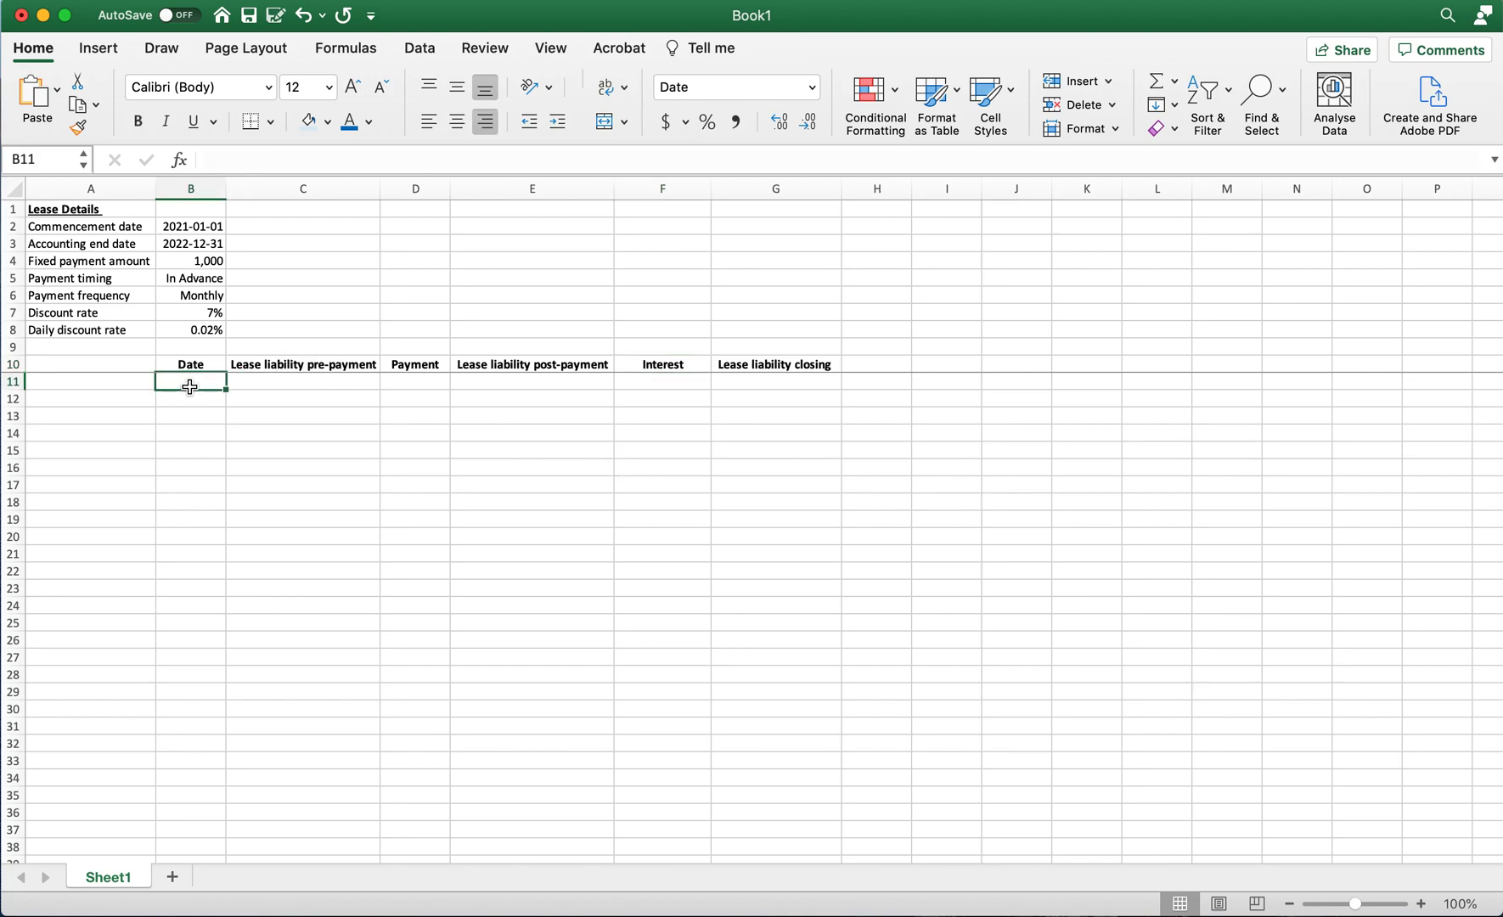
# Step: Copy the 2021-01-01 commencement date into B11 and fill a daily date series down column B
pyautogui.click(190, 226)
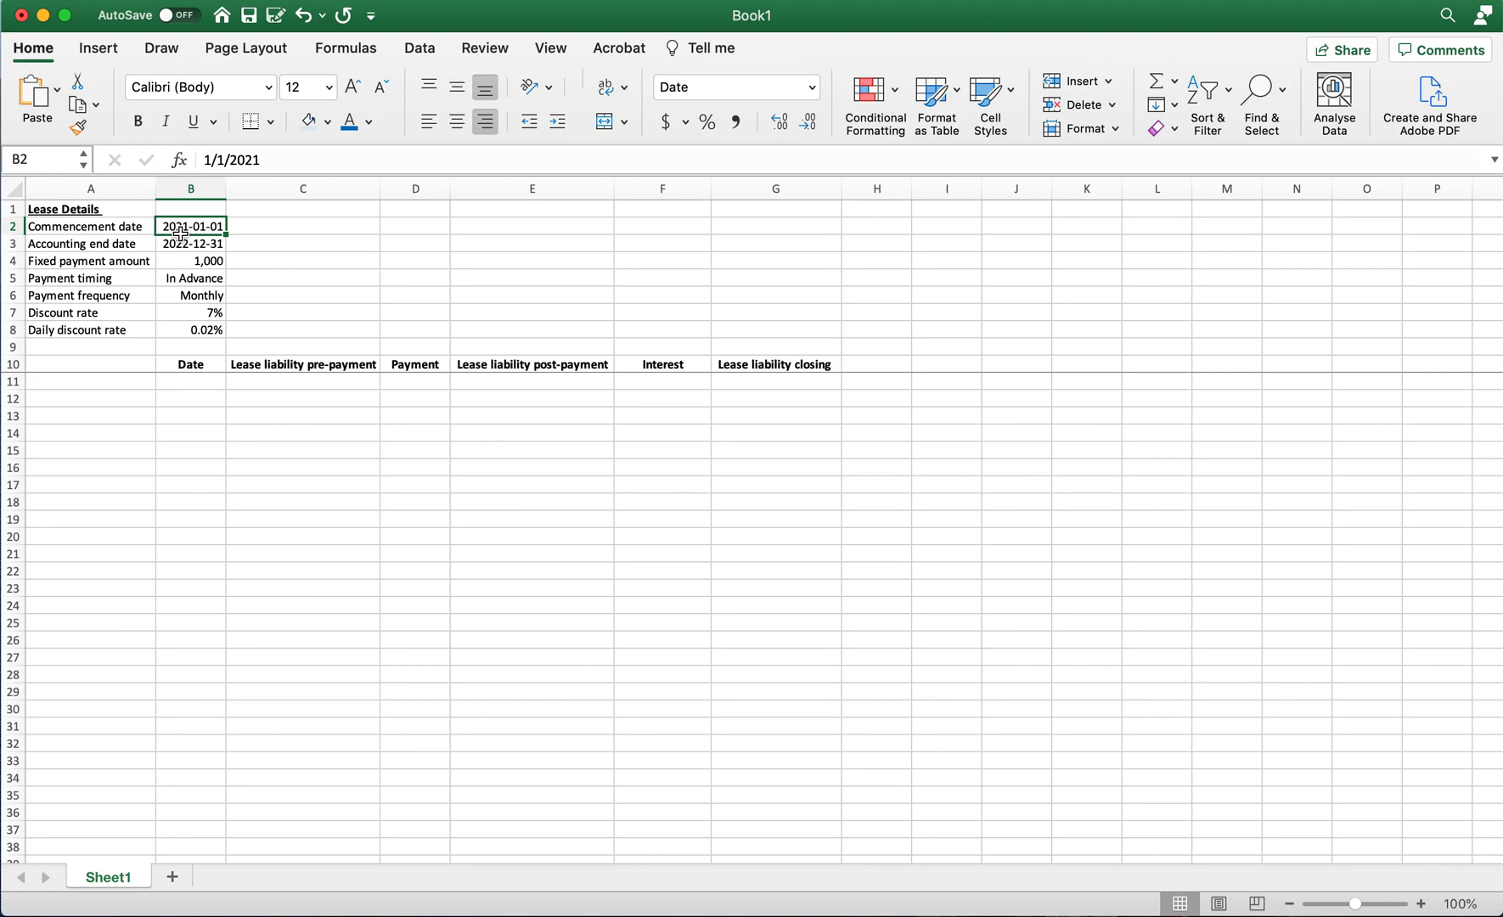
pyautogui.click(191, 381)
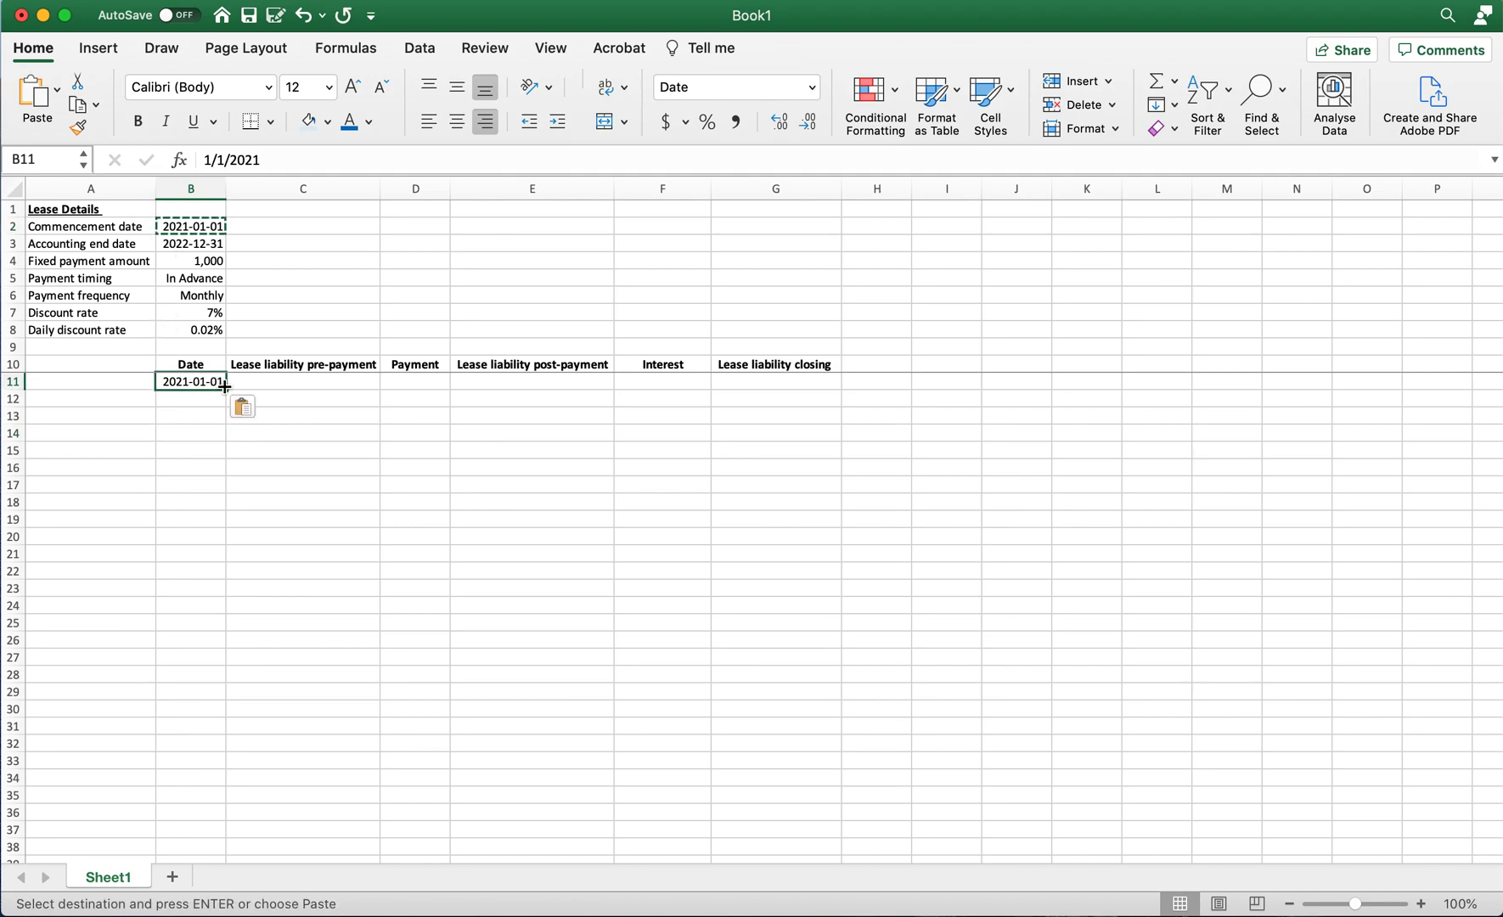
pyautogui.moveTo(224, 383); pyautogui.dragTo(224, 852)
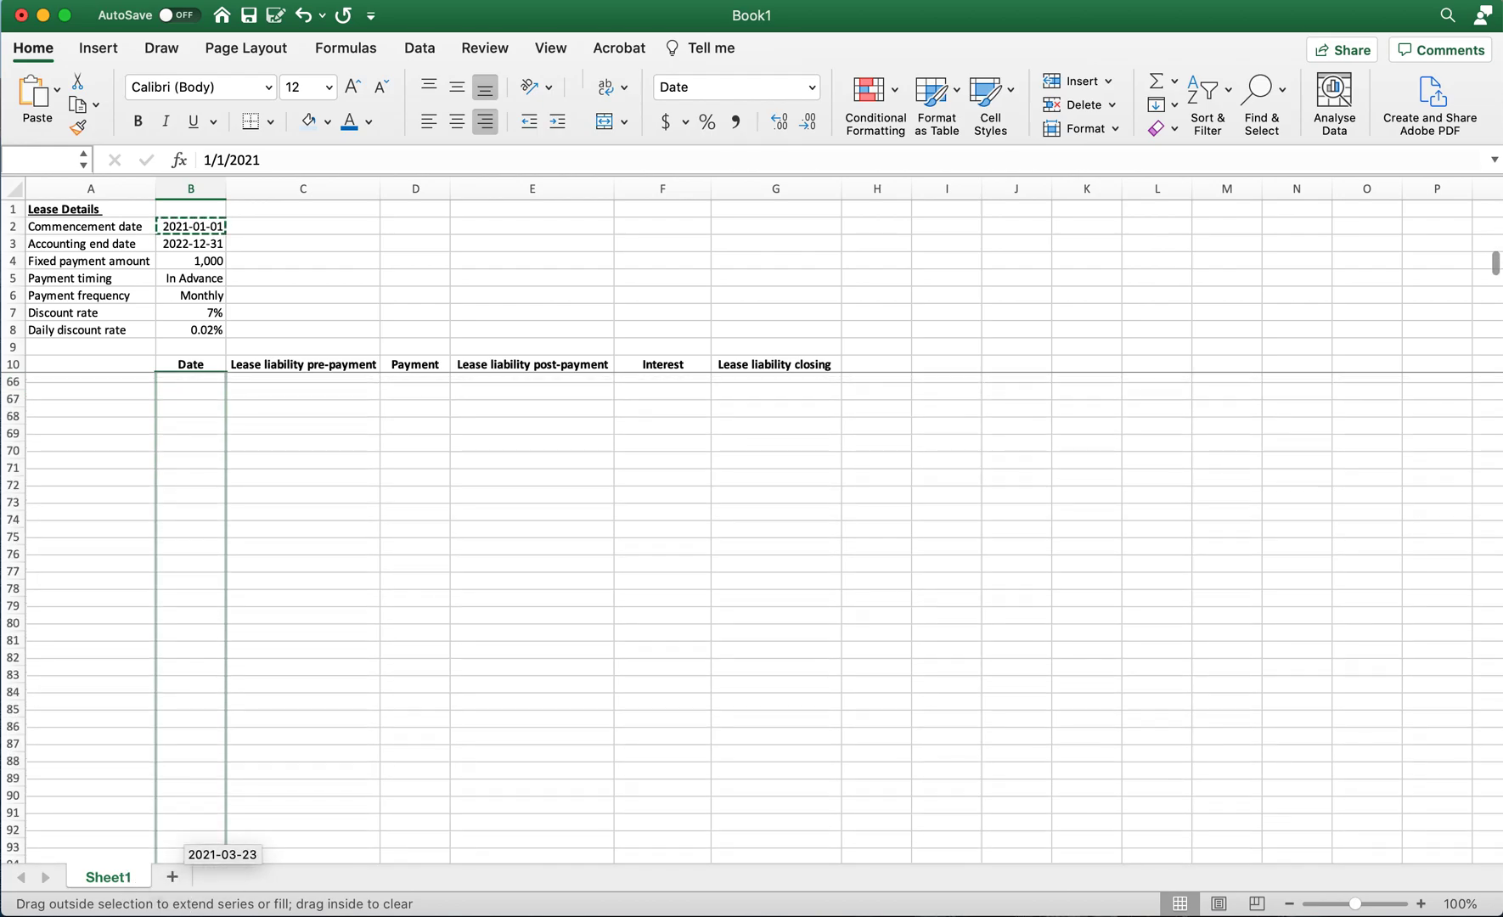
pyautogui.scroll(-3)
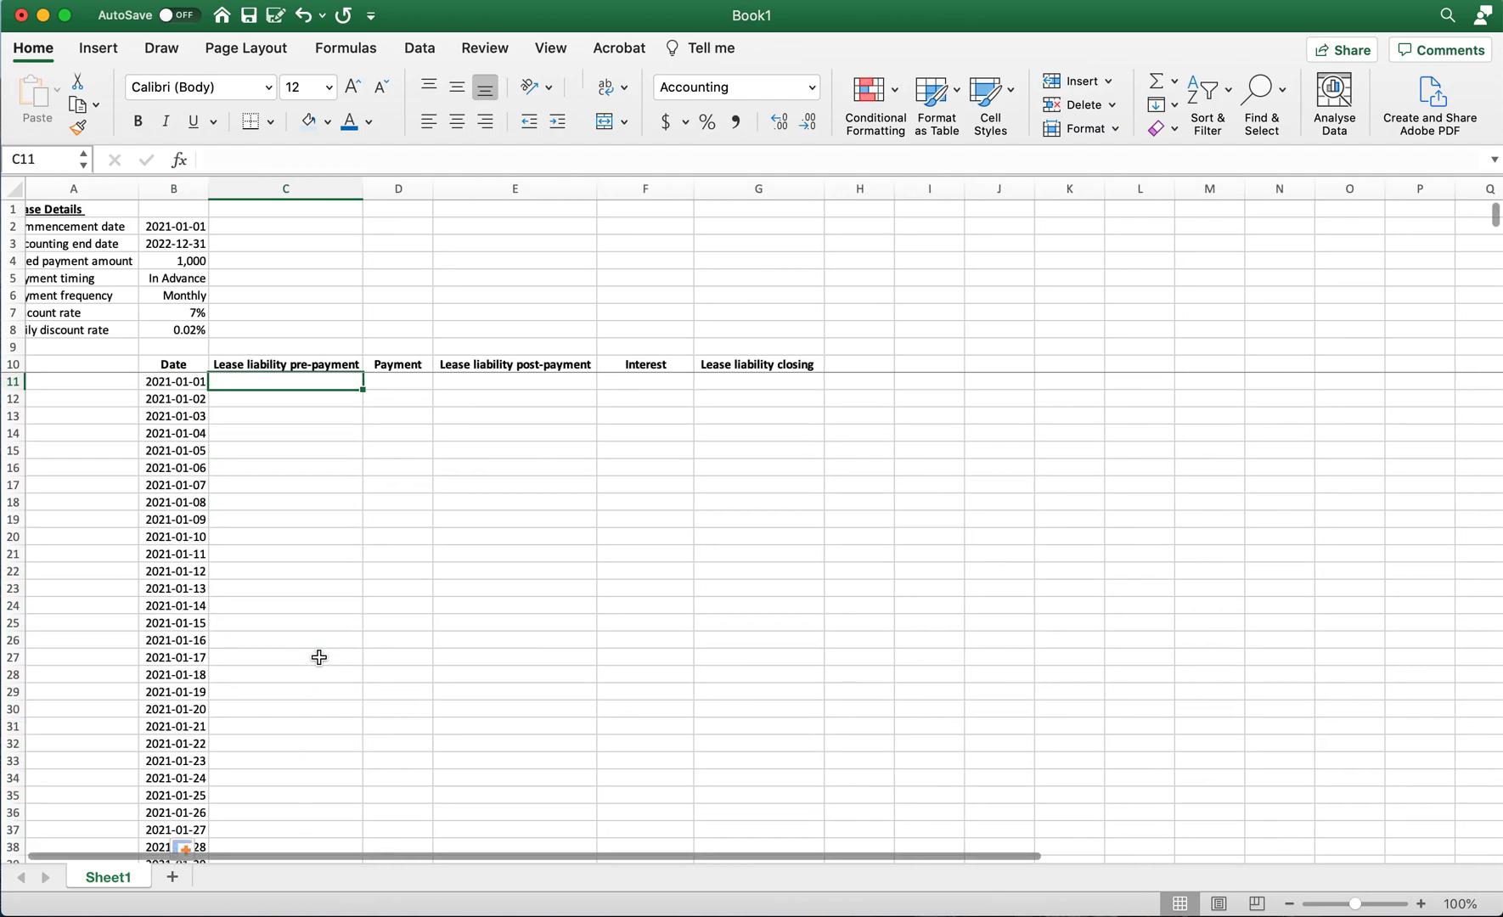
pyautogui.moveTo(392, 391)
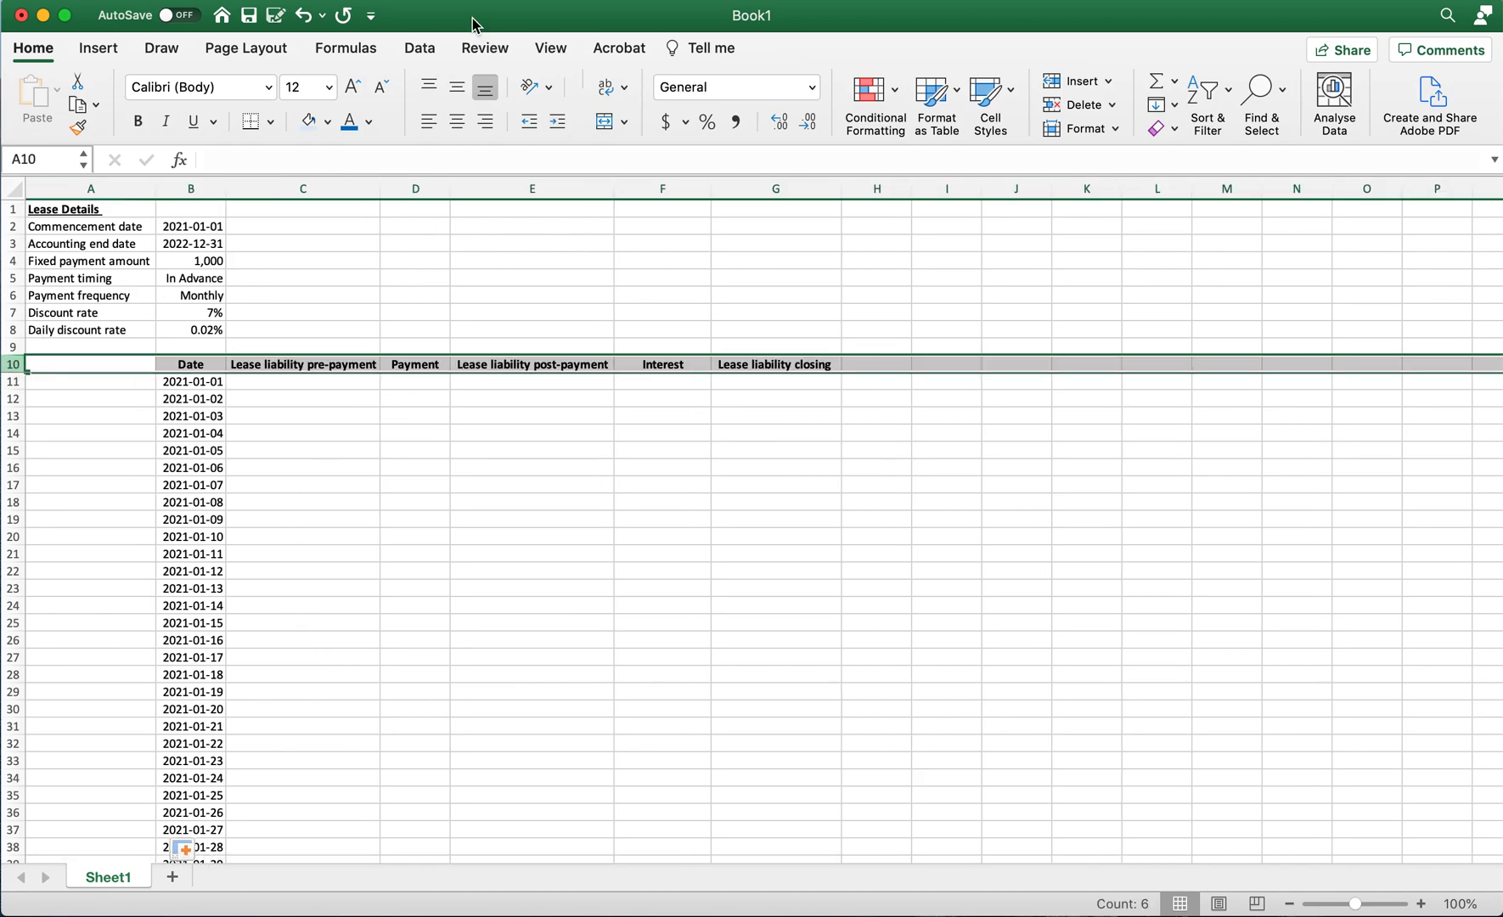
# Step: Turn on filters for the schedule headings and filter the Date column to month-start '01' days
pyautogui.click(419, 47)
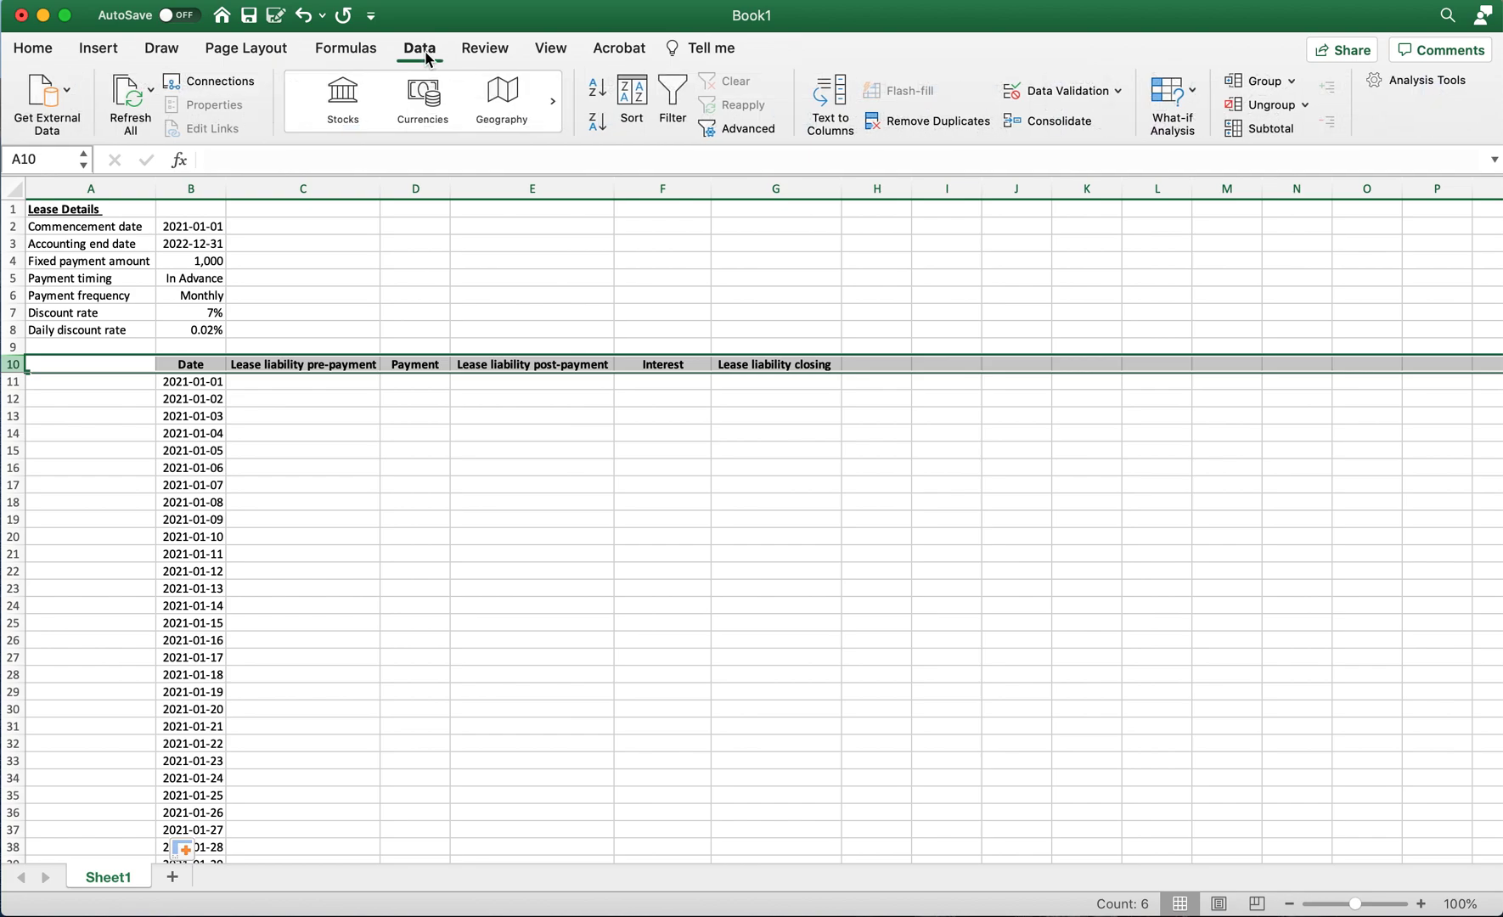
pyautogui.click(670, 99)
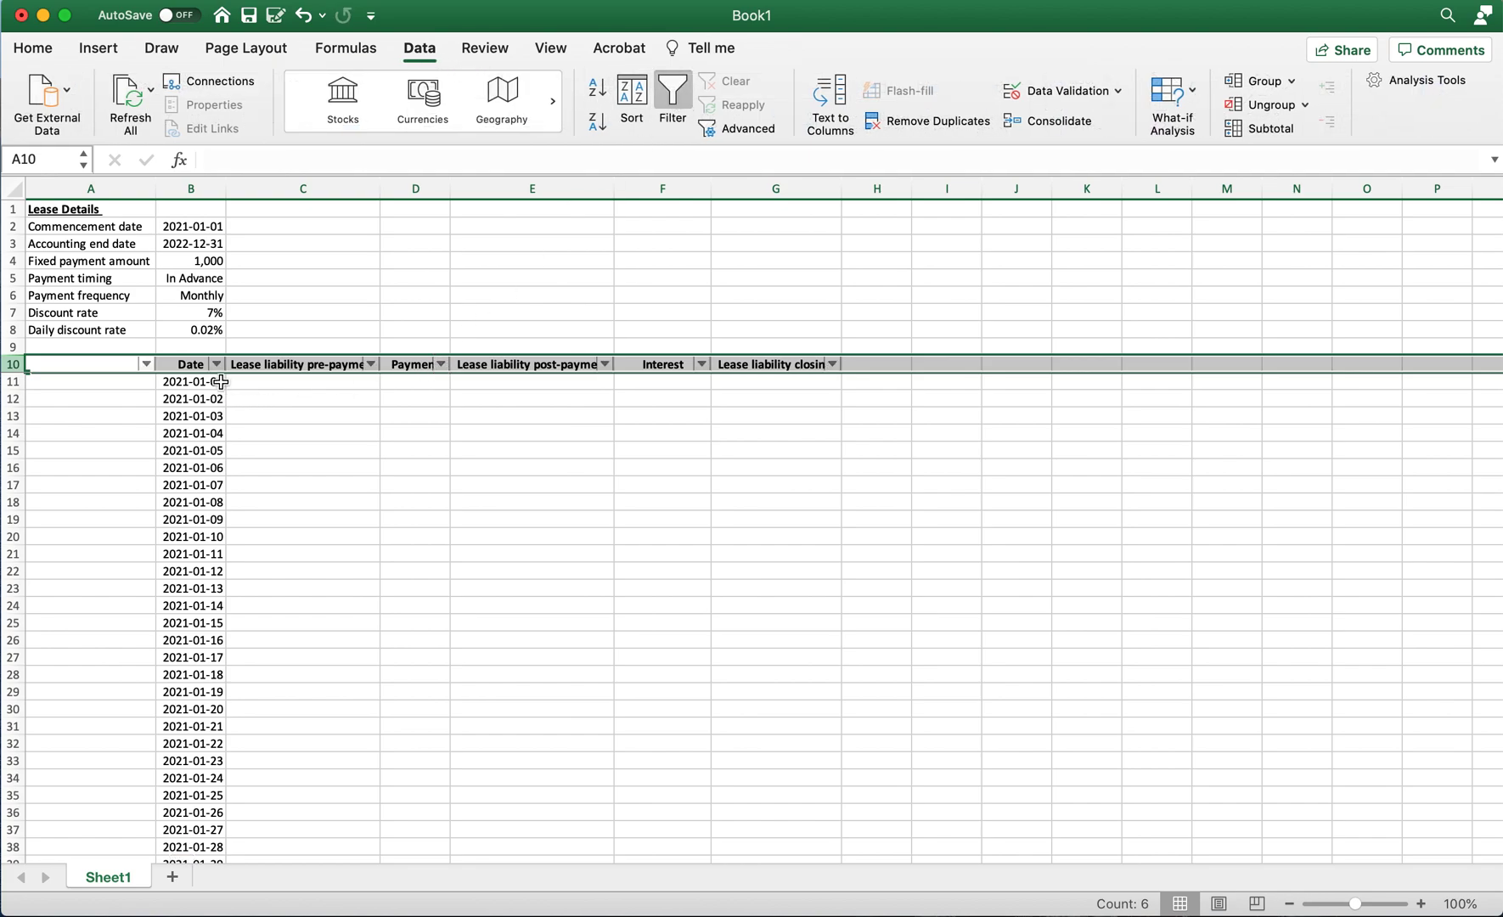
pyautogui.click(216, 363)
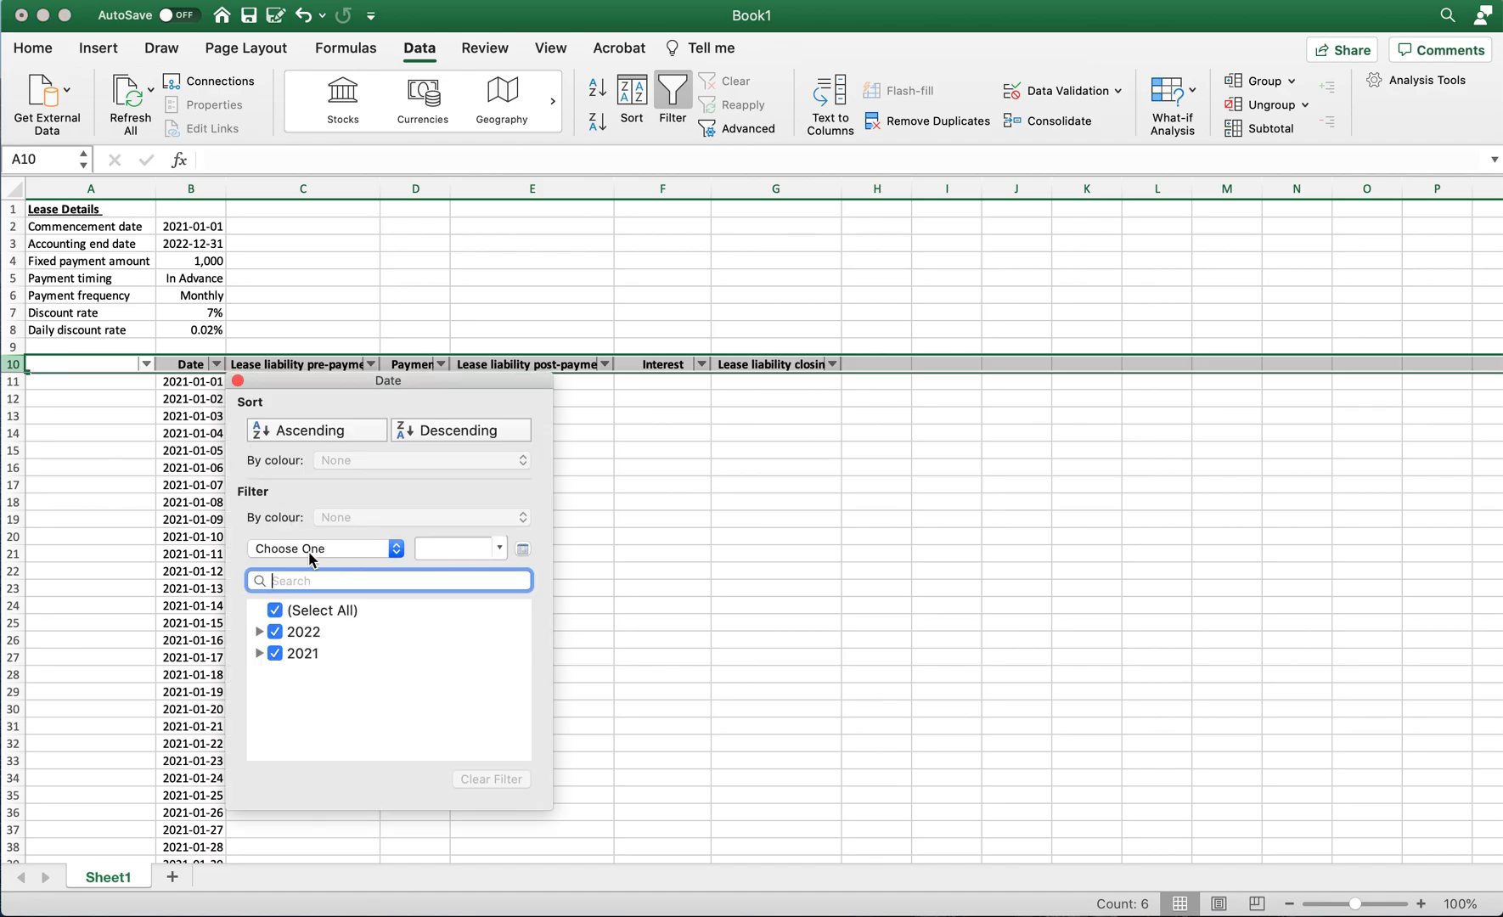
pyautogui.write('01')
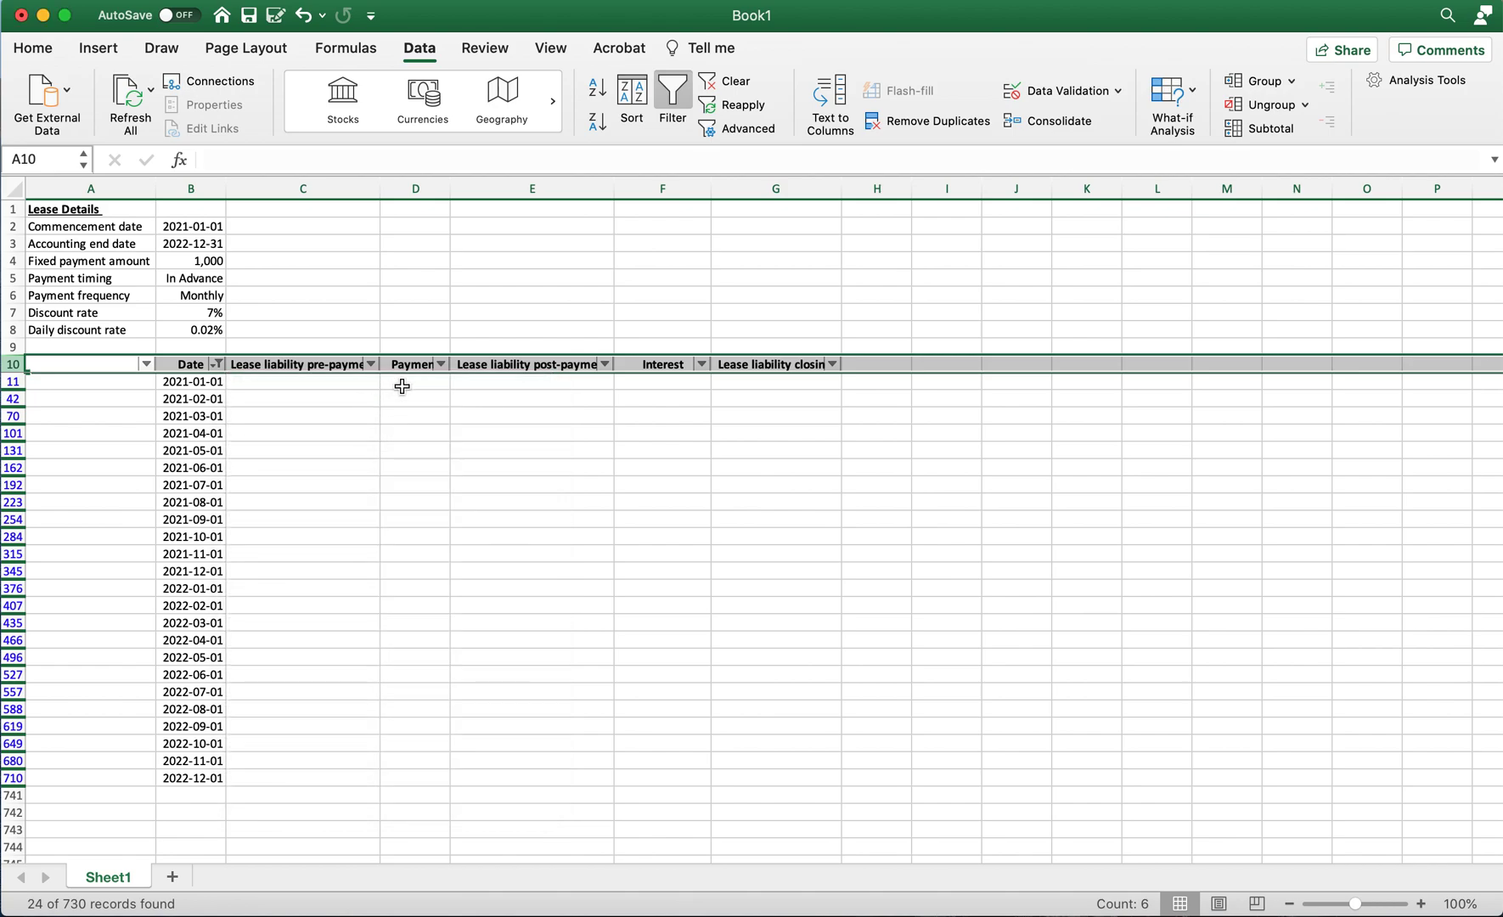
# Step: Enter 1,000 in D11 and copy it into the visible monthly Payment cells below
pyautogui.click(414, 382)
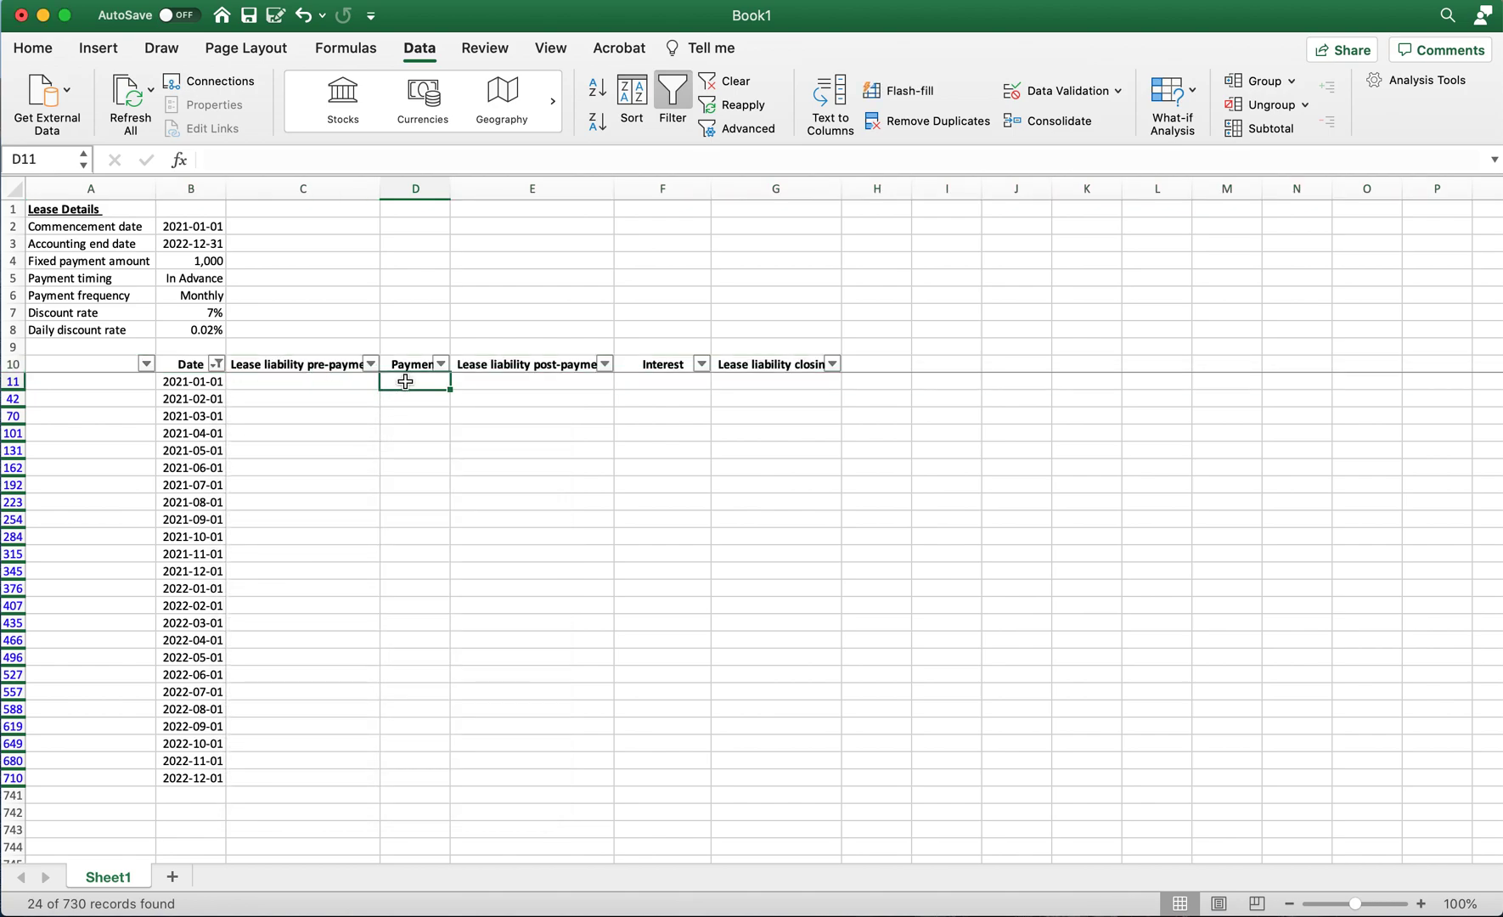
pyautogui.write('1,000.00')
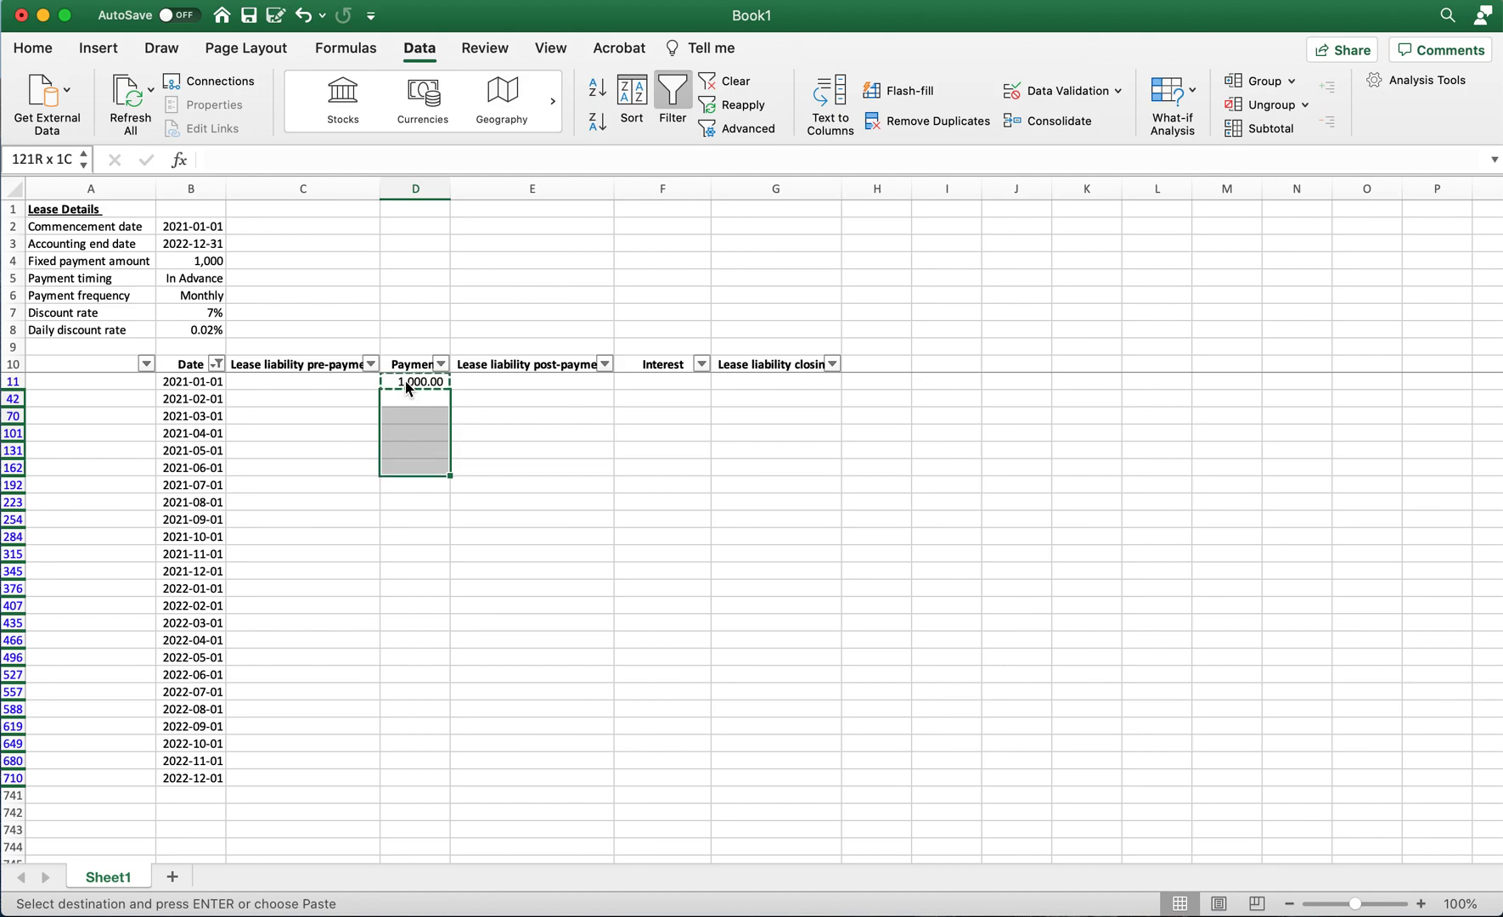
pyautogui.moveTo(414, 382); pyautogui.dragTo(414, 778)
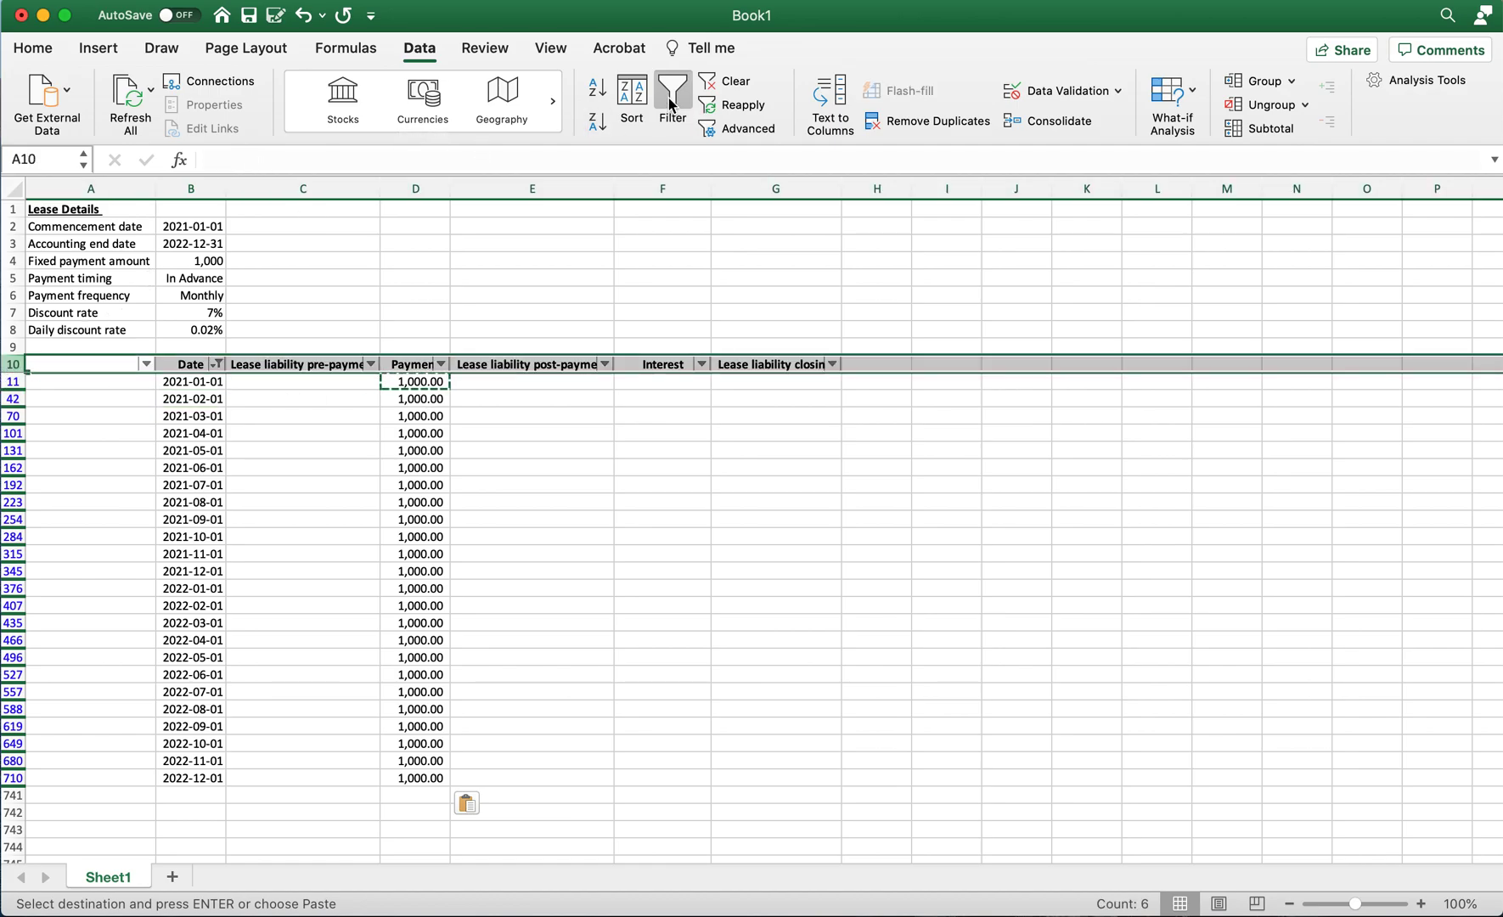
# Step: Clear the date filter and select the Payment column from D11 down to the last daily row
pyautogui.click(670, 98)
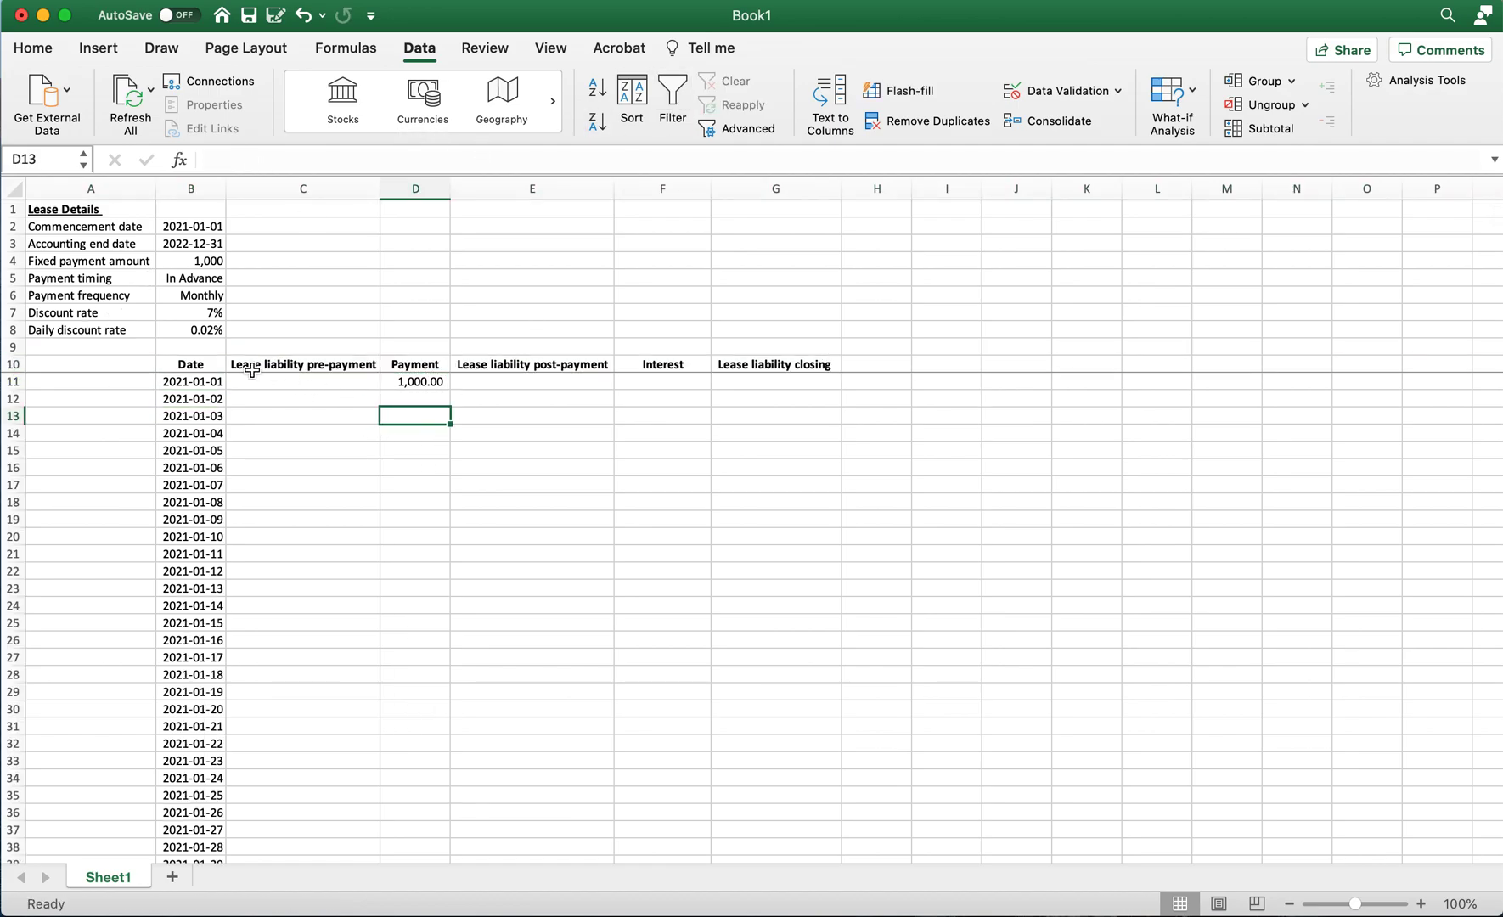
pyautogui.click(414, 382)
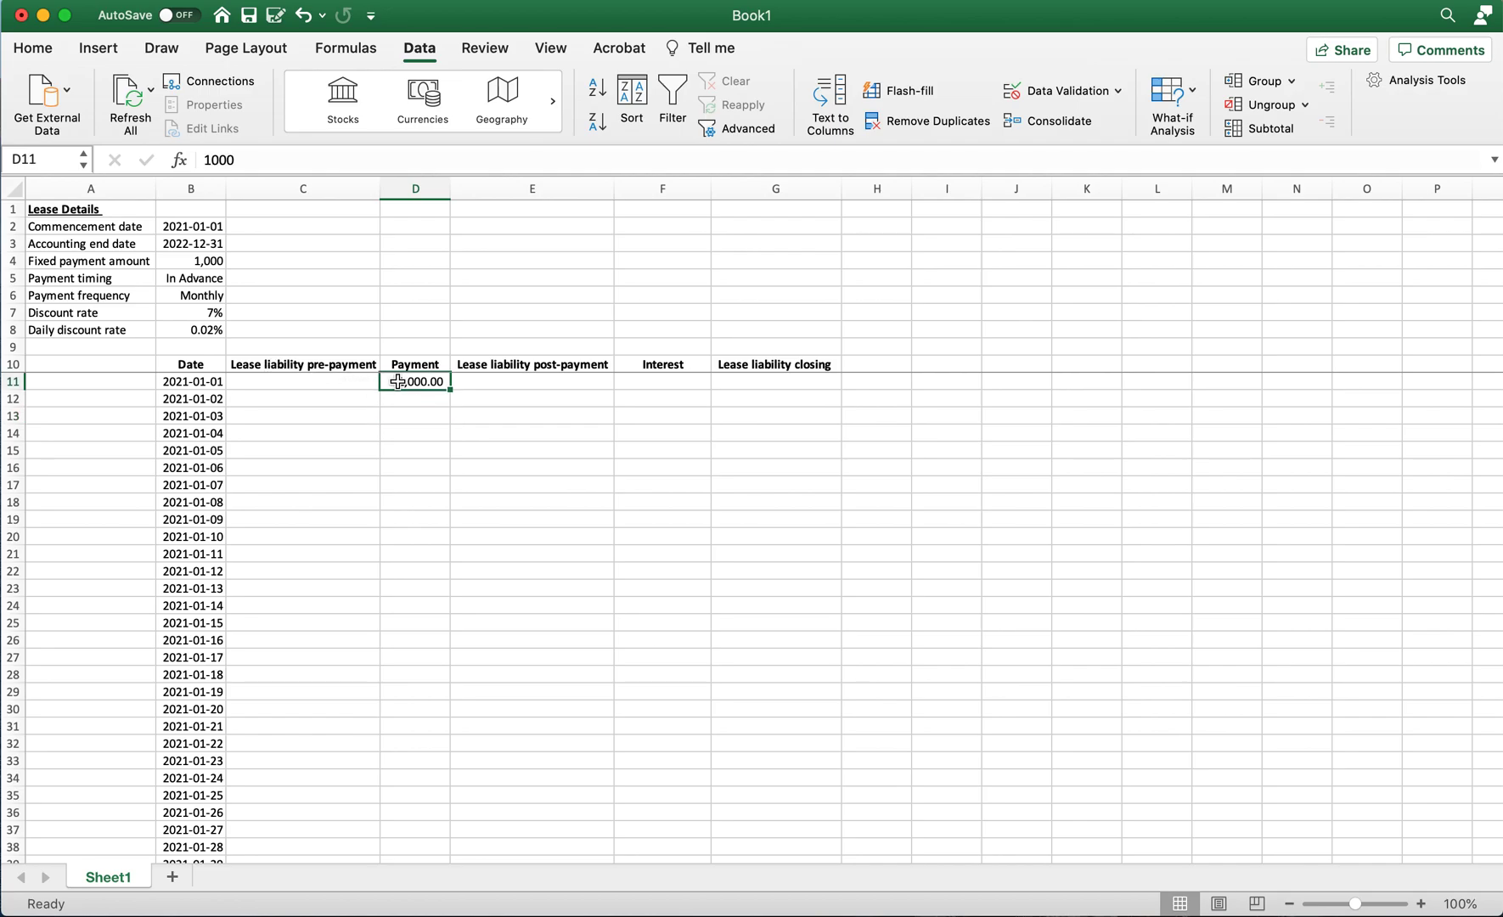
pyautogui.moveTo(415, 382); pyautogui.dragTo(414, 832)
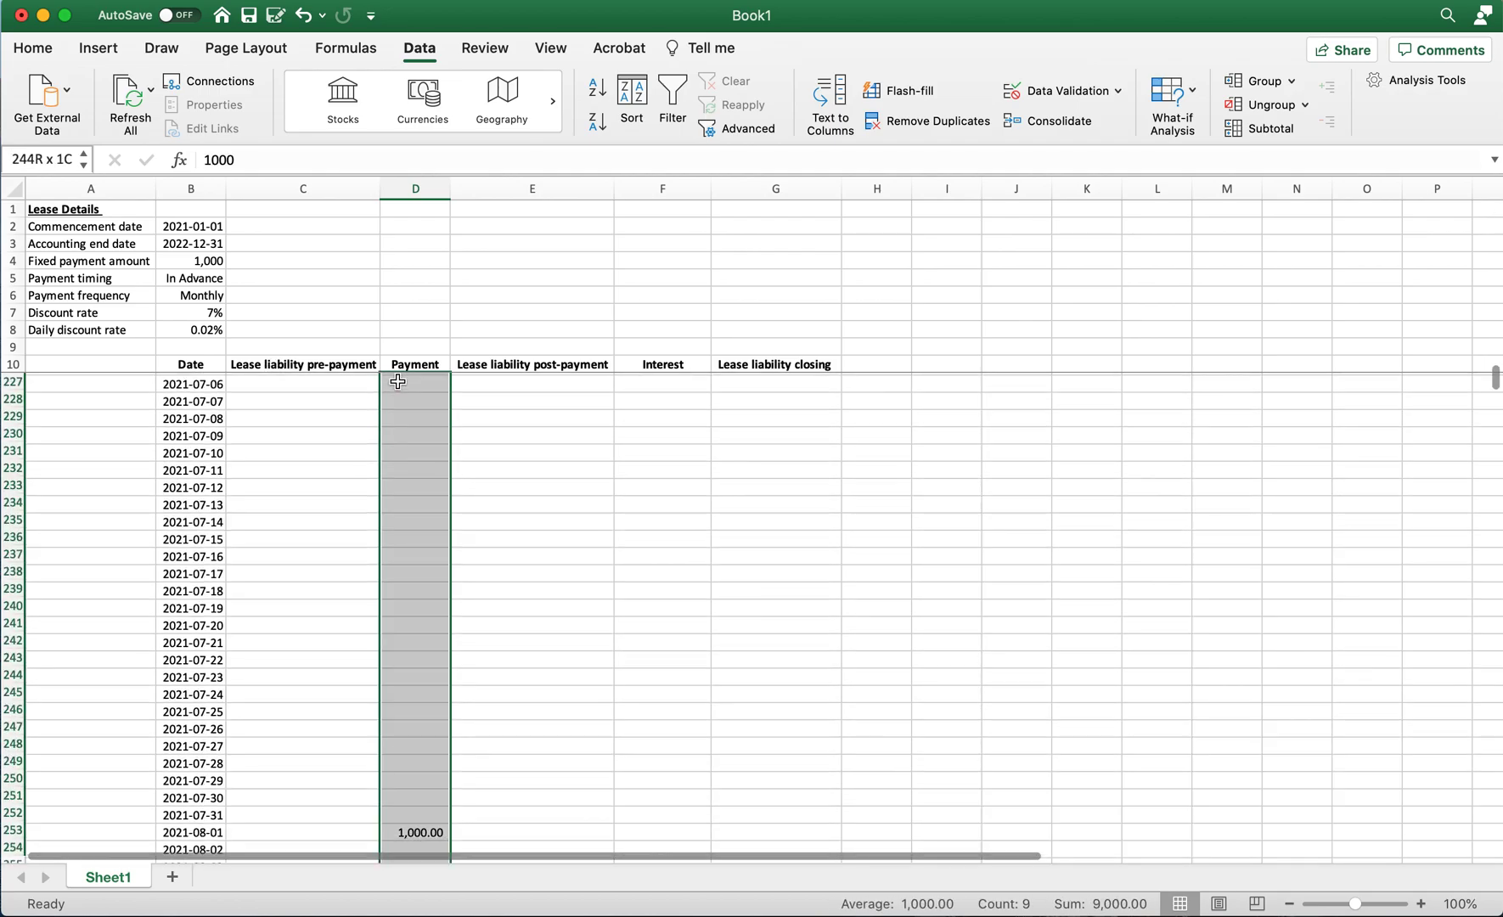
pyautogui.scroll(-3)
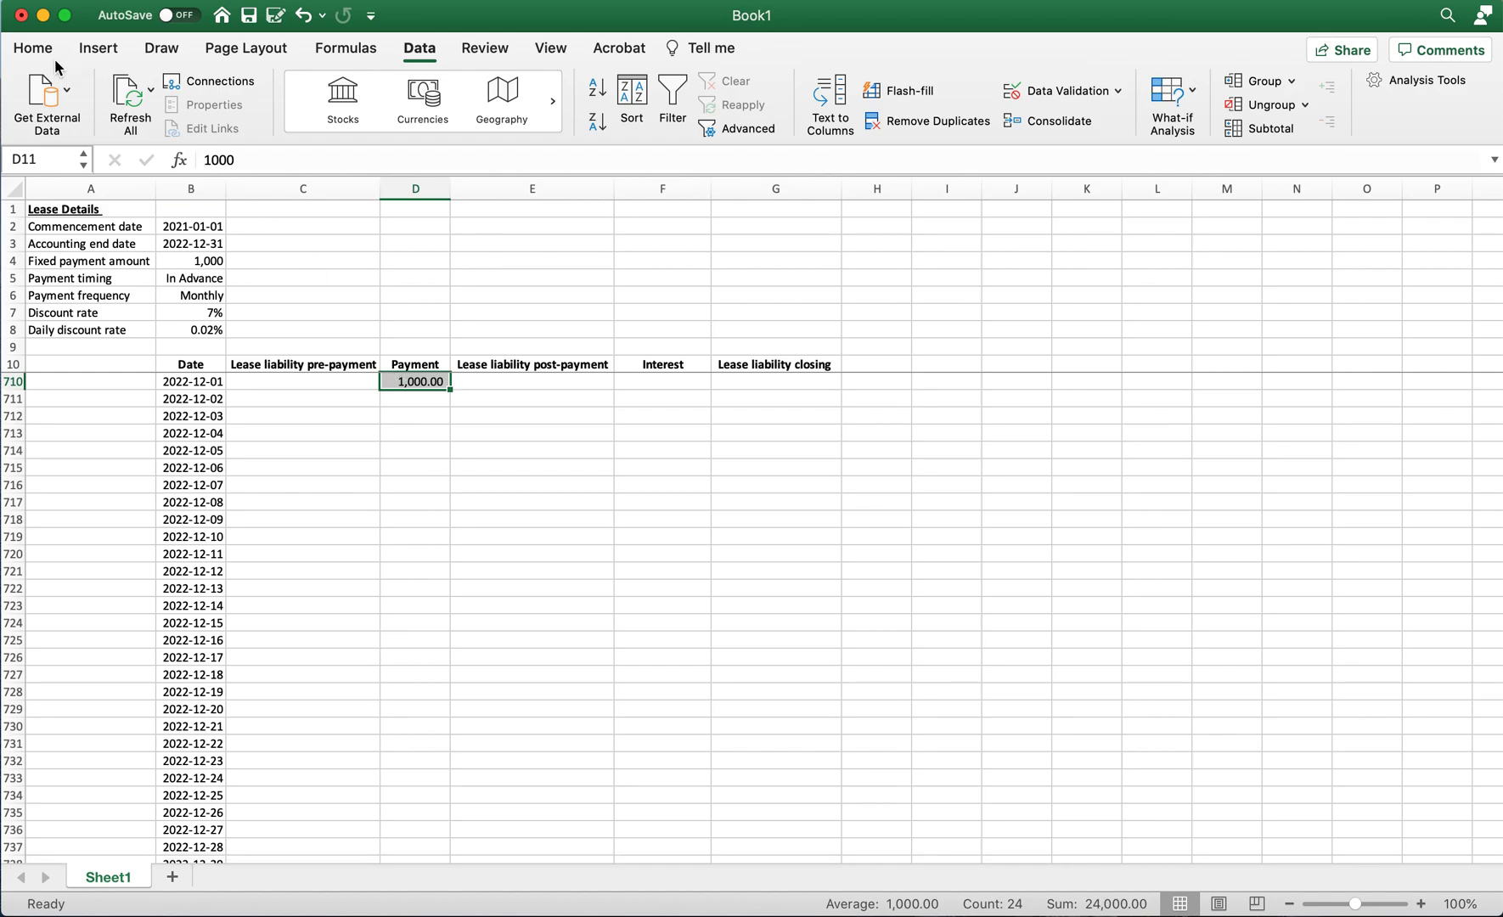
pyautogui.click(32, 48)
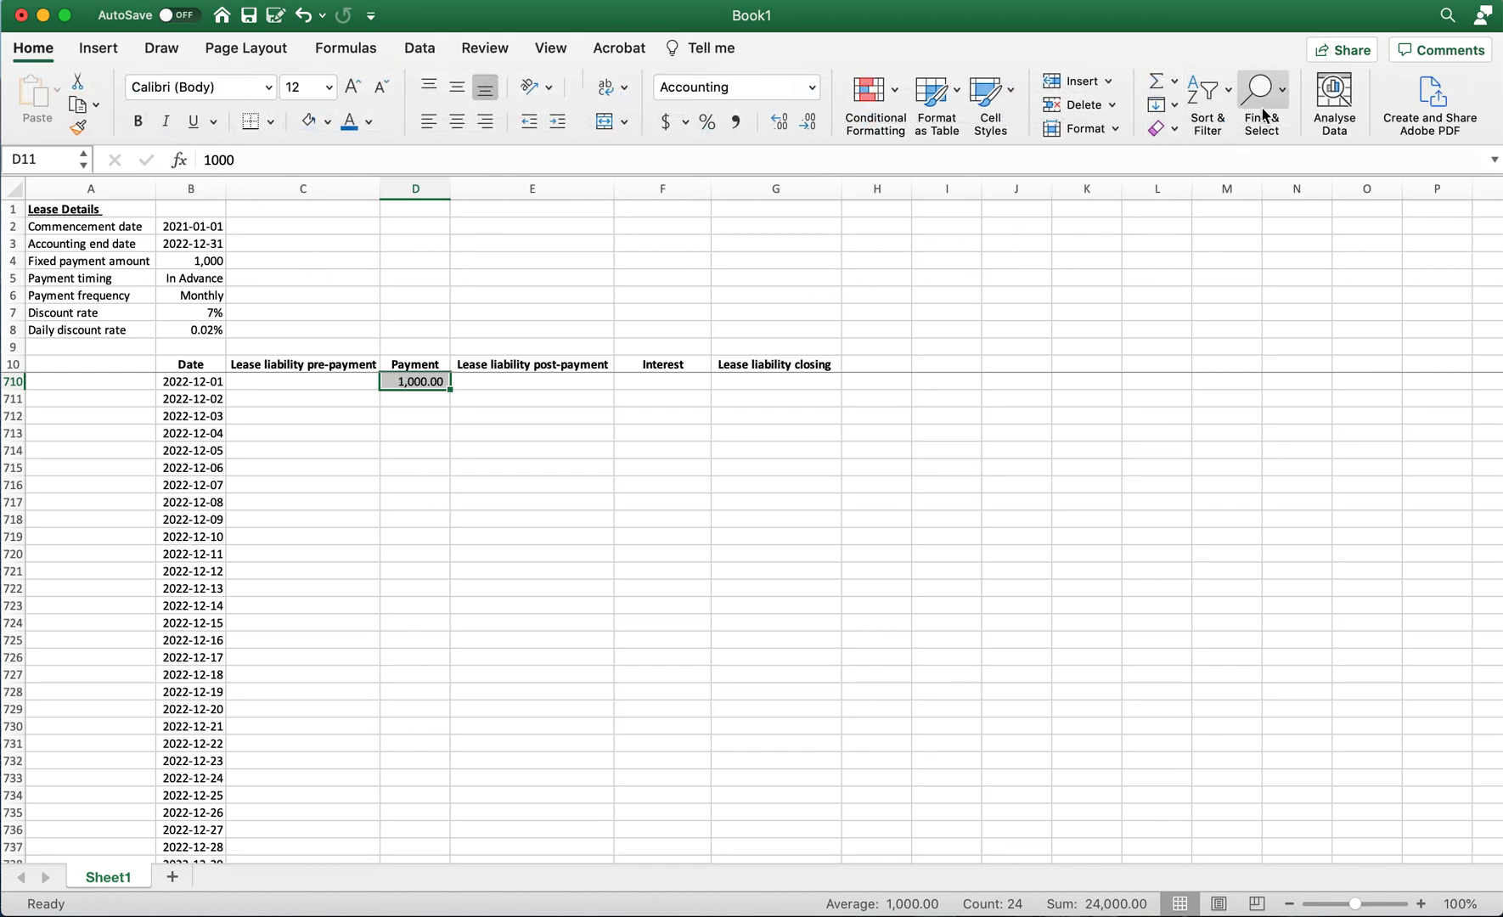
# Step: Use Go To Special > Blanks to isolate the empty Payment cells in the selection
pyautogui.click(1262, 104)
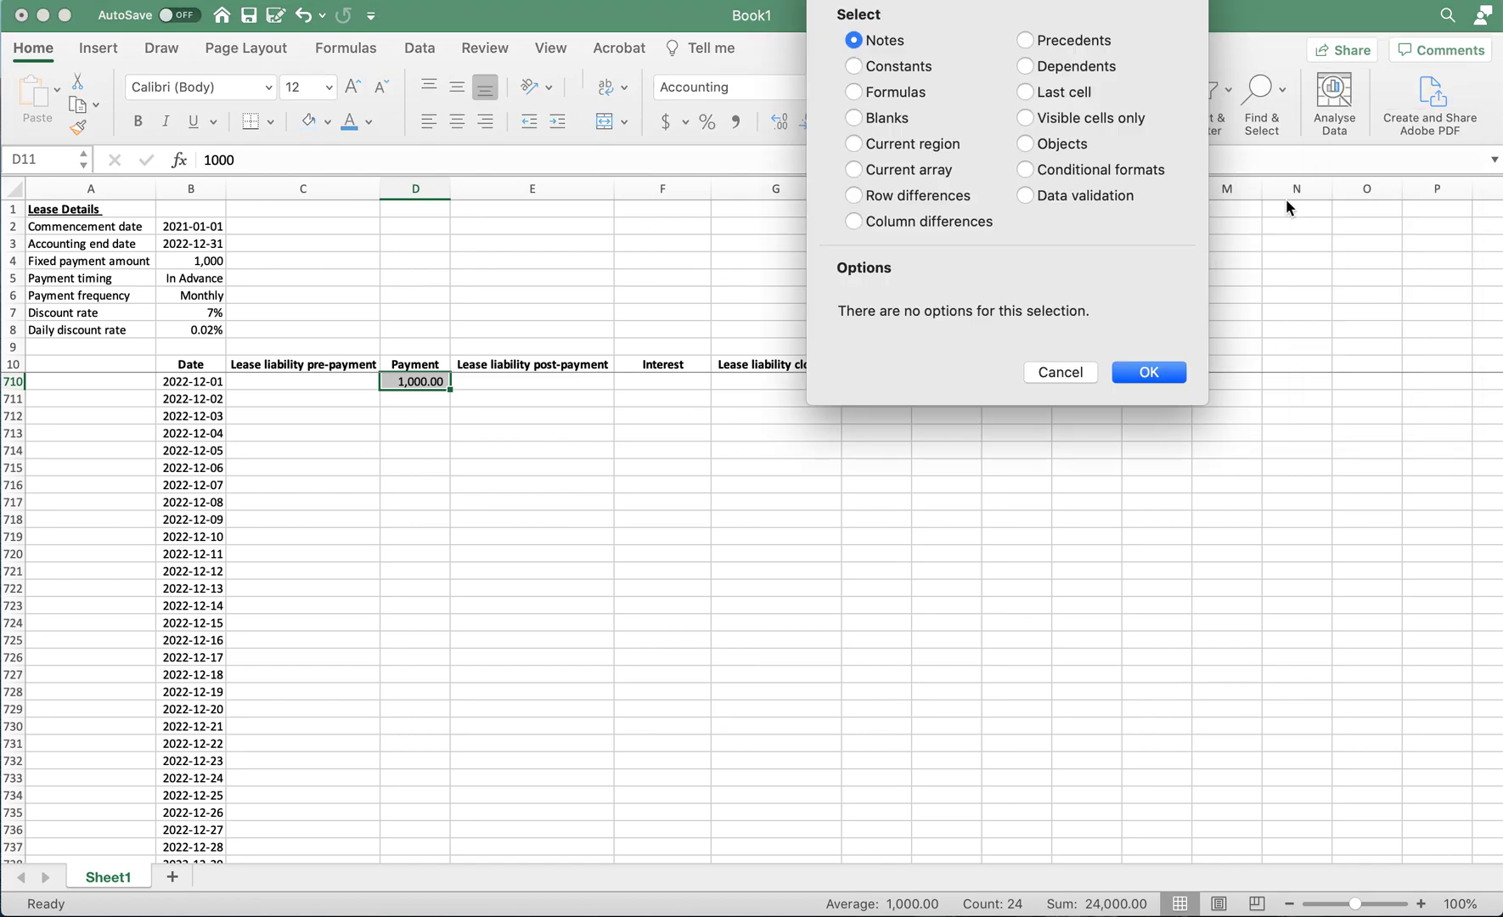
pyautogui.moveTo(924, 215)
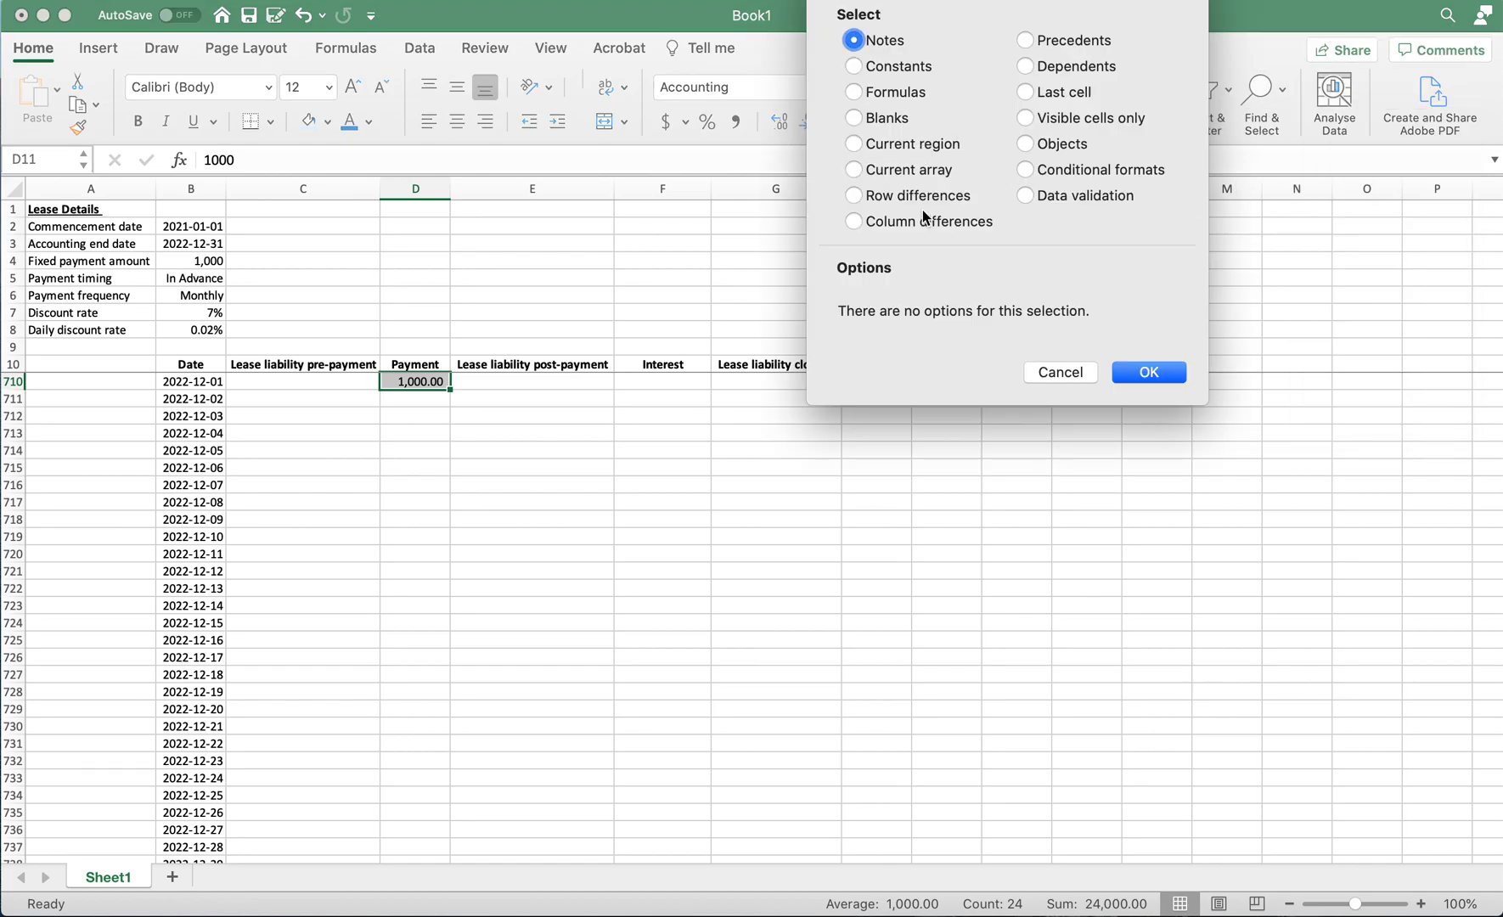
pyautogui.click(852, 117)
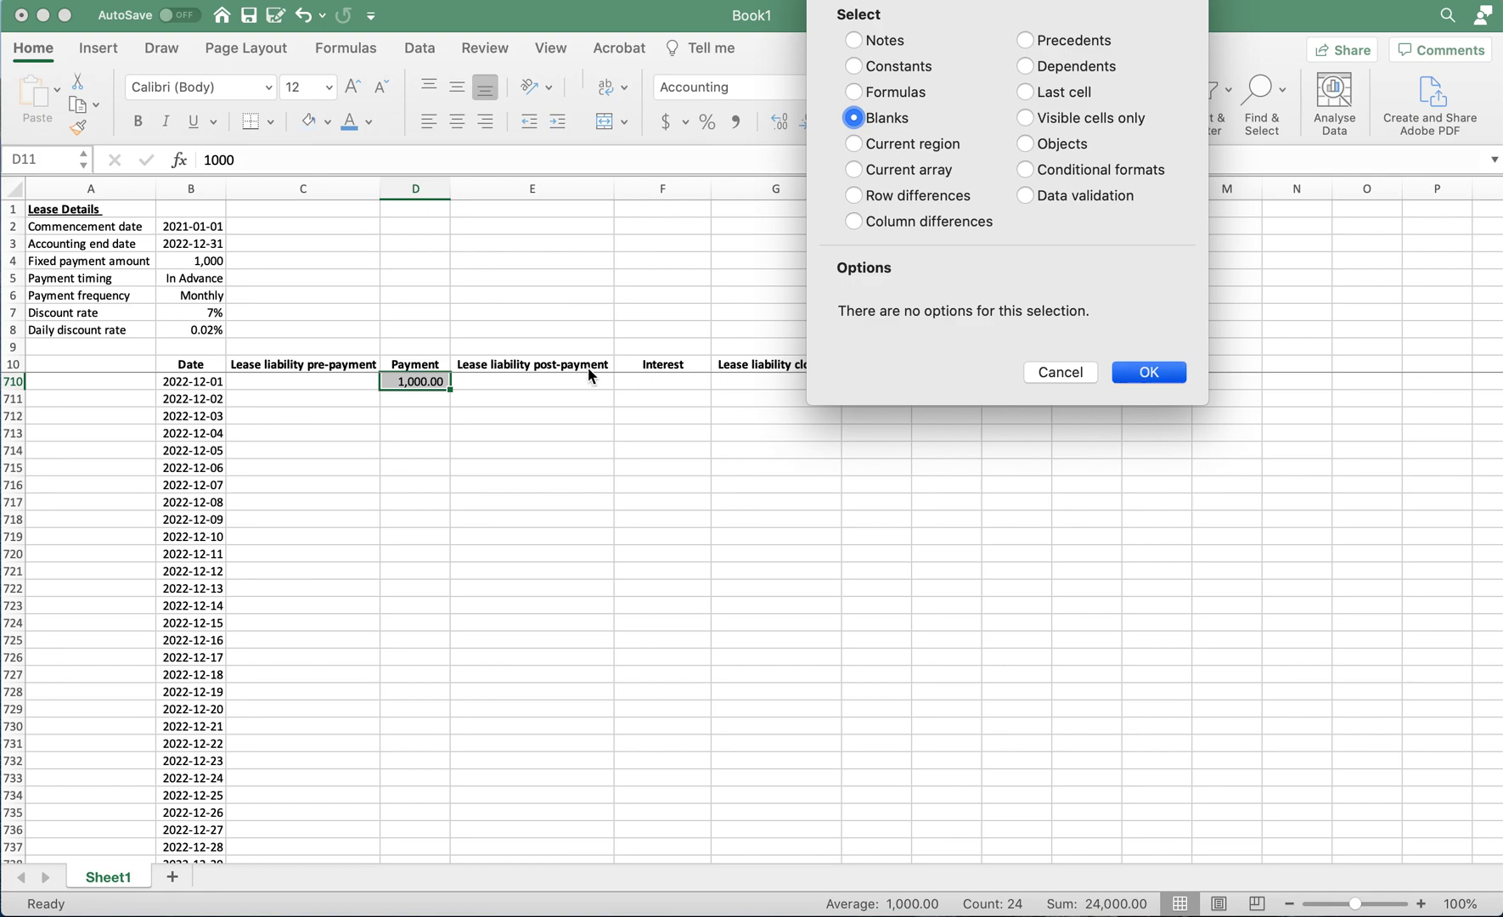
pyautogui.moveTo(426, 416)
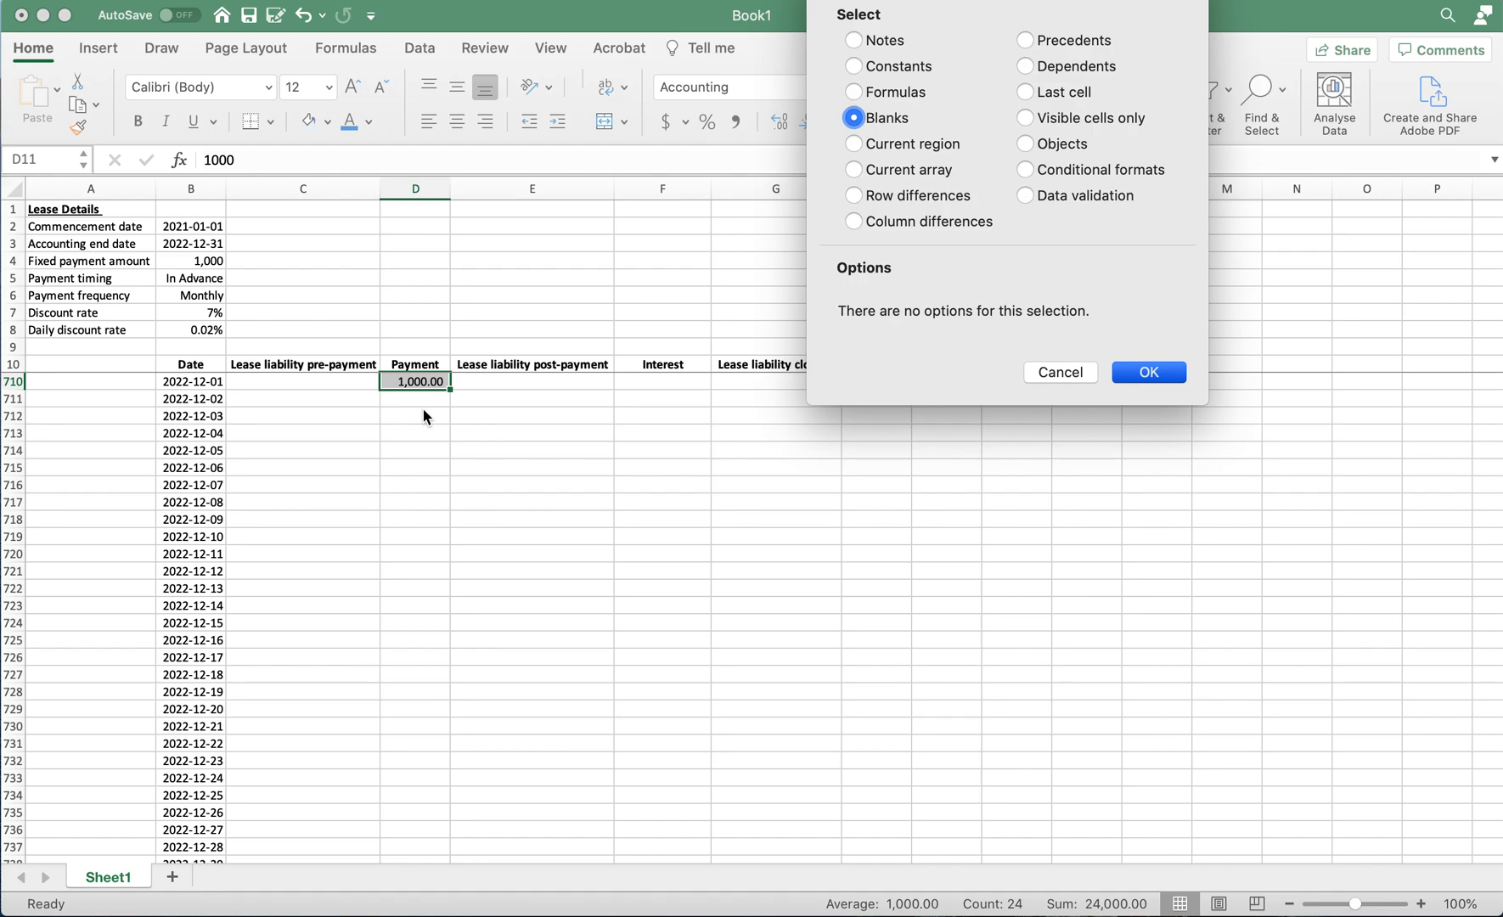
pyautogui.click(1148, 372)
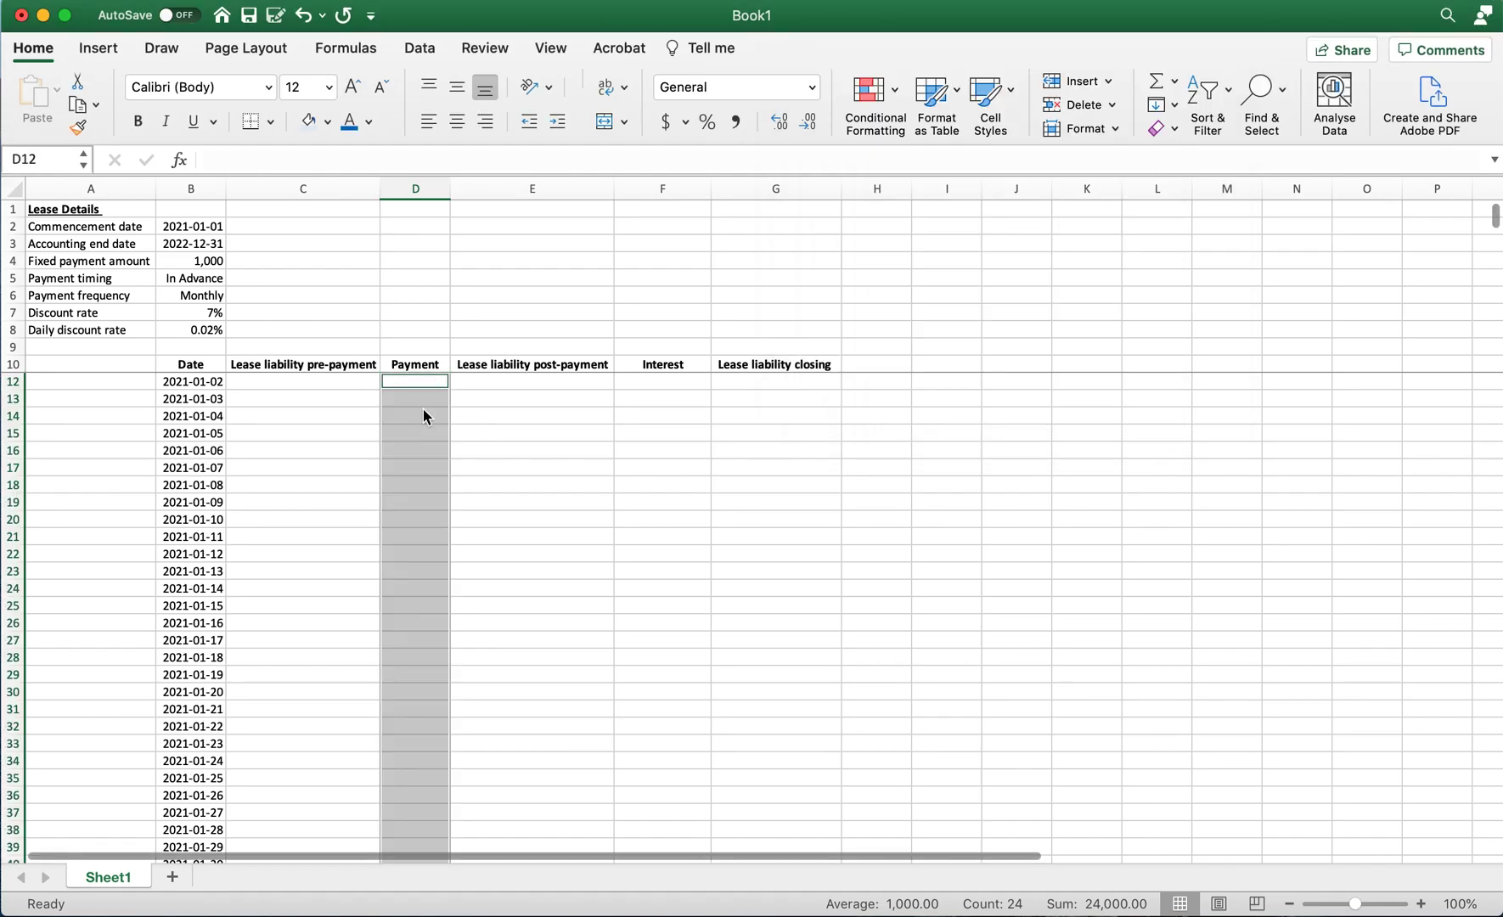
# Step: Fill blank payment days with 0 and enter =XNPV(B7, D11:D710, B11:B710) in C11 giving 22,513.67
pyautogui.write('0')
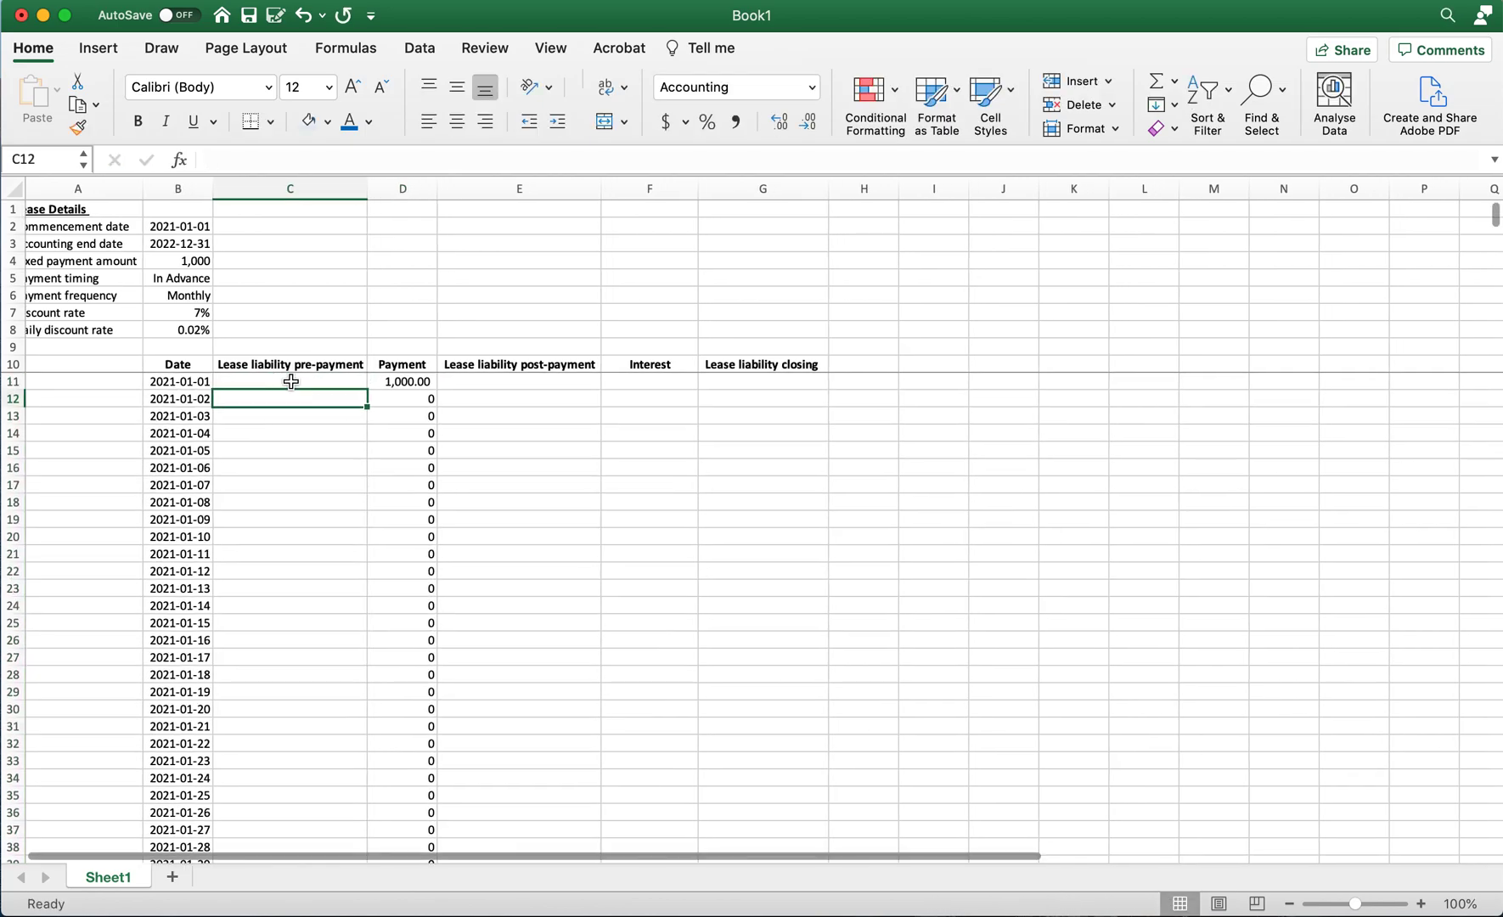
pyautogui.click(288, 381)
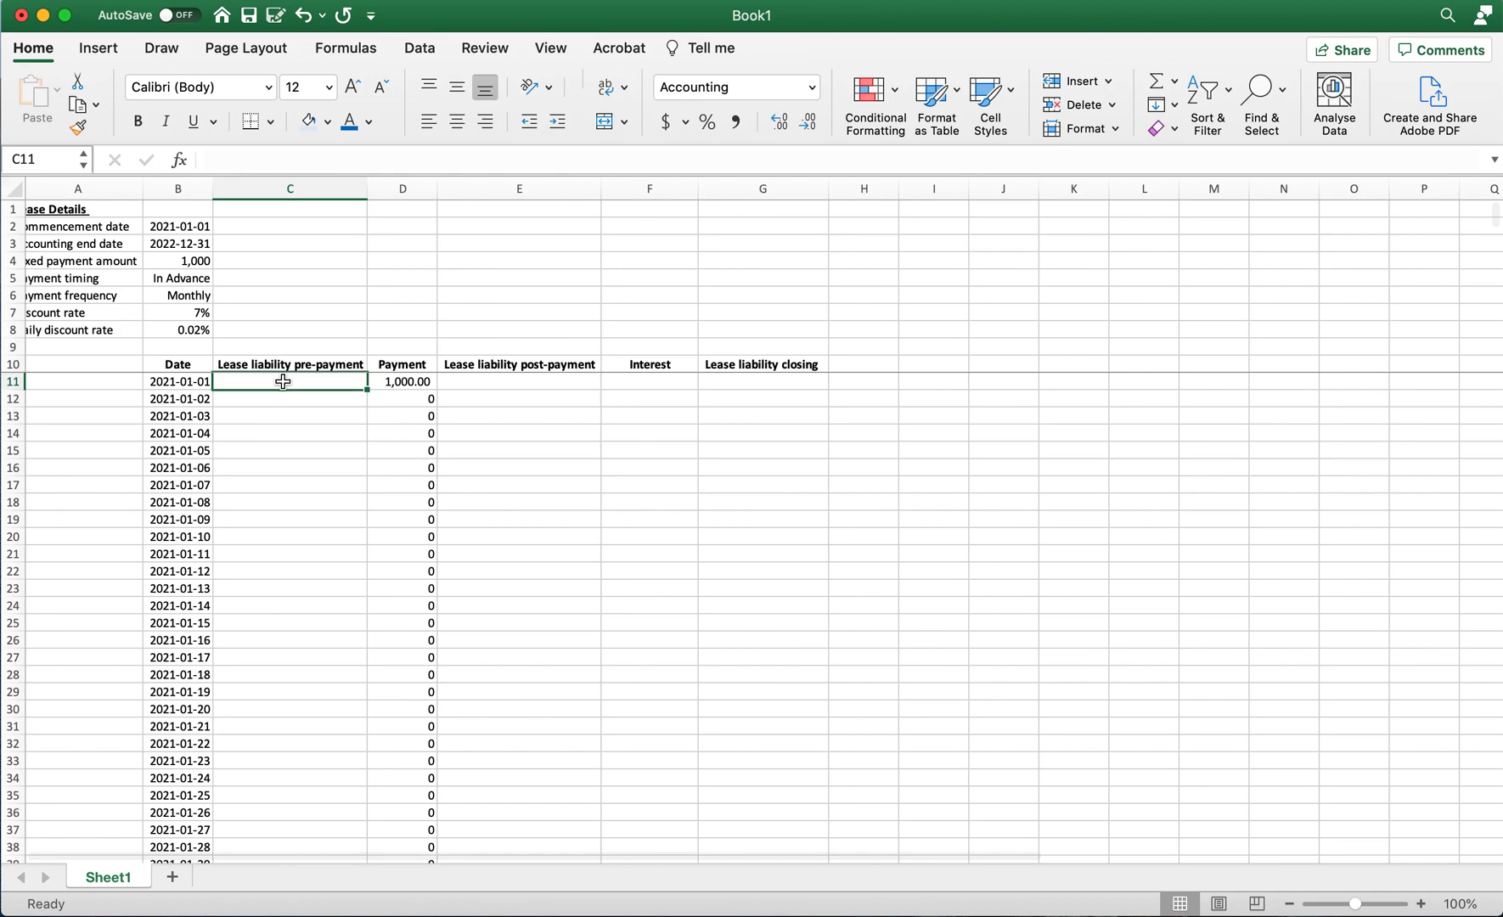
pyautogui.write('=x')
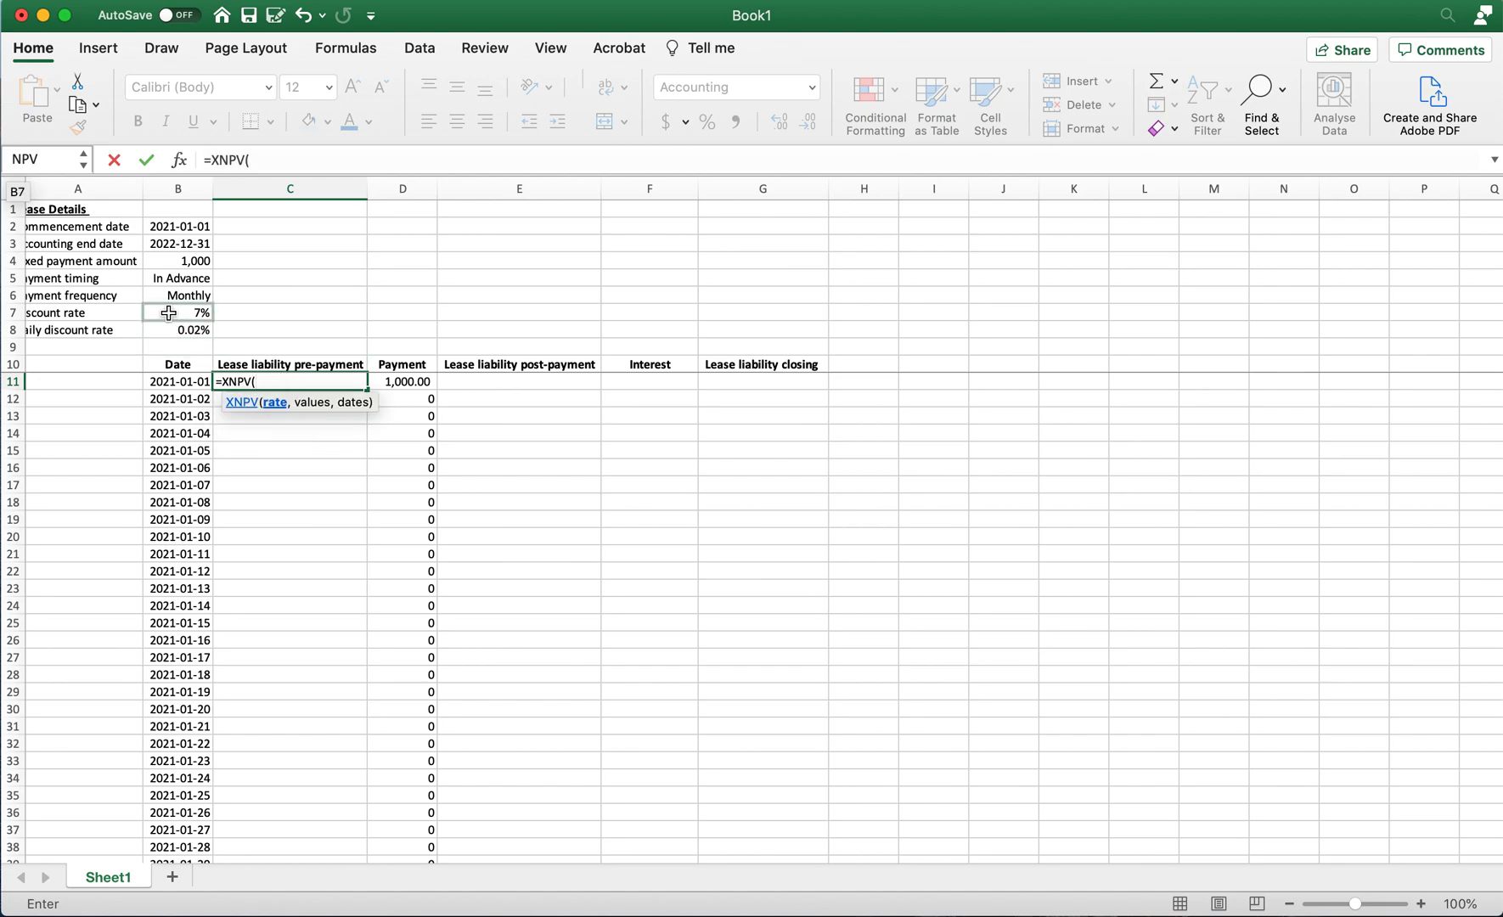
pyautogui.click(177, 313)
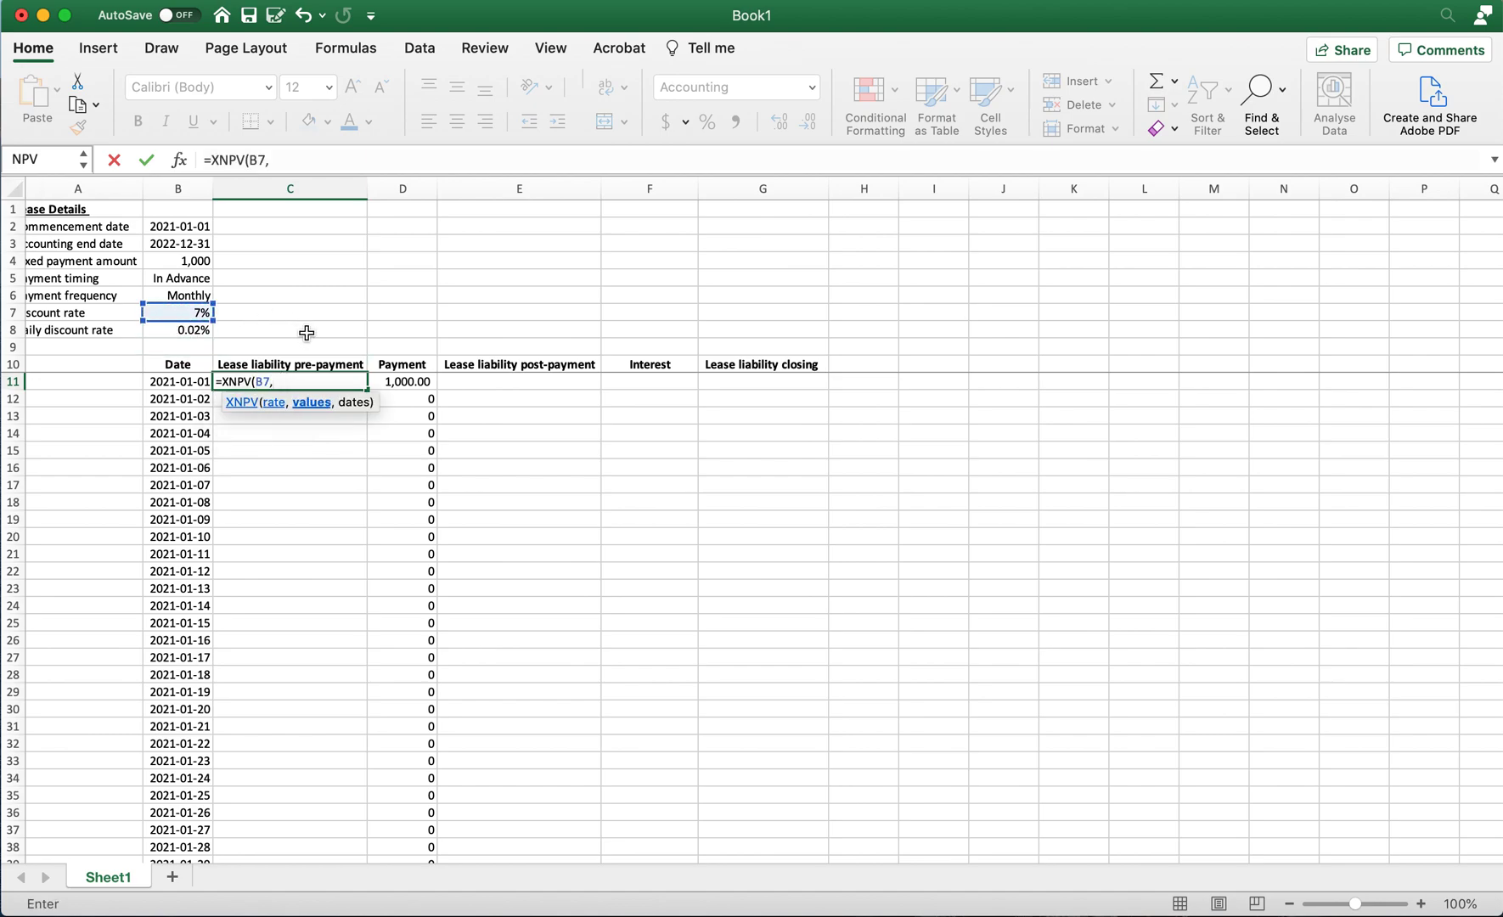
pyautogui.click(402, 382)
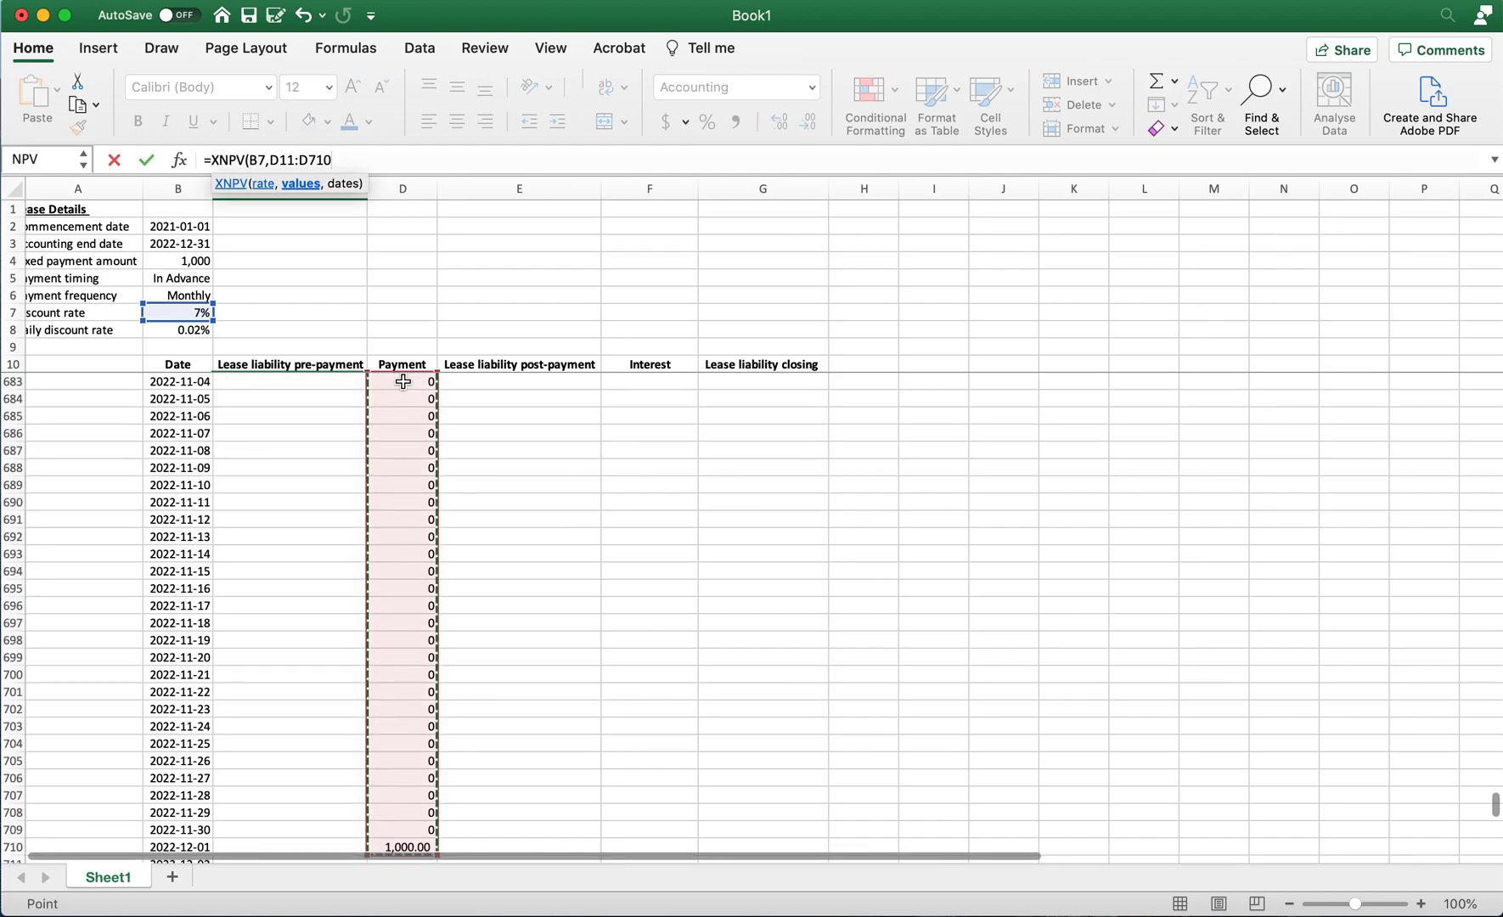
pyautogui.write(',')
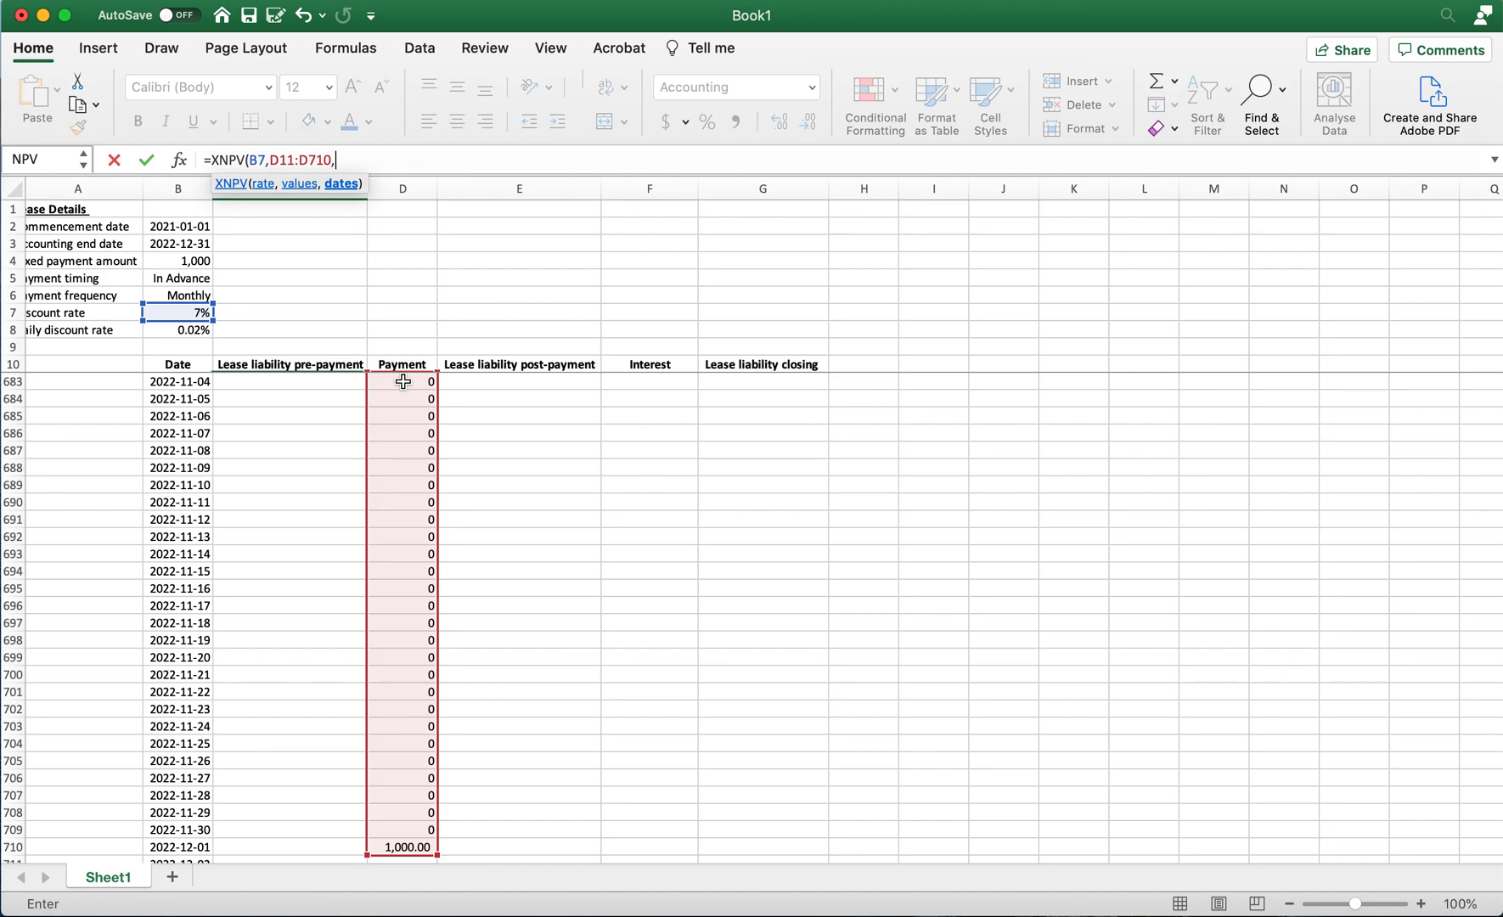
pyautogui.click(177, 847)
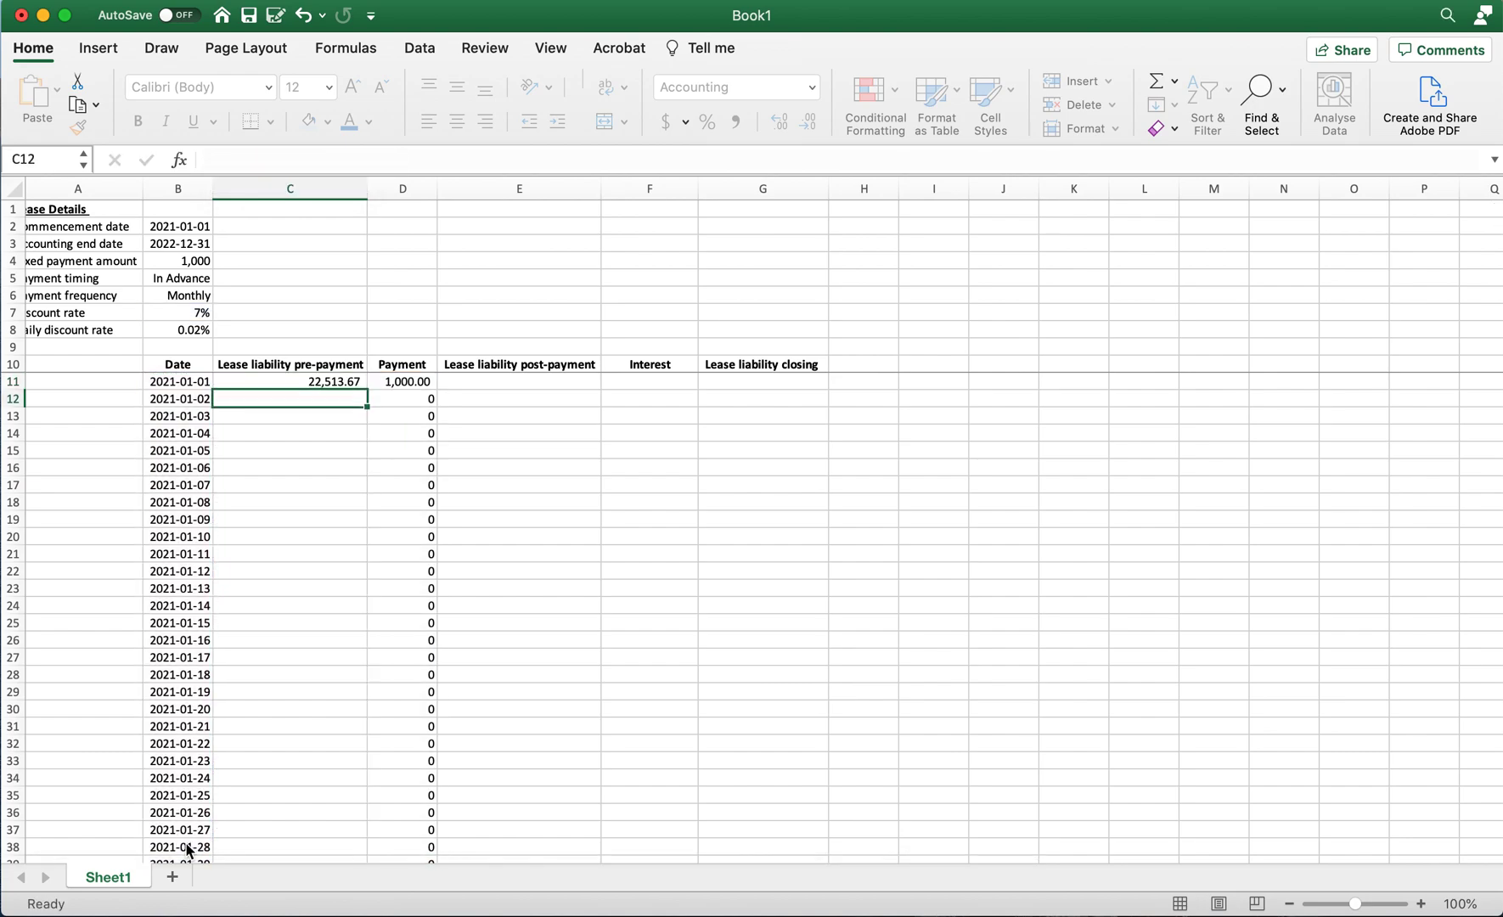
pyautogui.click(289, 380)
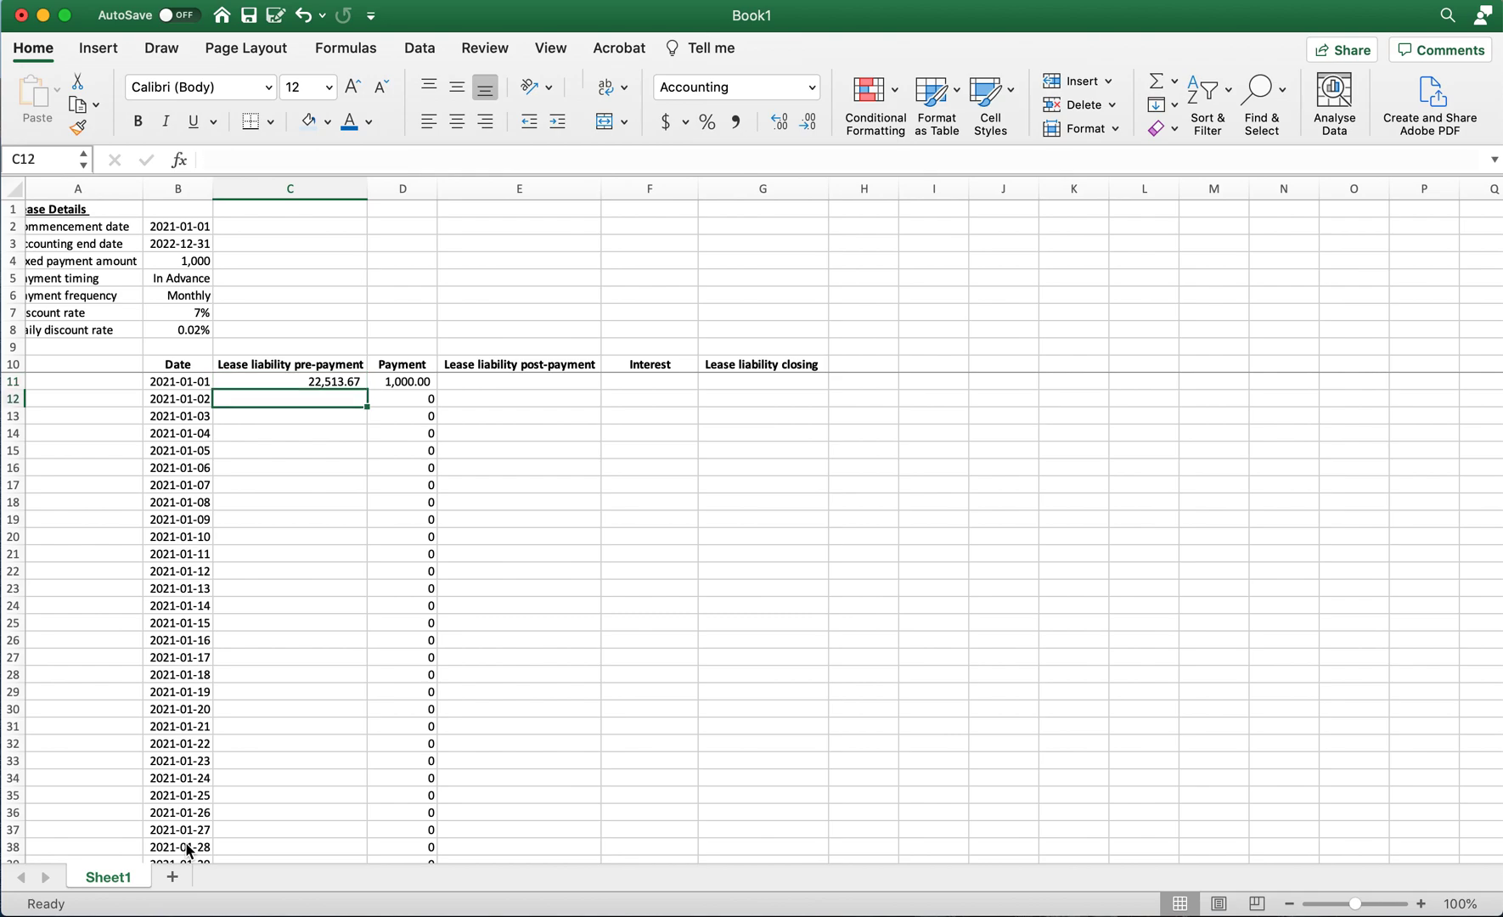
# Step: Start an =NPV( formula in C12 and cancel it with Escape, leaving C12 empty
pyautogui.write('=')
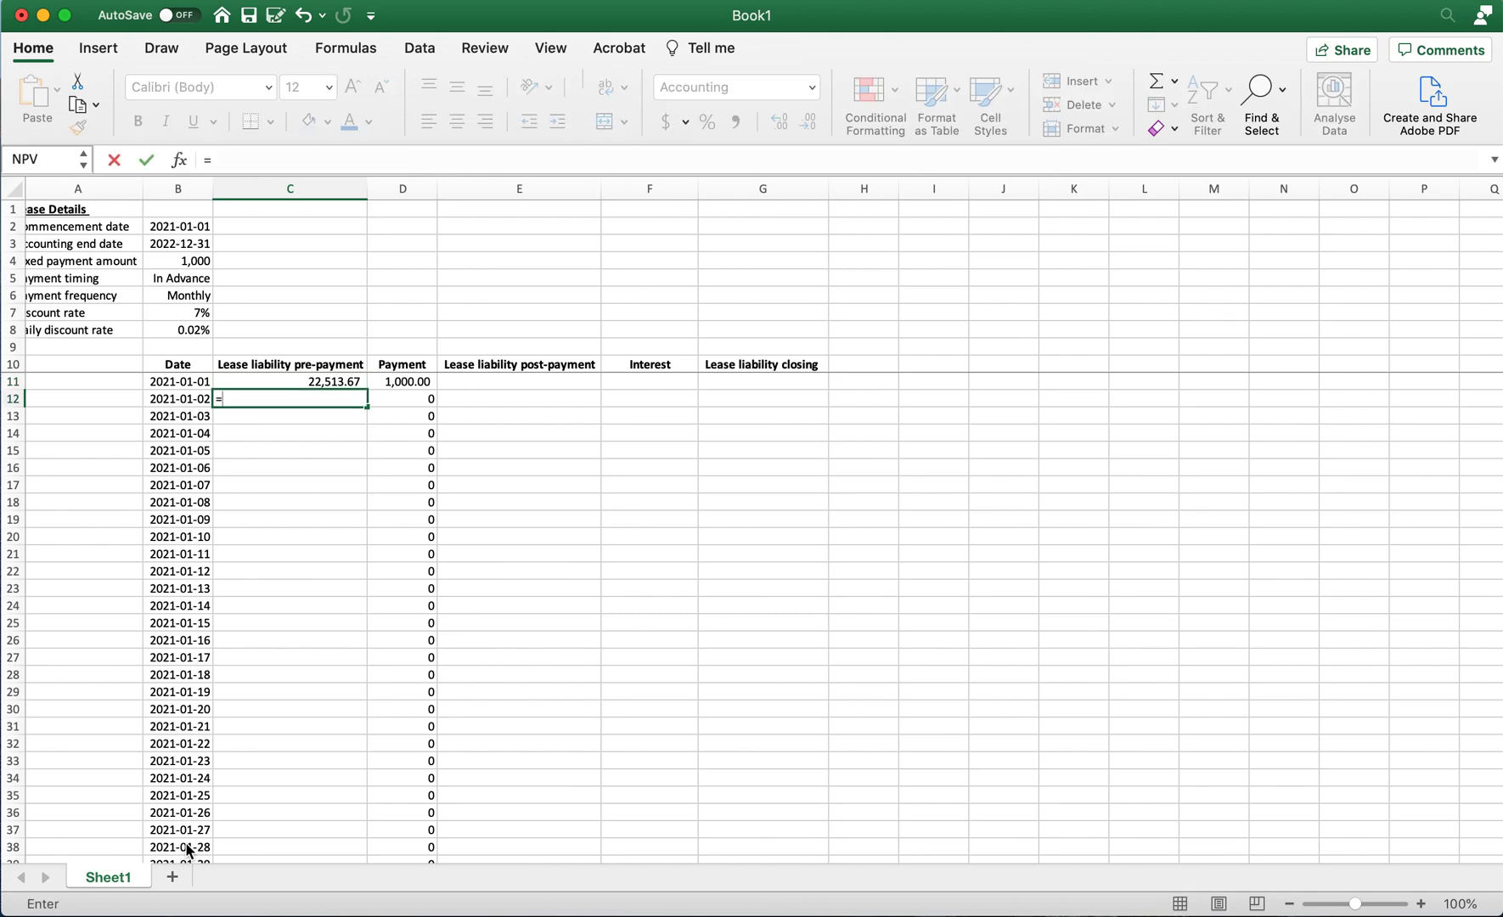
pyautogui.write('NPV(')
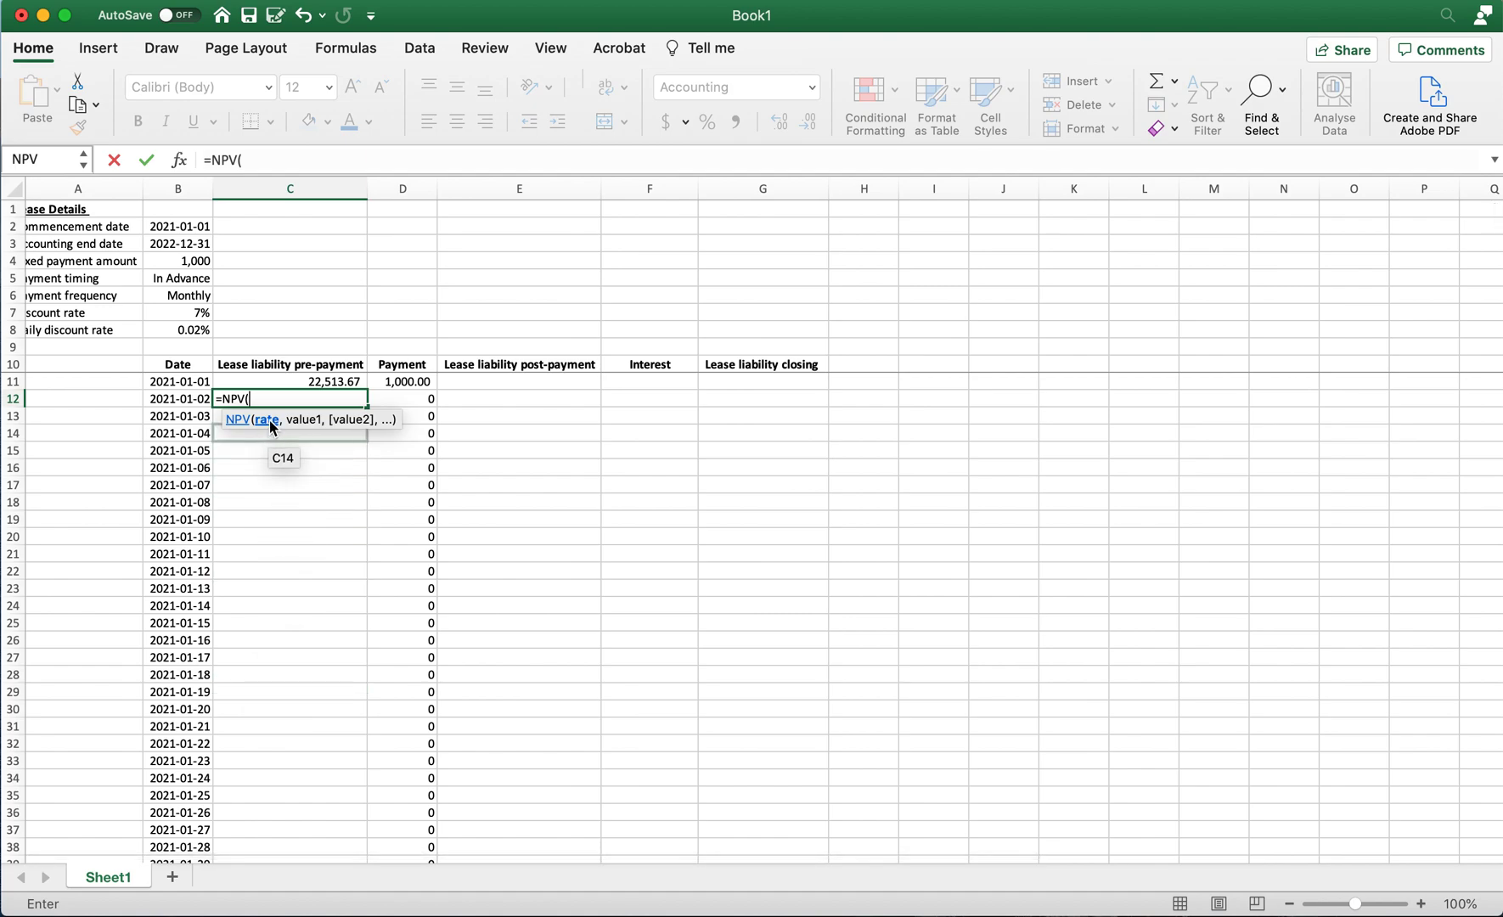
pyautogui.moveTo(392, 506)
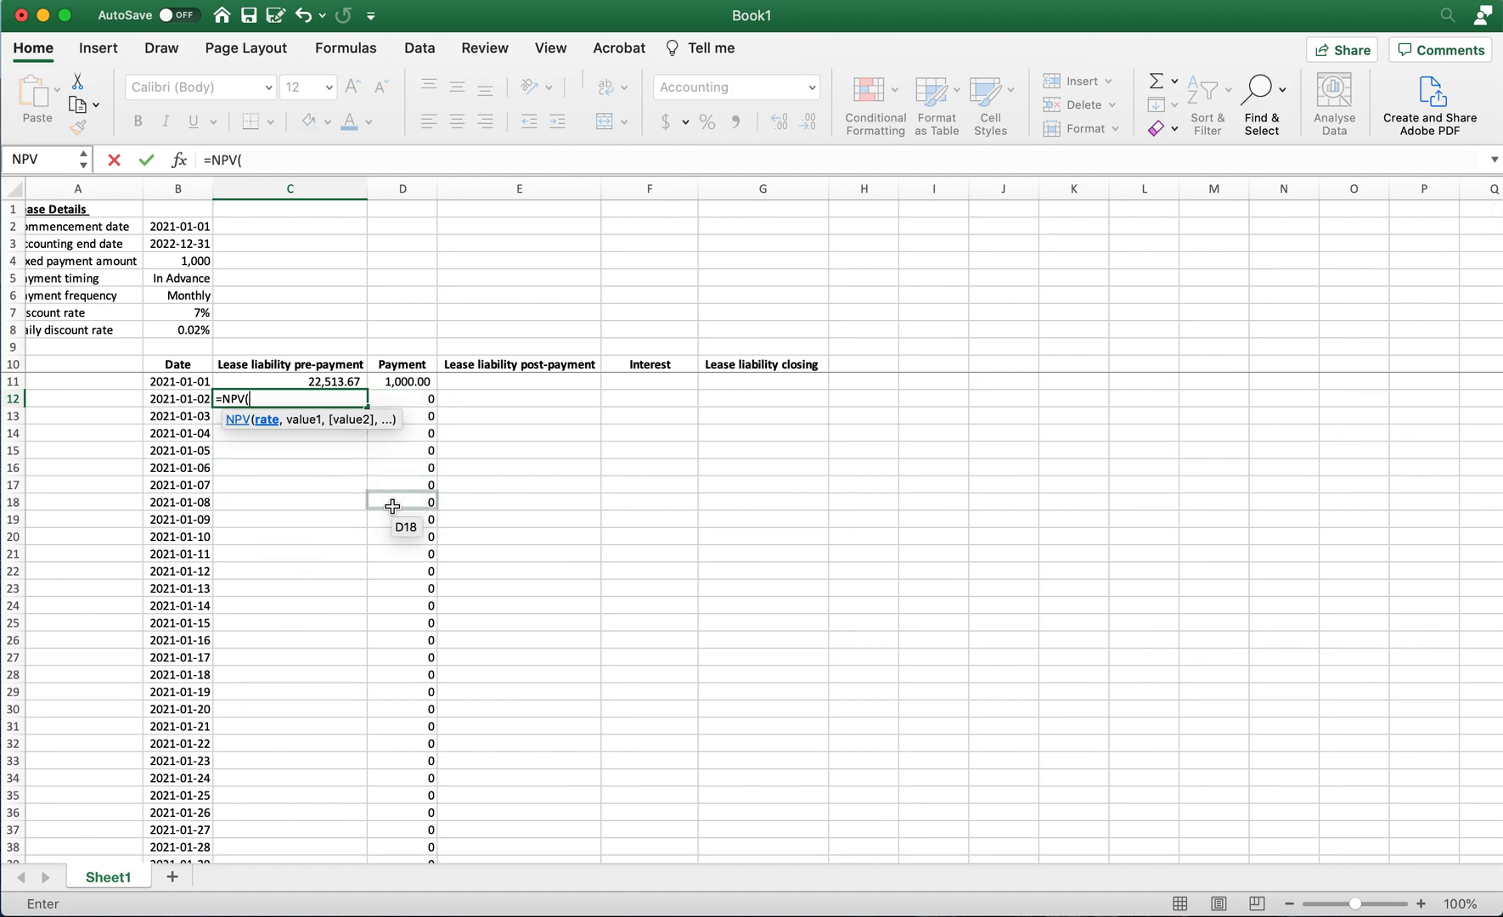
pyautogui.moveTo(389, 488)
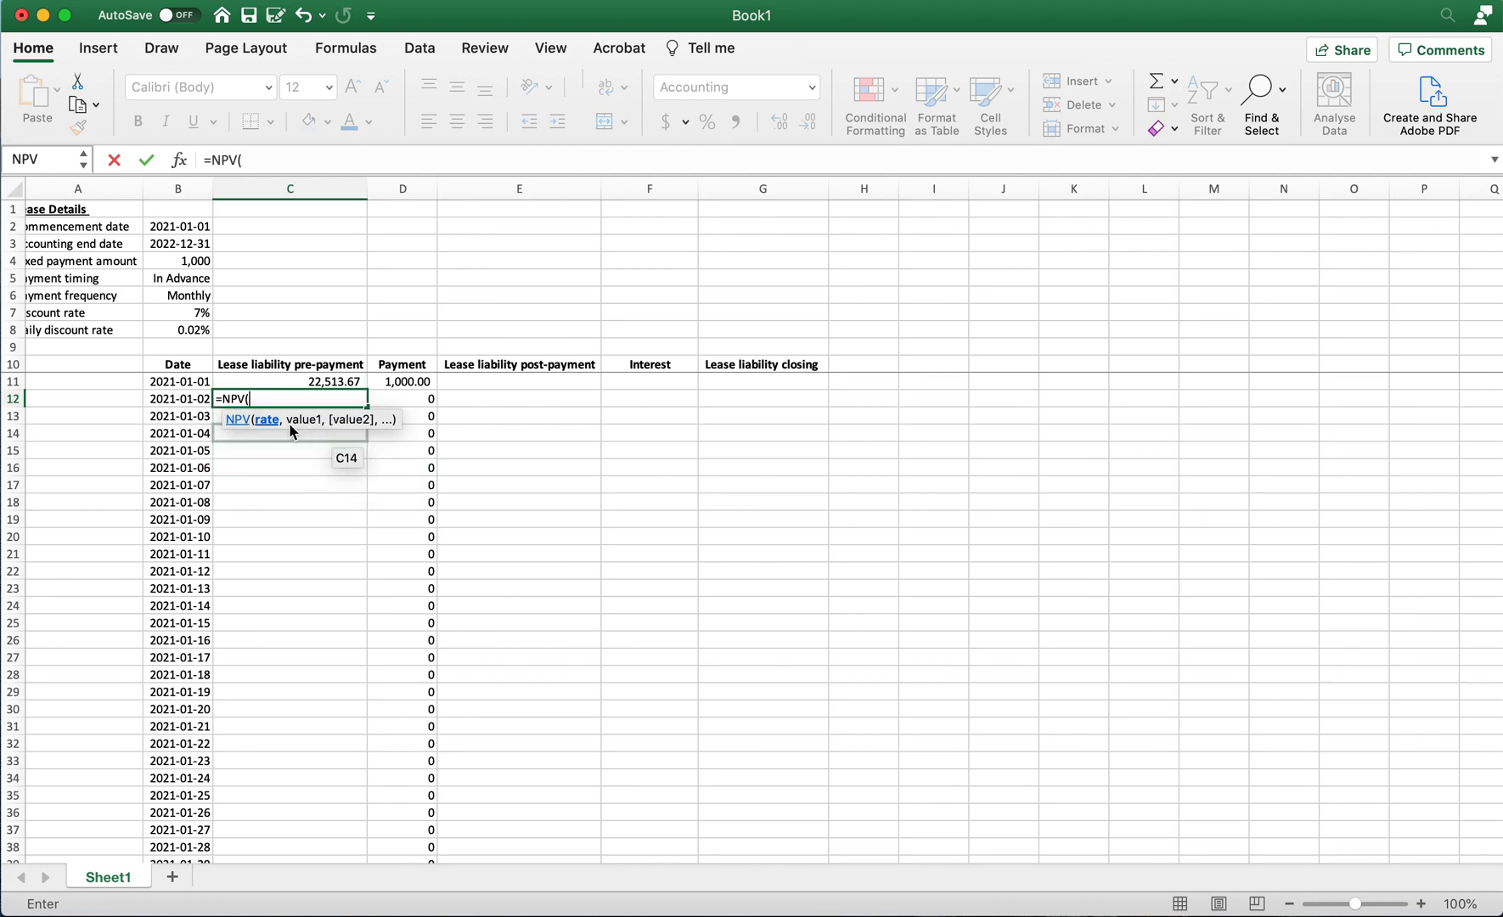
pyautogui.moveTo(396, 486)
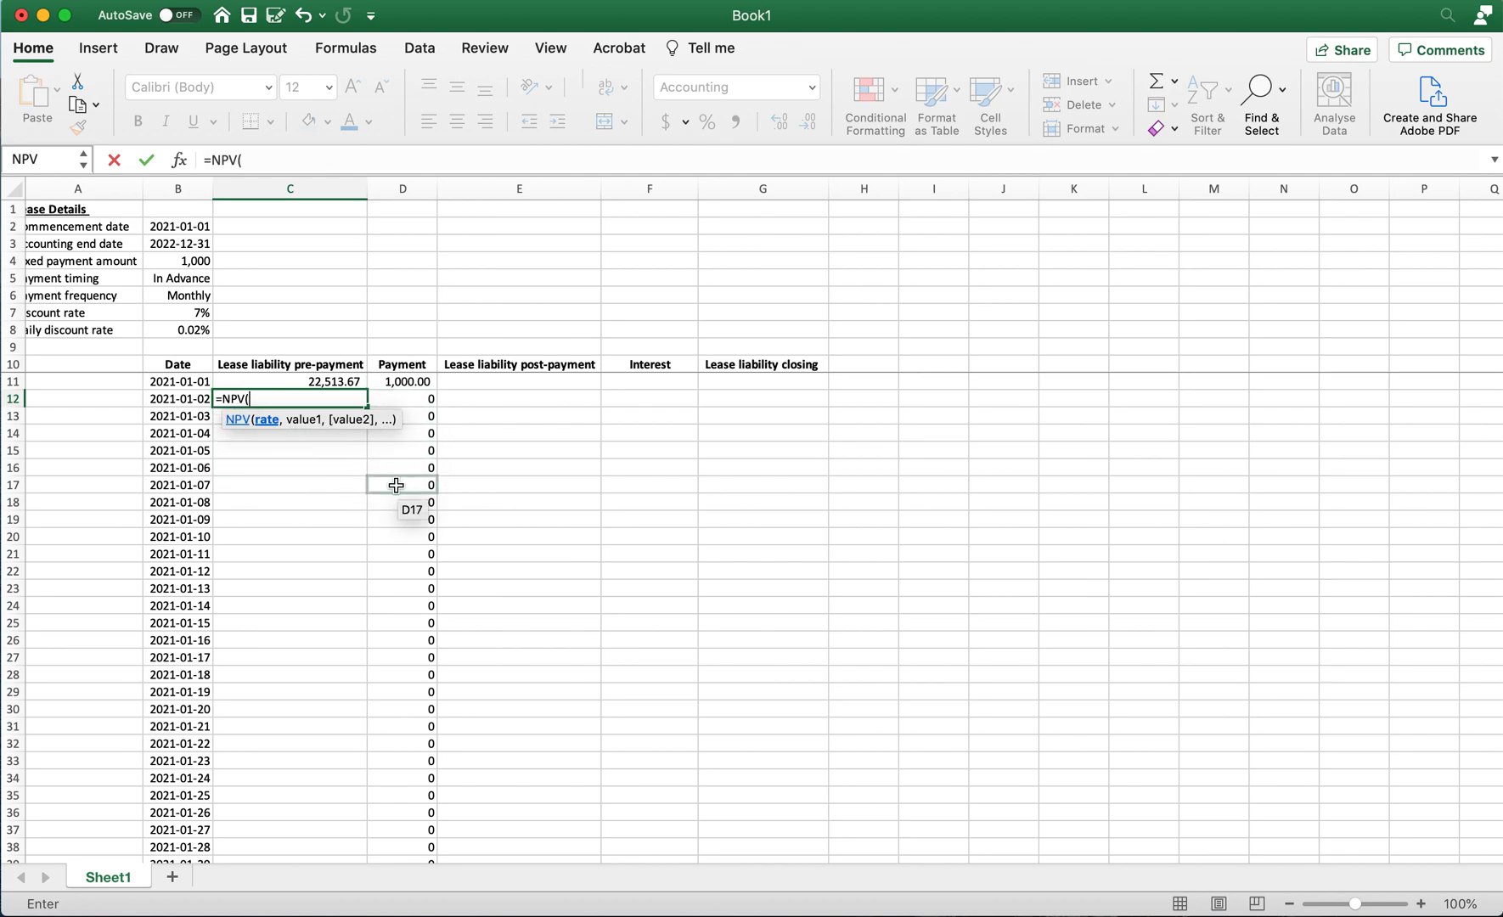
pyautogui.press('Escape')
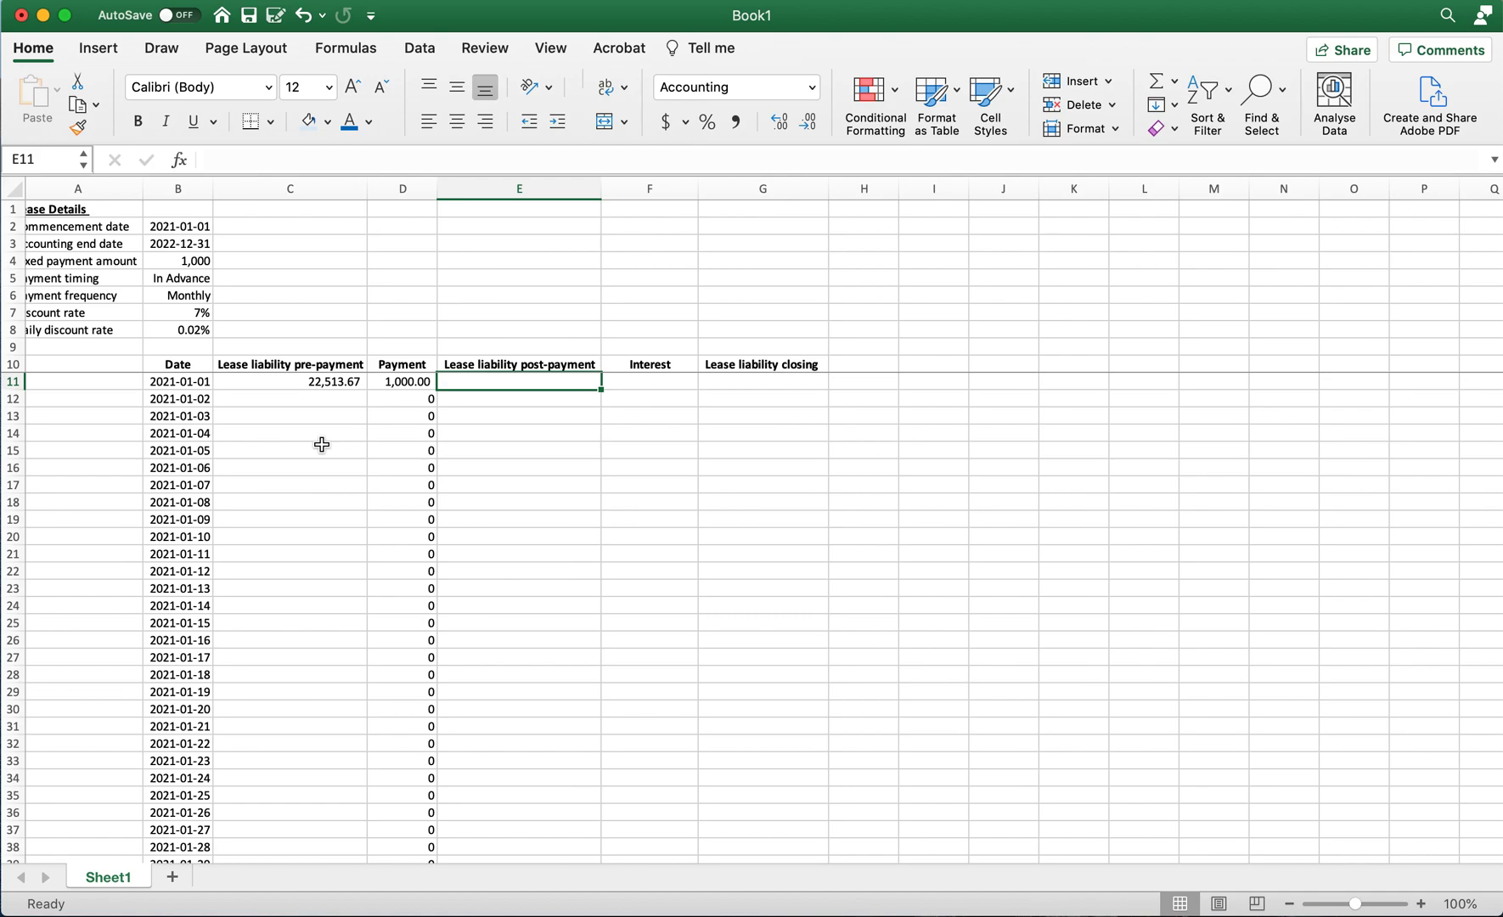
# Step: Enter =C11-D11 in E11, =E11*B8 daily interest in F11 and =E11+F11 closing liability in G11
pyautogui.write('=')
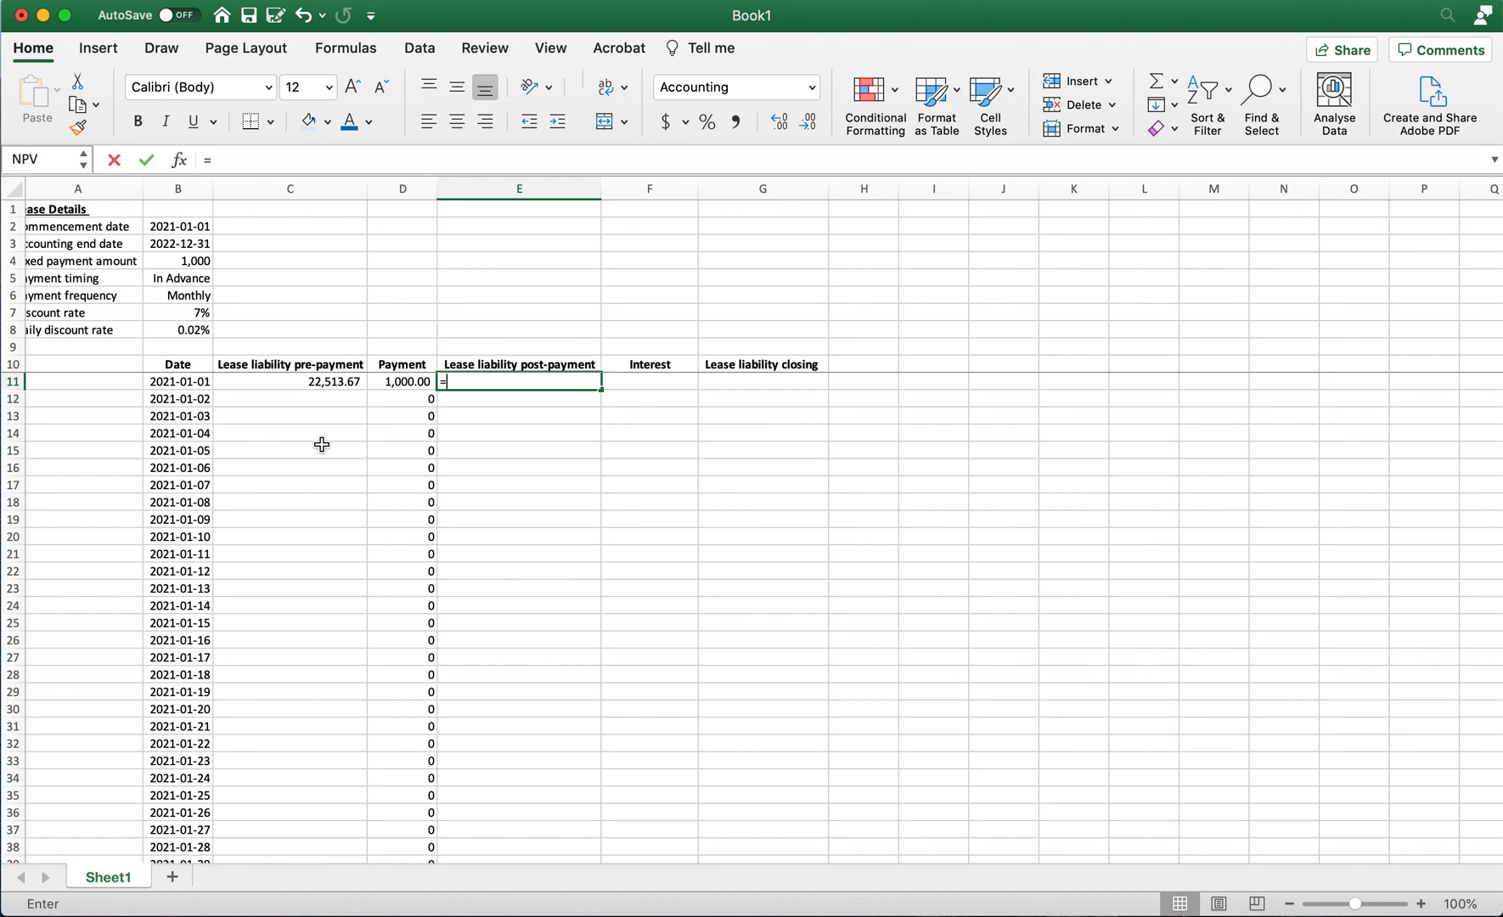
pyautogui.click(289, 382)
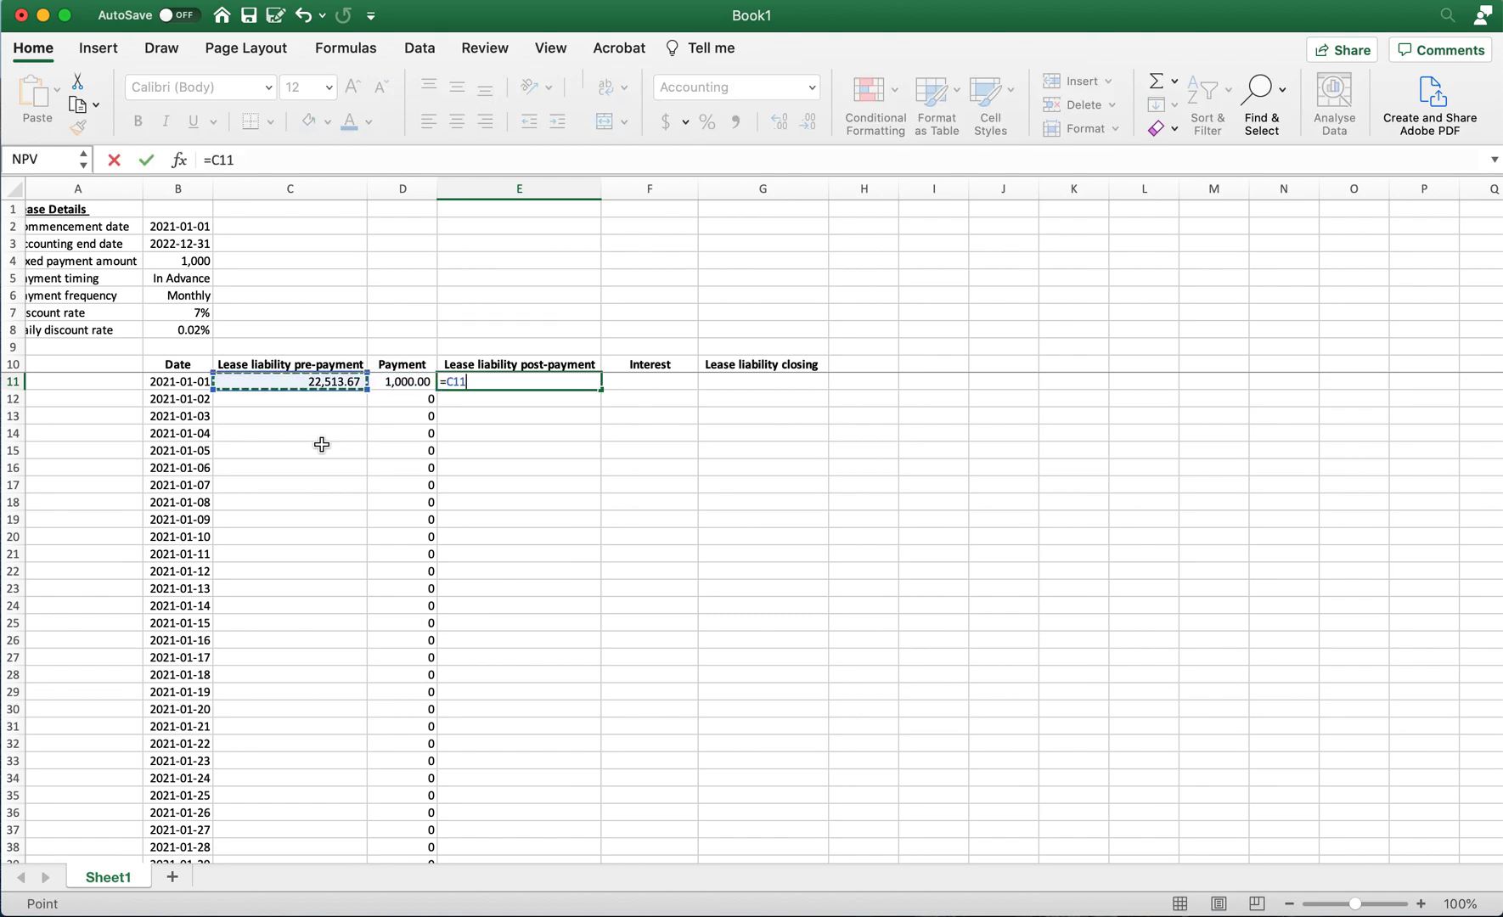
pyautogui.write('-D11')
pyautogui.click(649, 382)
pyautogui.write('=E11*')
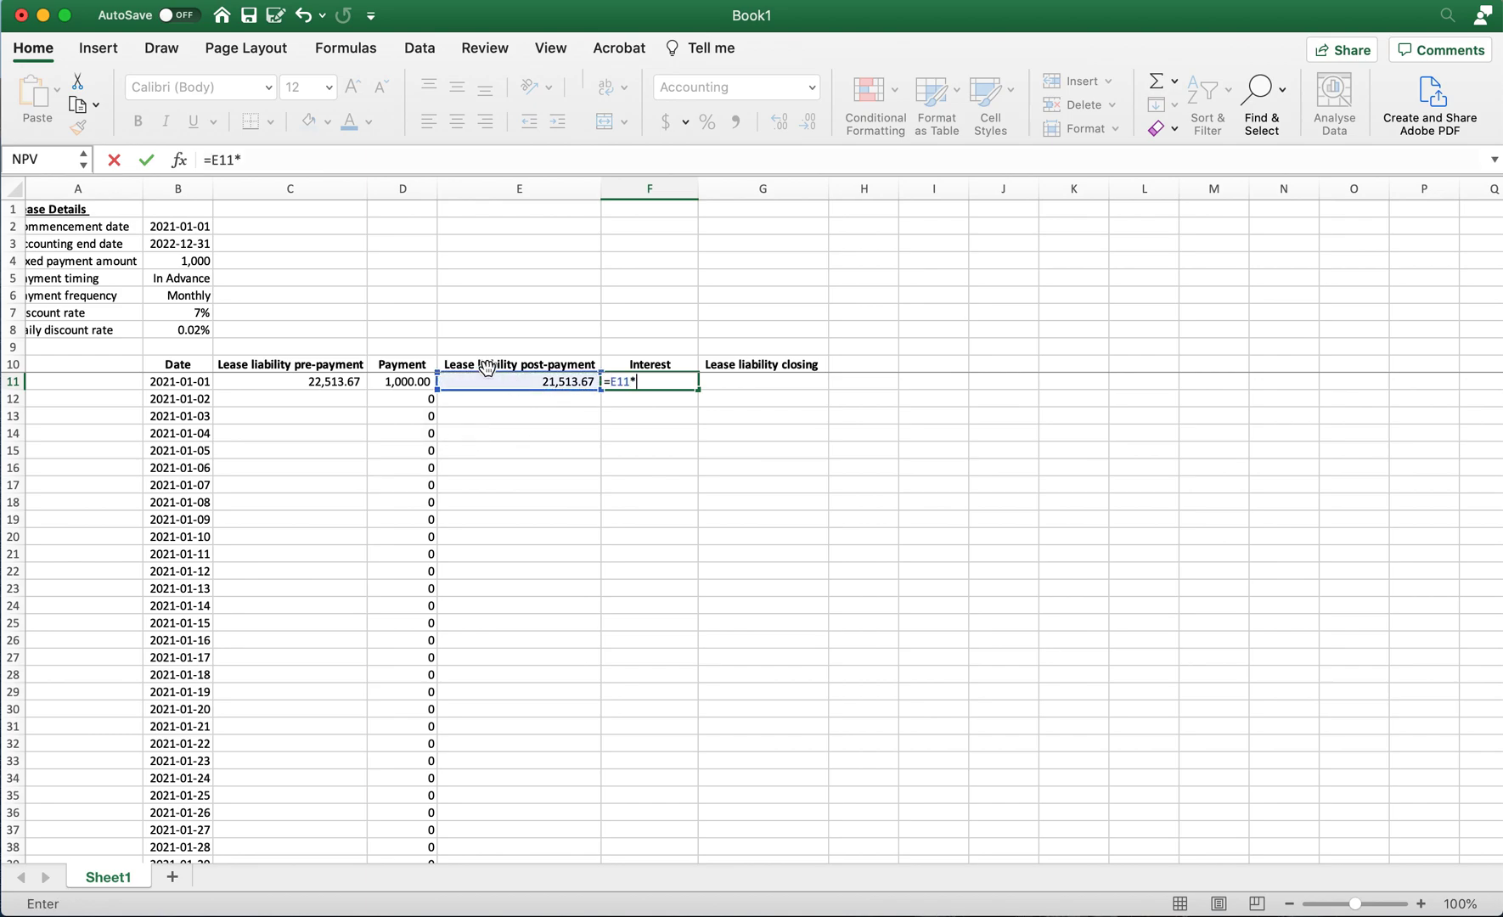
pyautogui.click(177, 330)
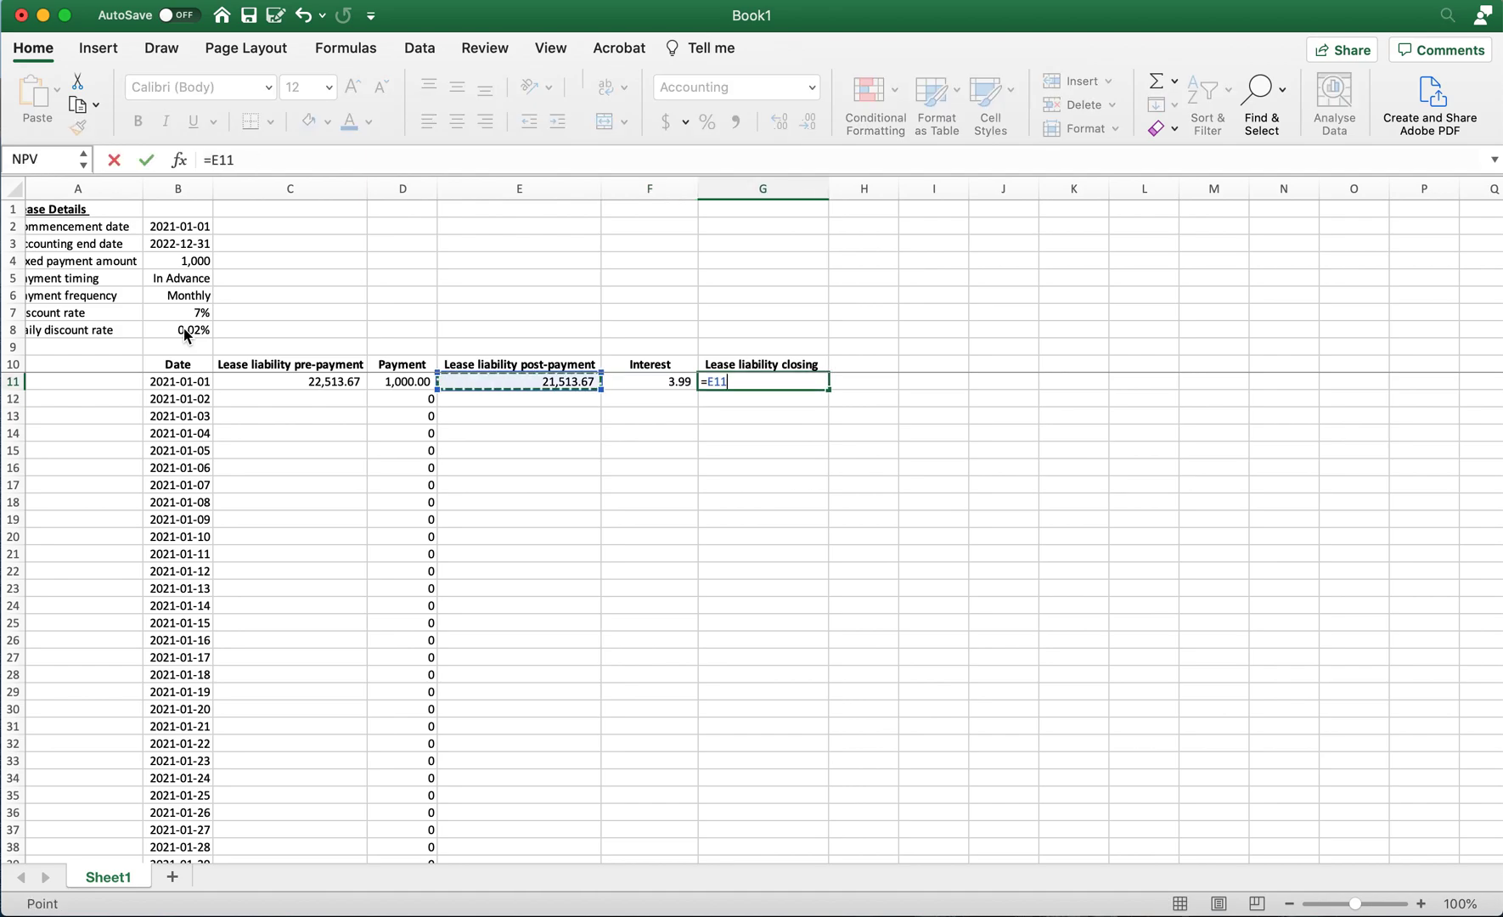
pyautogui.click(648, 382)
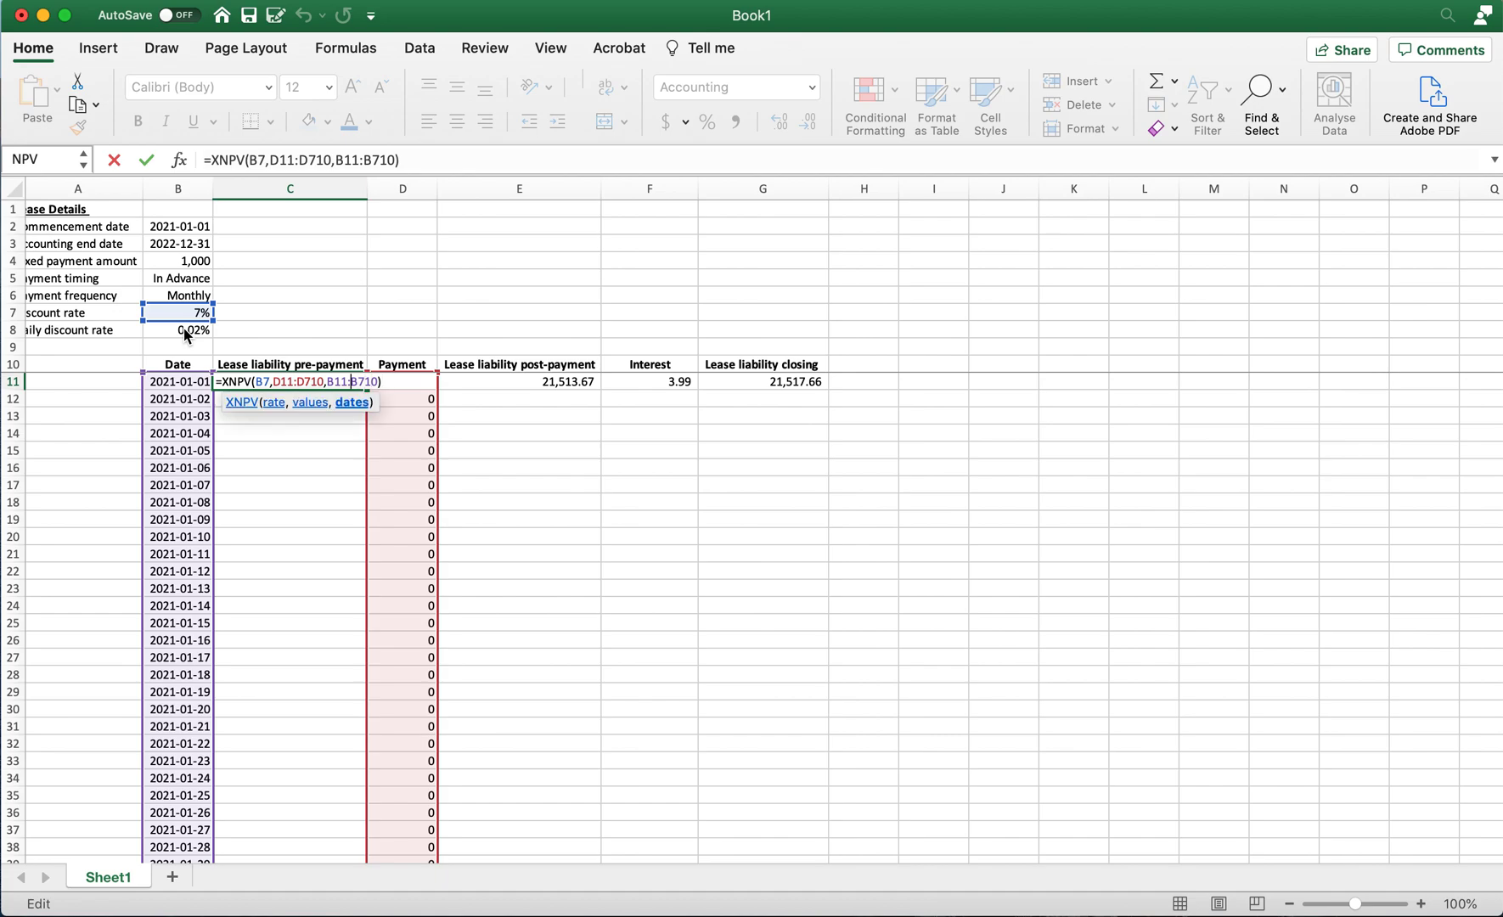
# Step: Make D710 and B710 absolute in C11's XNPV formula with F4, then verify the F11 and G11 formulas
pyautogui.press('f4')
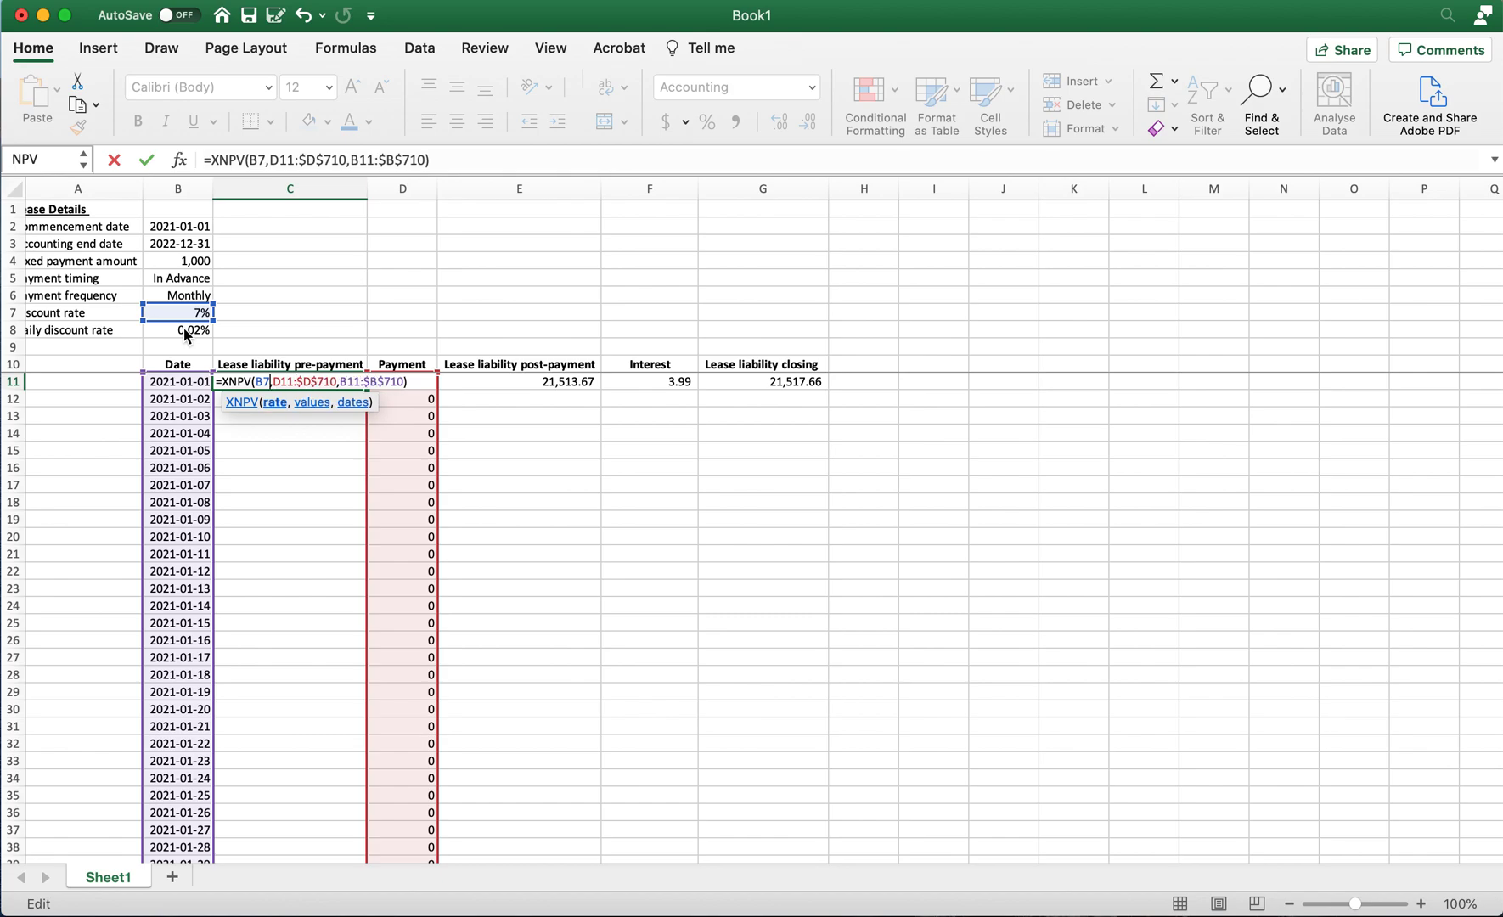
pyautogui.press('f4')
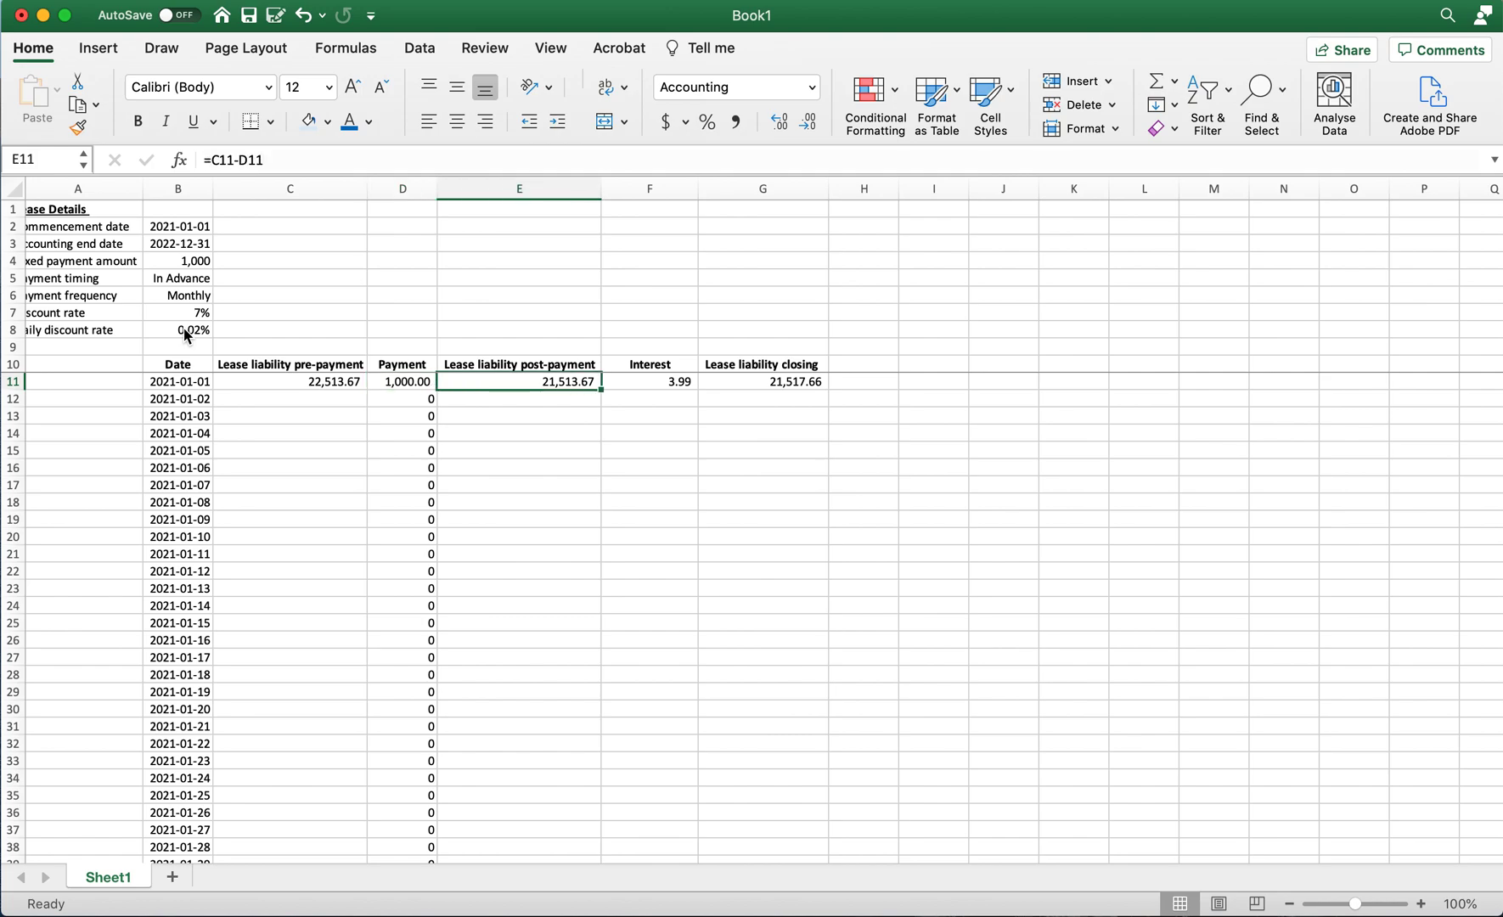
pyautogui.click(649, 380)
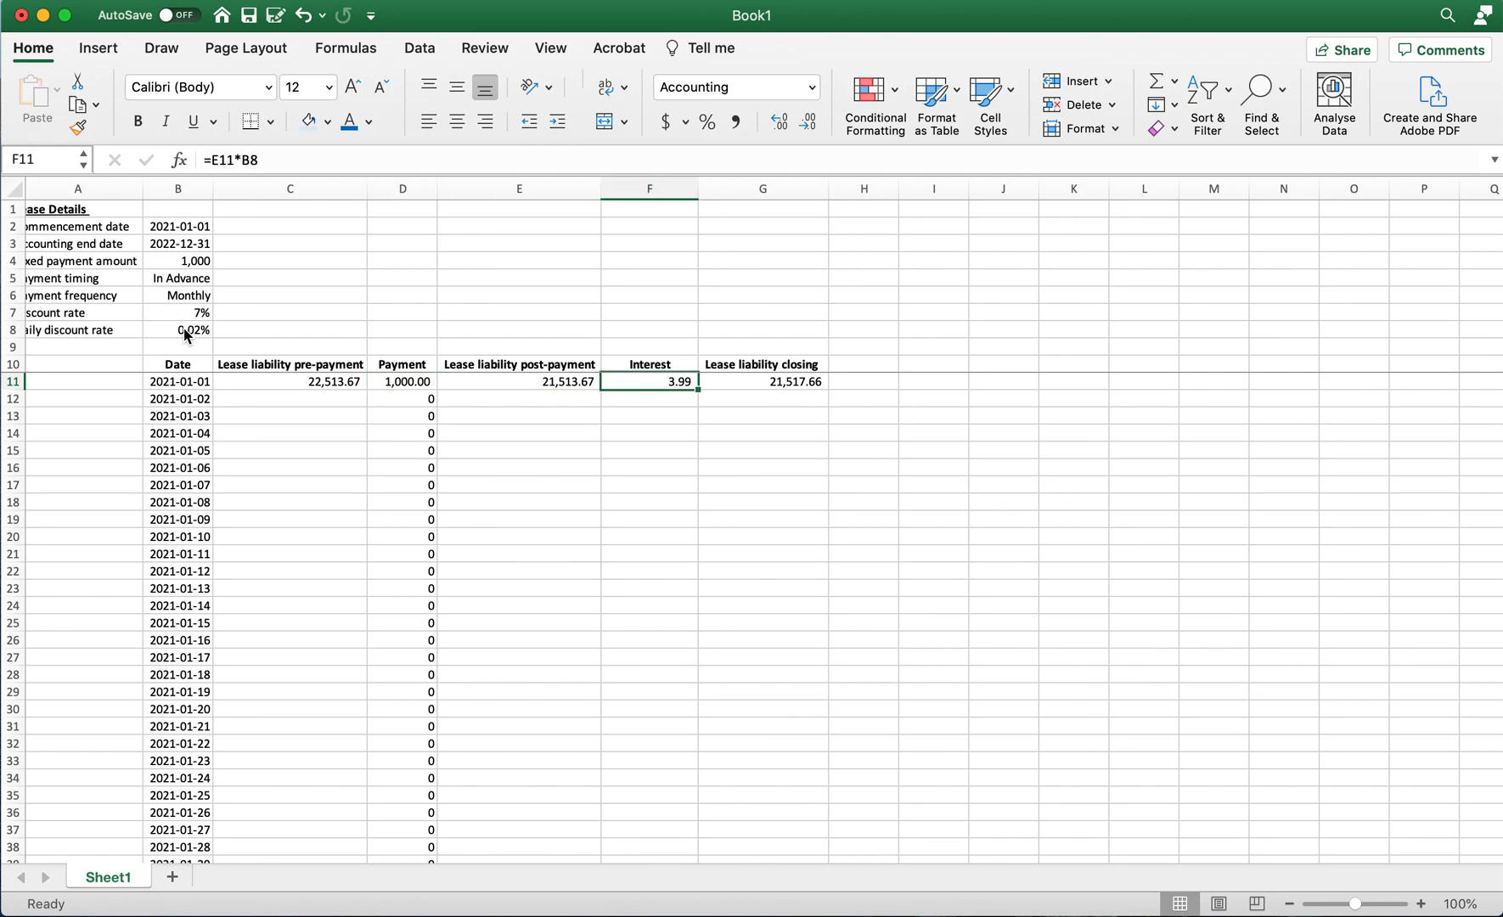
pyautogui.doubleClick(649, 382)
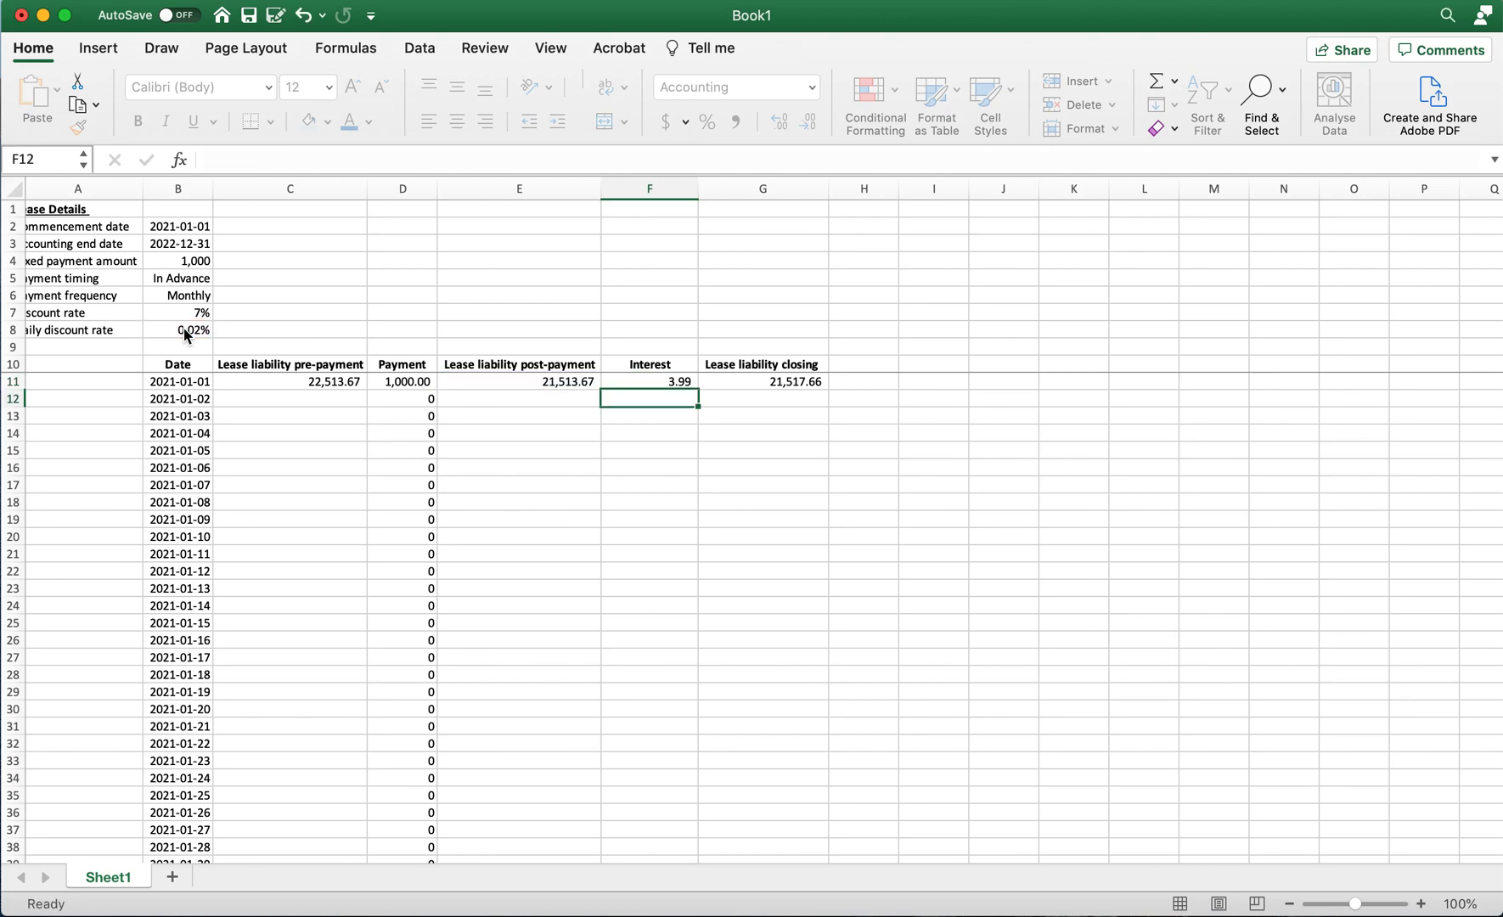
pyautogui.click(762, 382)
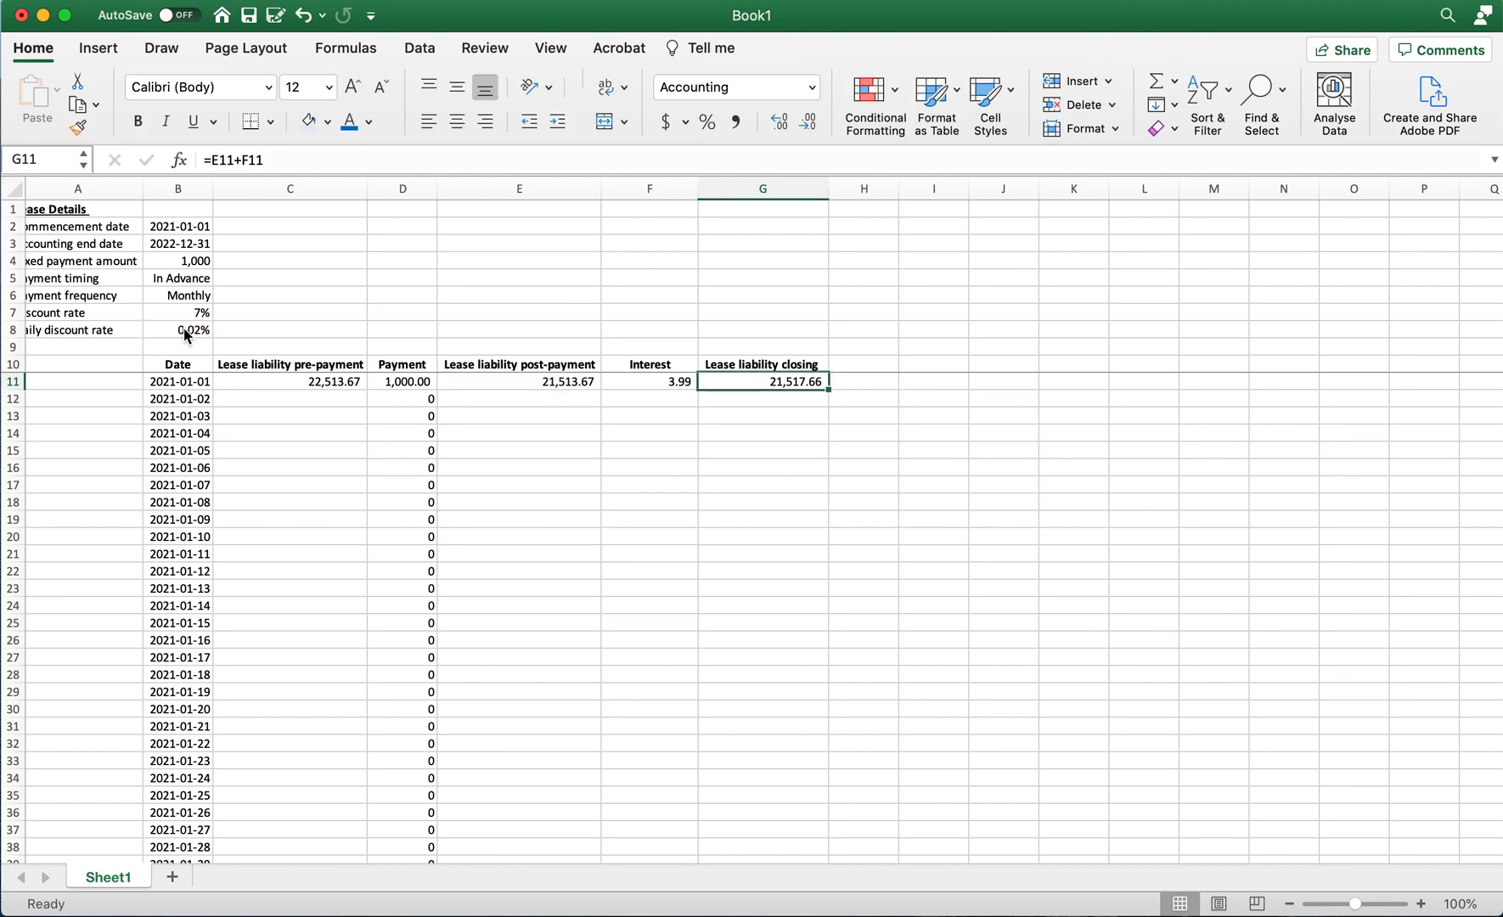
pyautogui.click(518, 382)
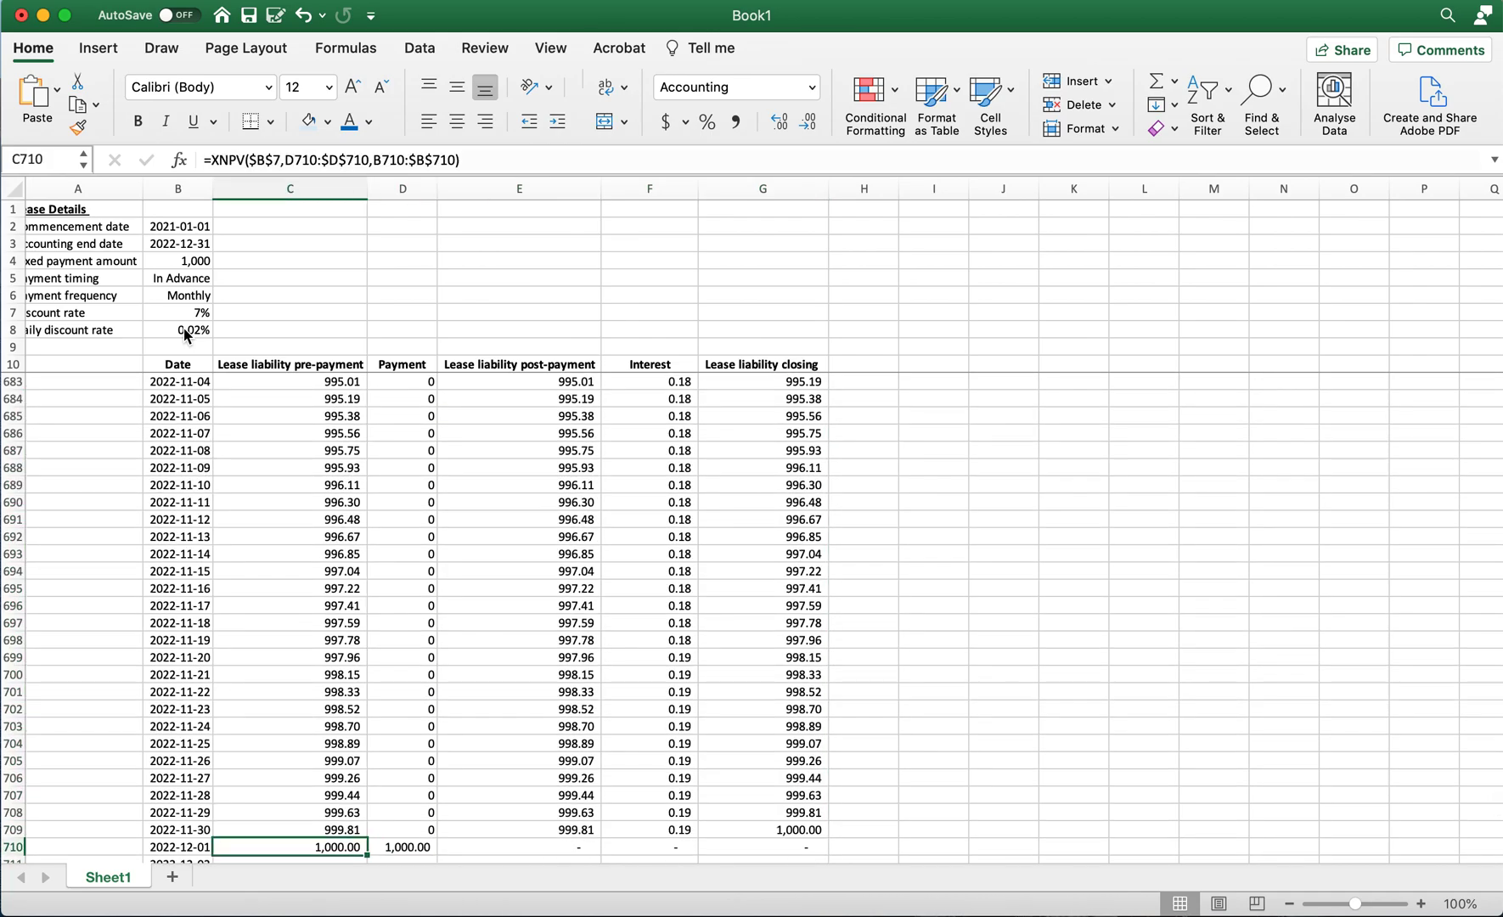
# Step: Check the last row dated 2022-12-01 and return to the 22,513.67 opening liability at the top
pyautogui.click(762, 847)
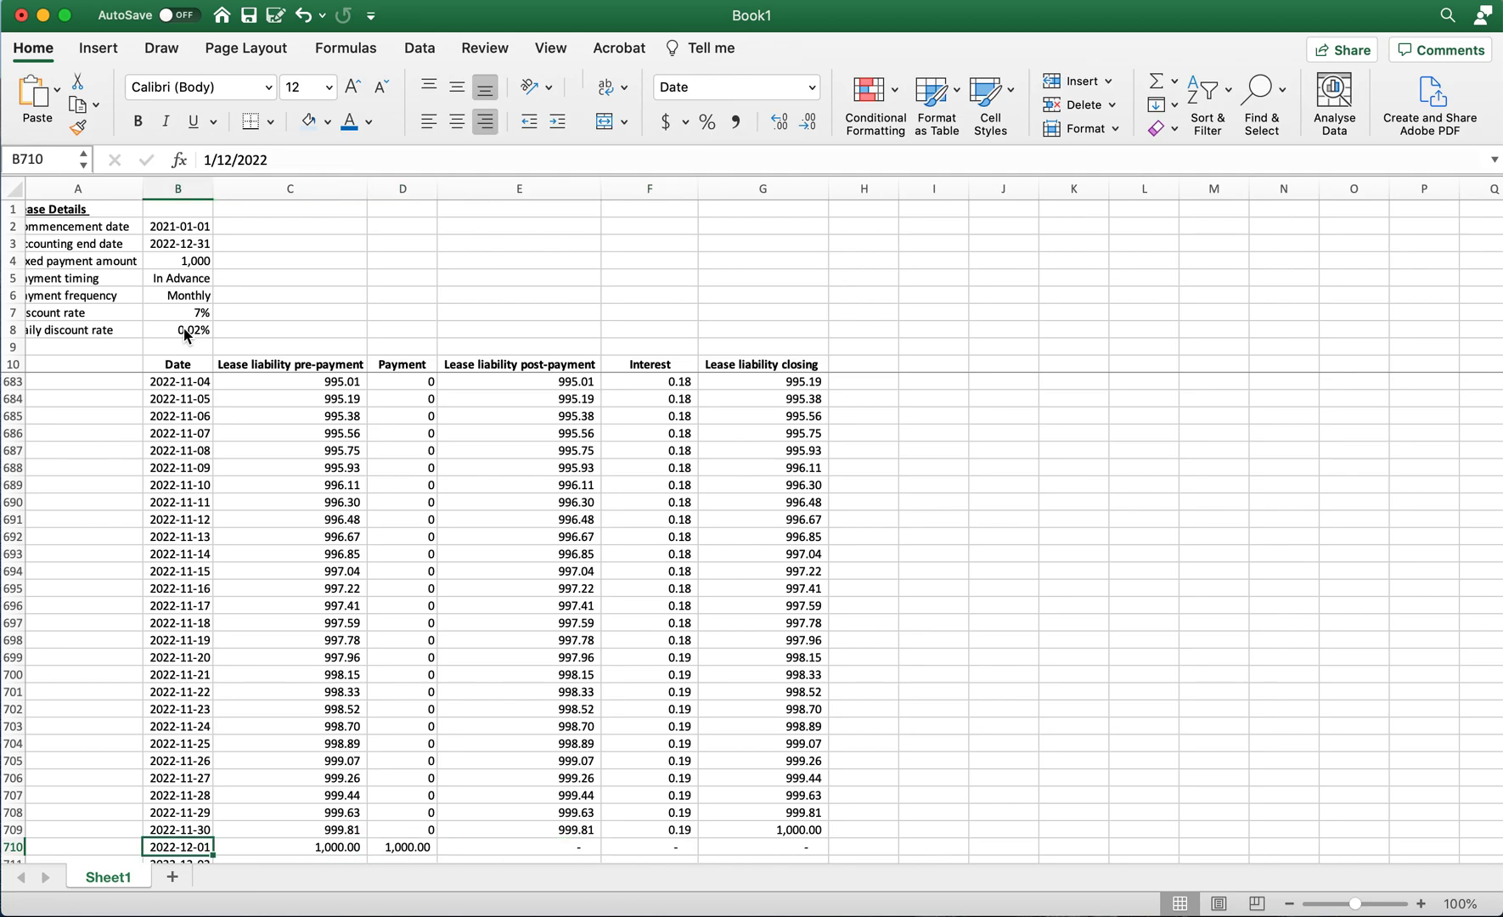
pyautogui.click(289, 845)
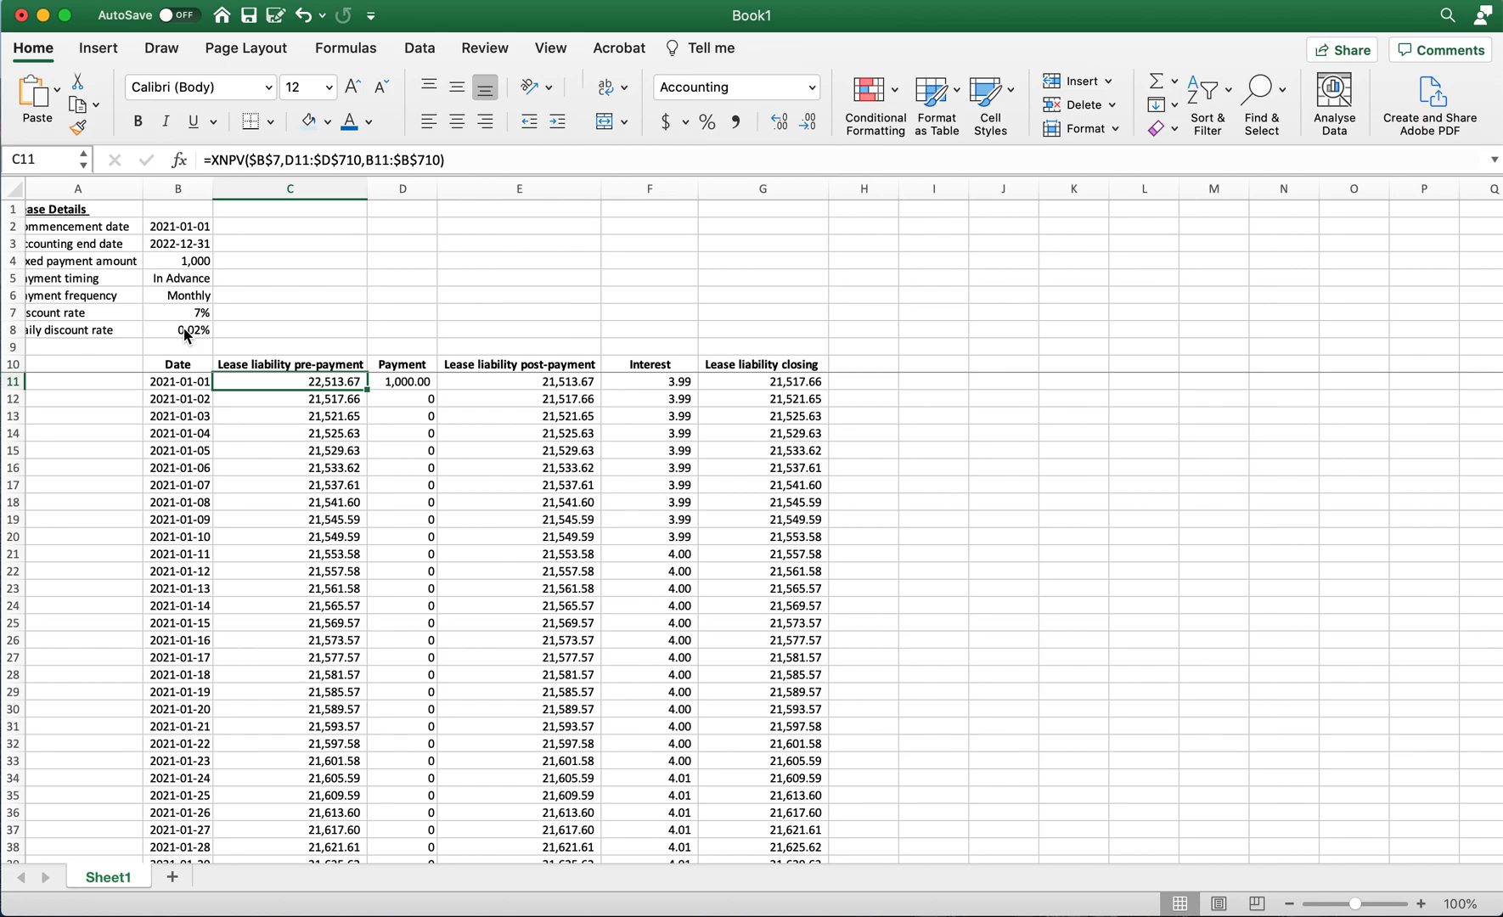
# Step: Inspect the copied XNPV formulas in C14, C13 and C11, then autofit column A for the lease labels
pyautogui.click(288, 432)
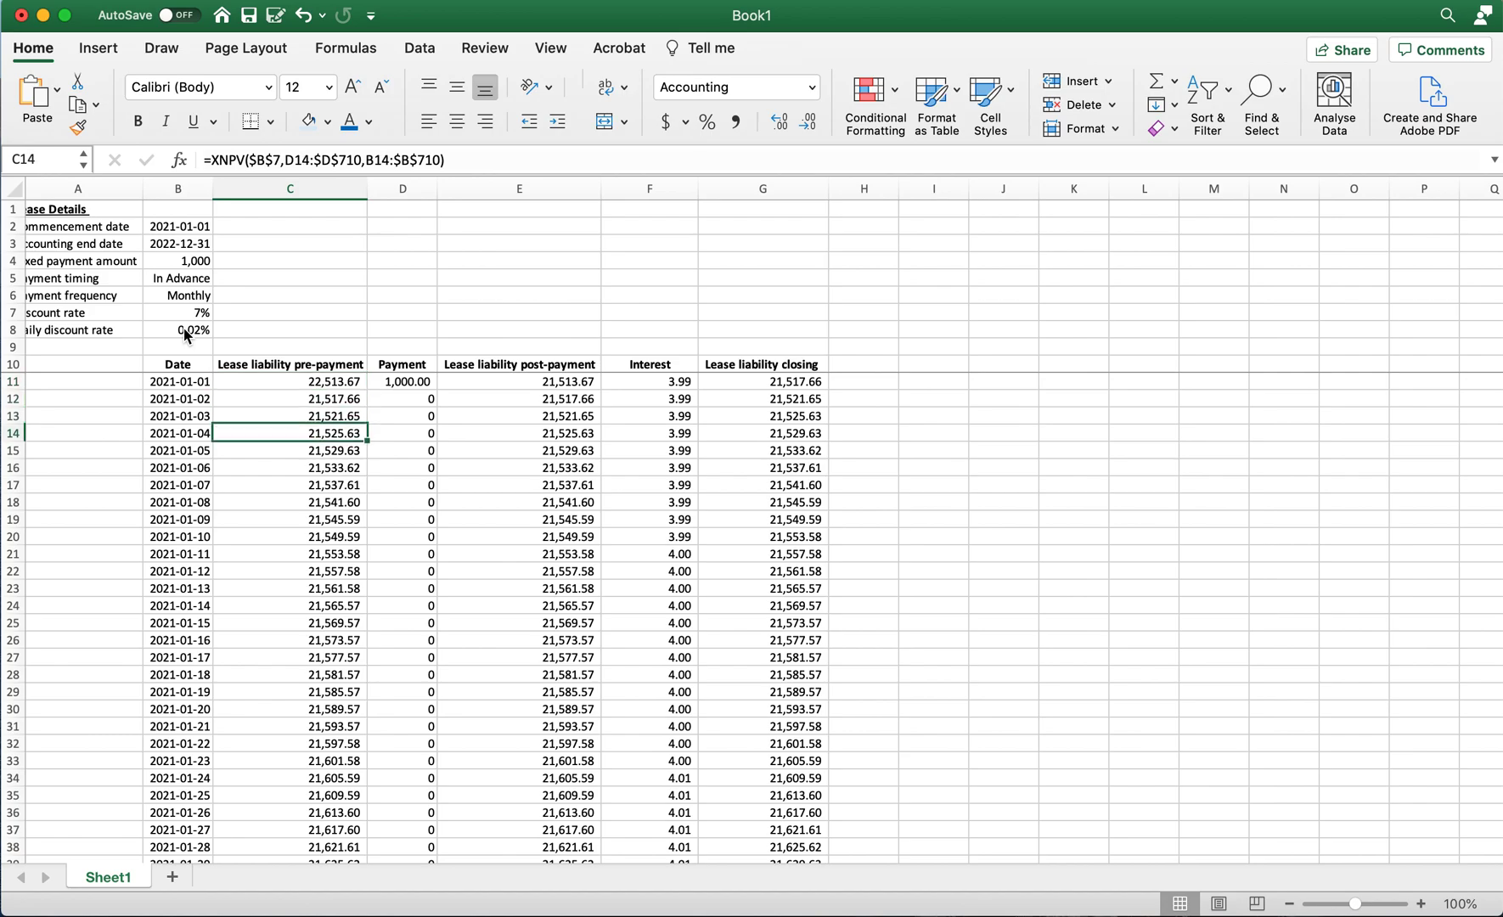
pyautogui.click(289, 467)
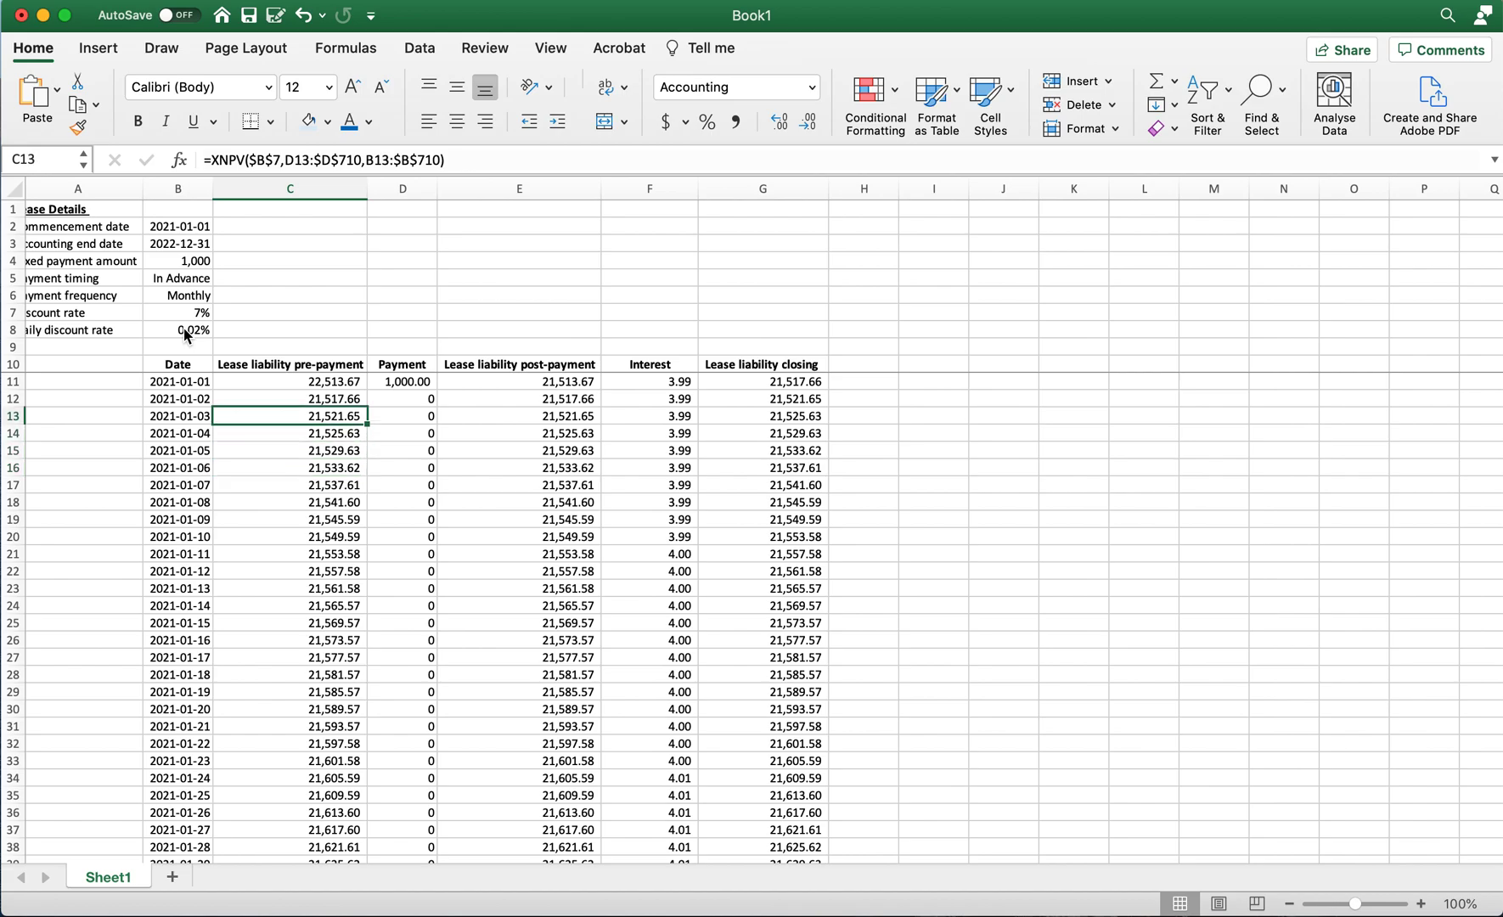
pyautogui.click(289, 382)
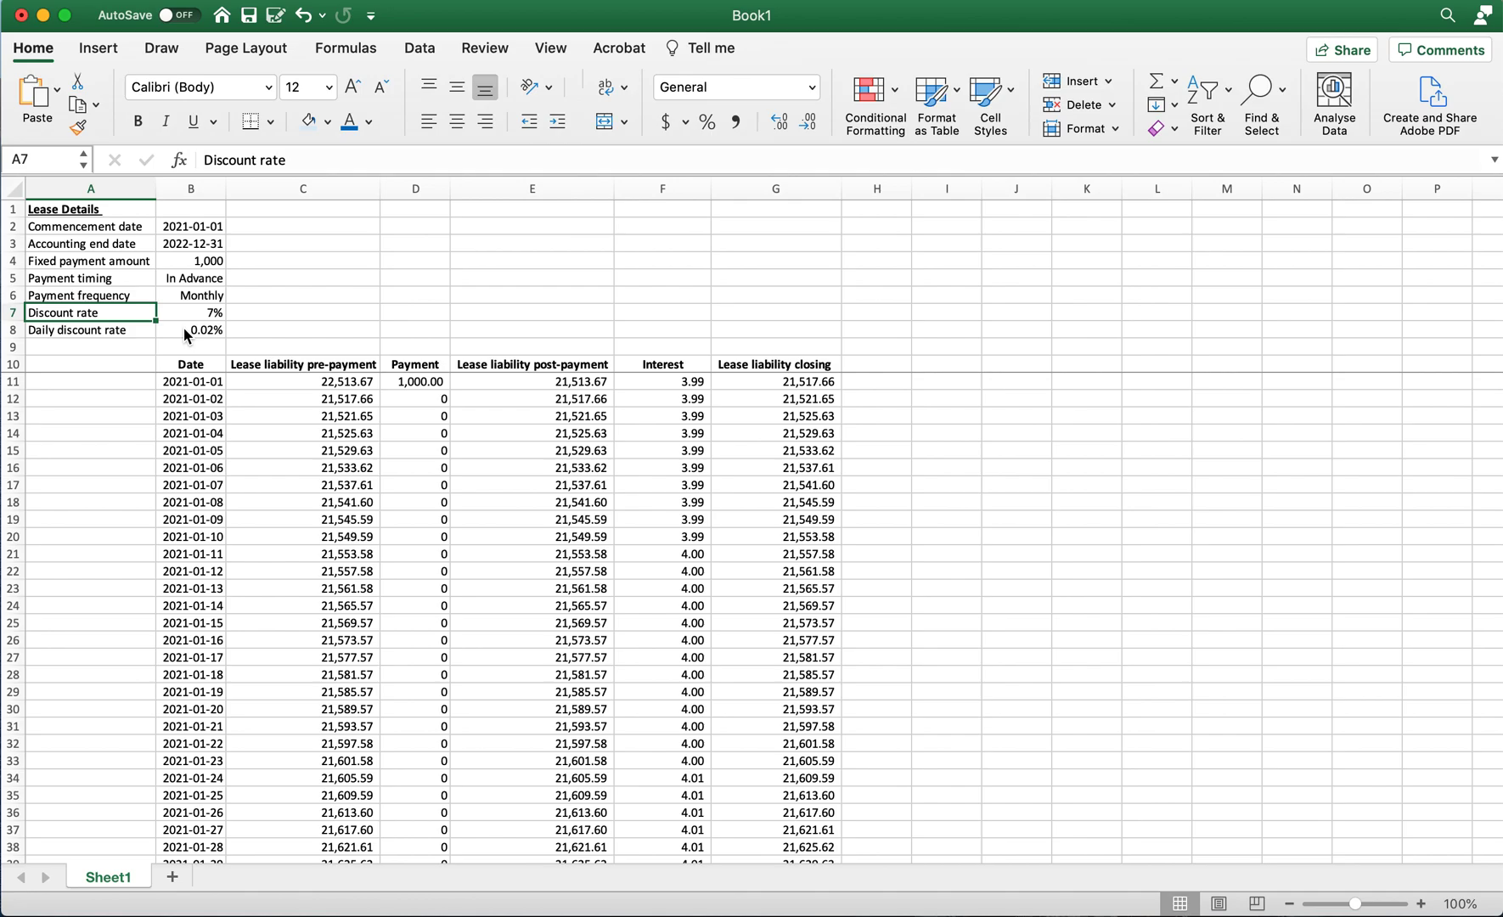
pyautogui.click(415, 311)
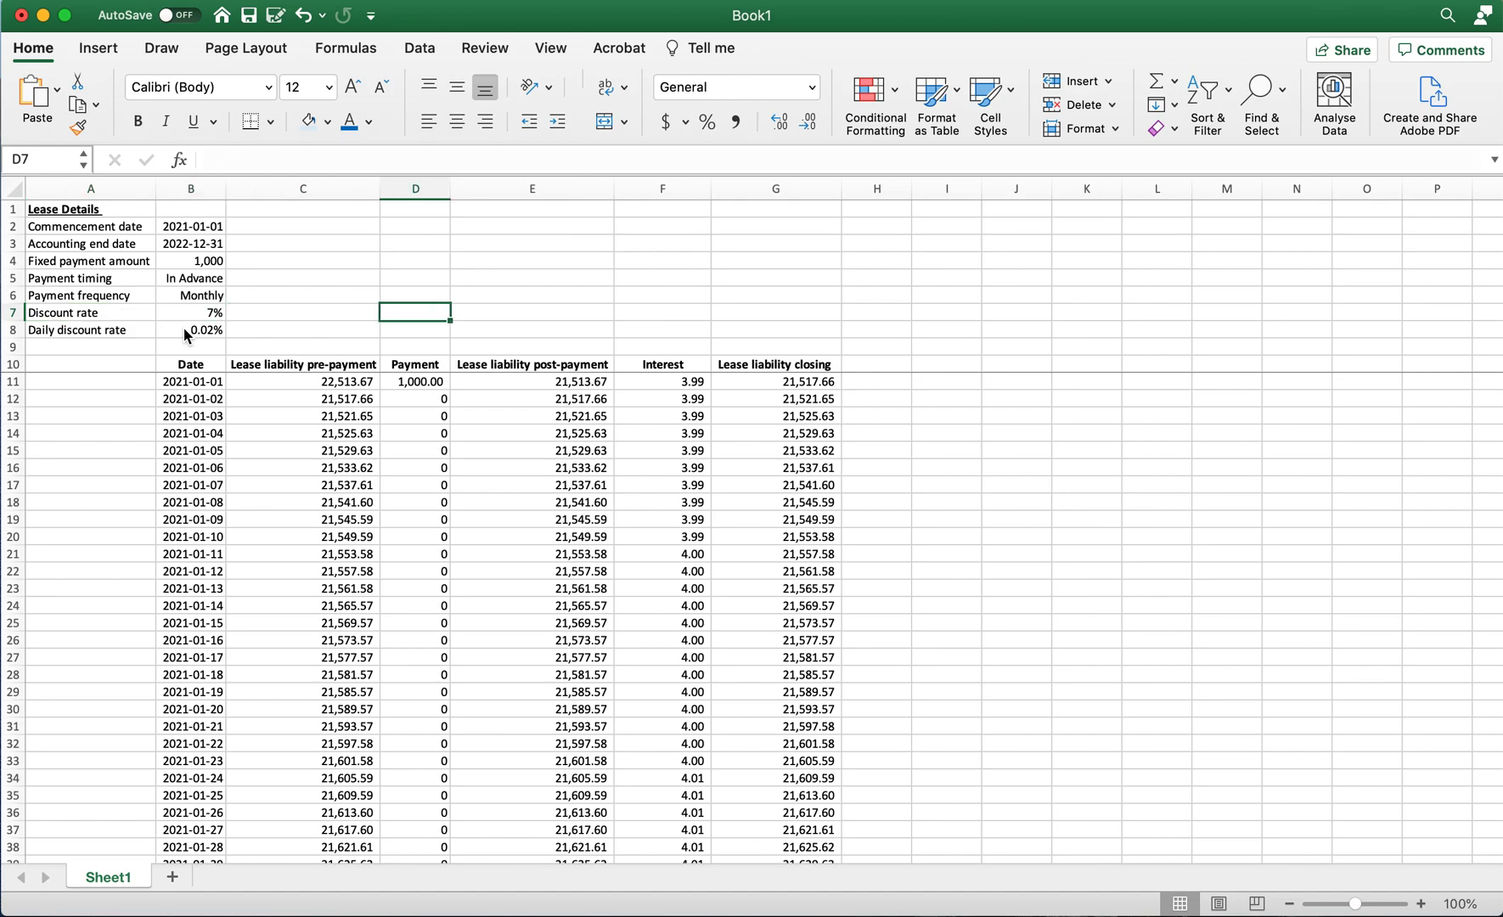
pyautogui.click(302, 311)
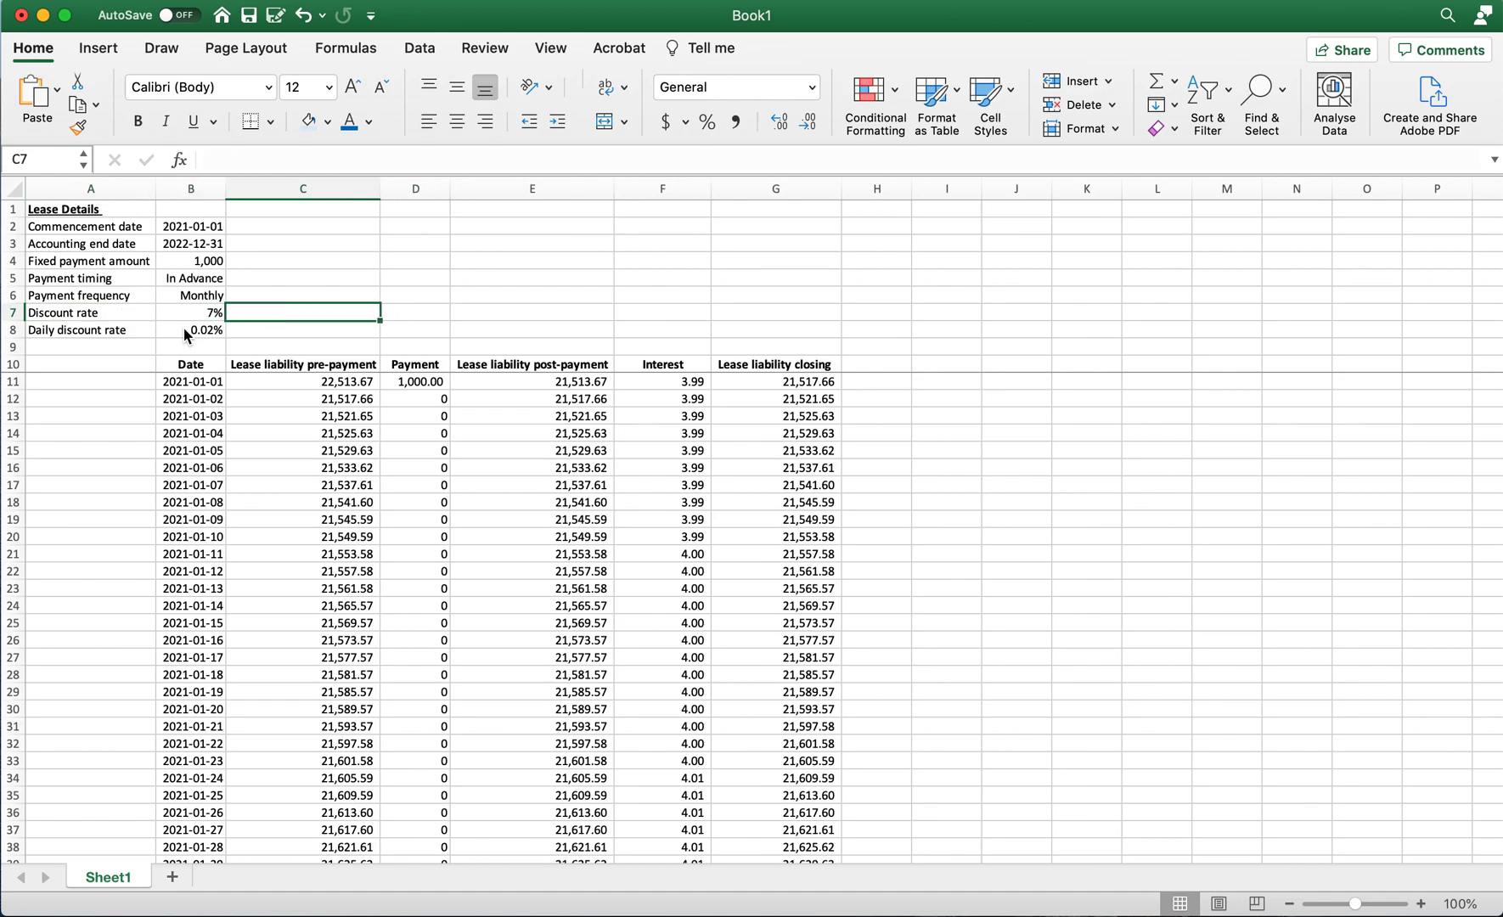
pyautogui.moveTo(1323, 18)
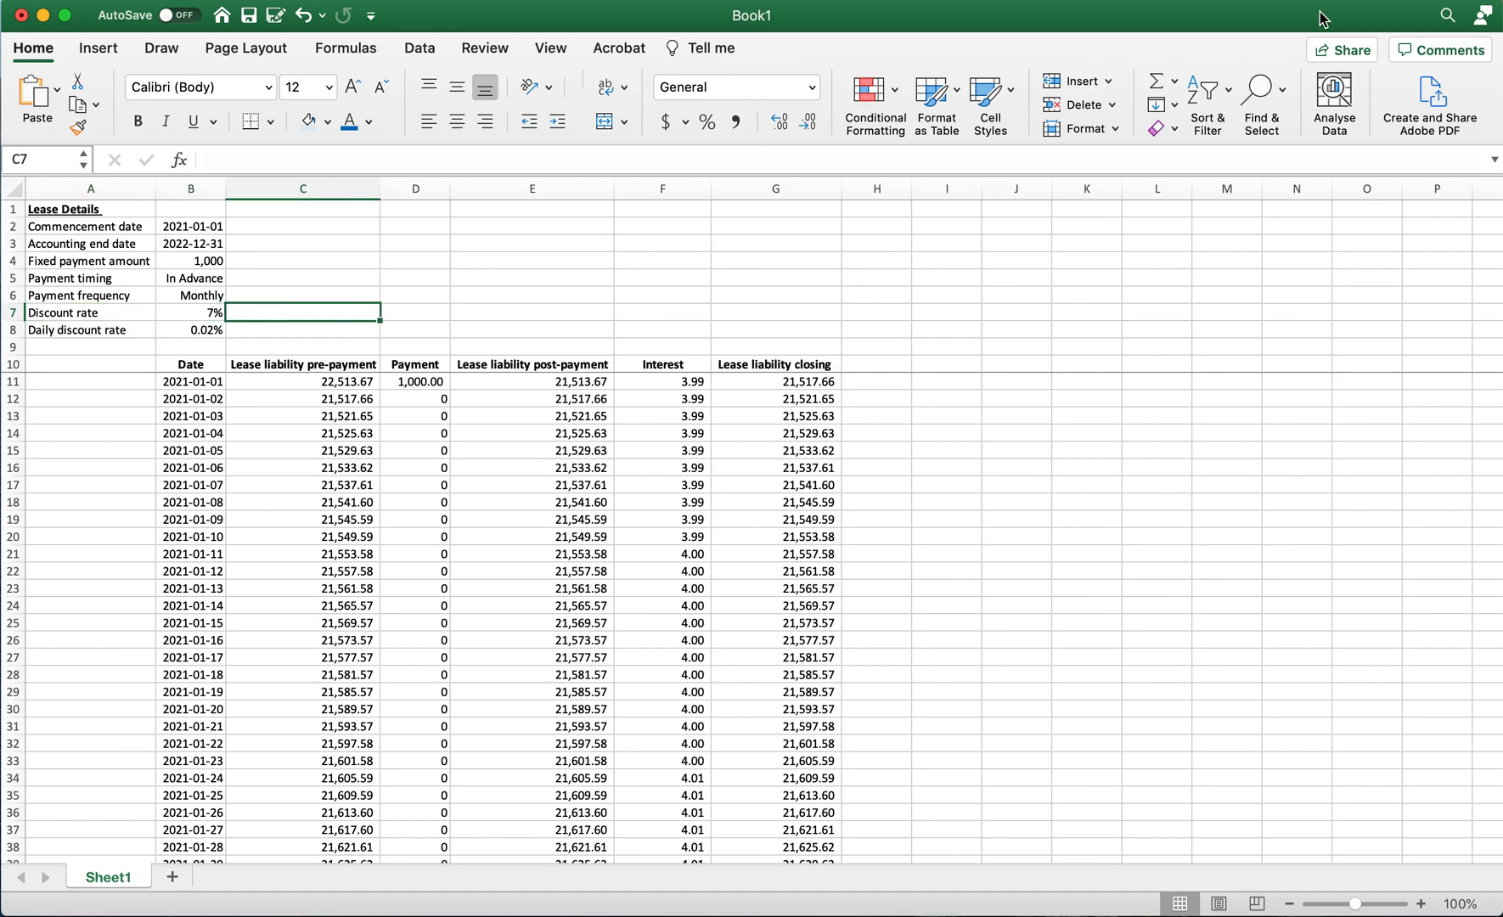